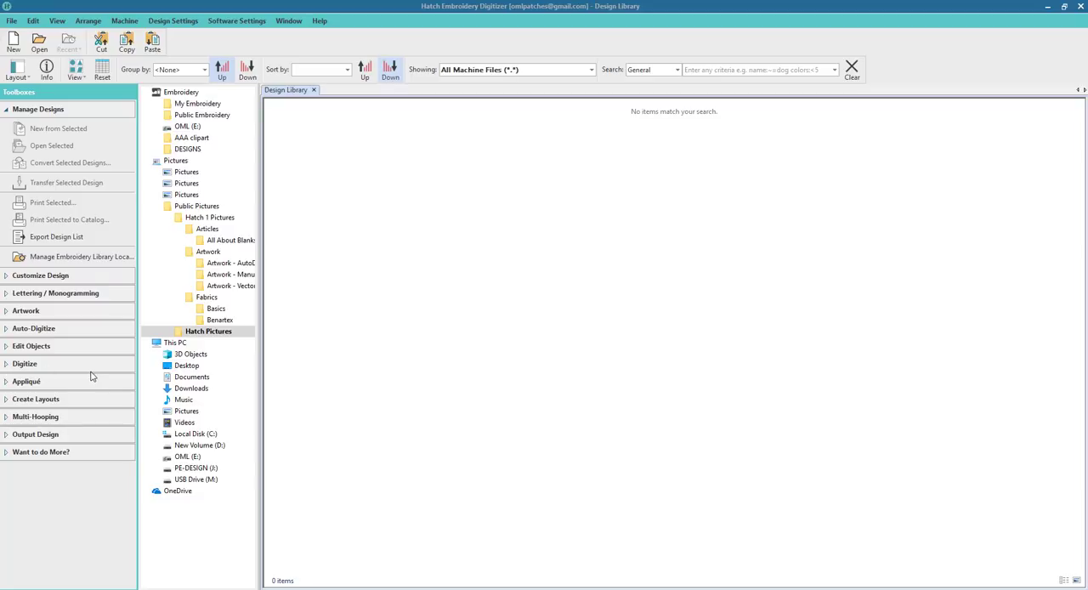
pyautogui.moveTo(119, 369)
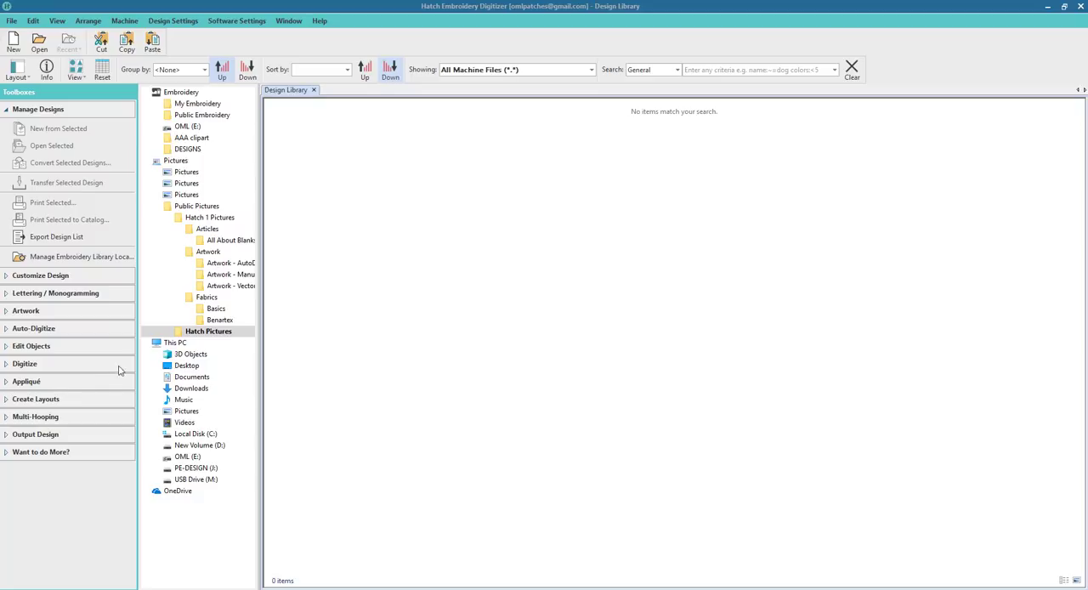
pyautogui.moveTo(132, 366)
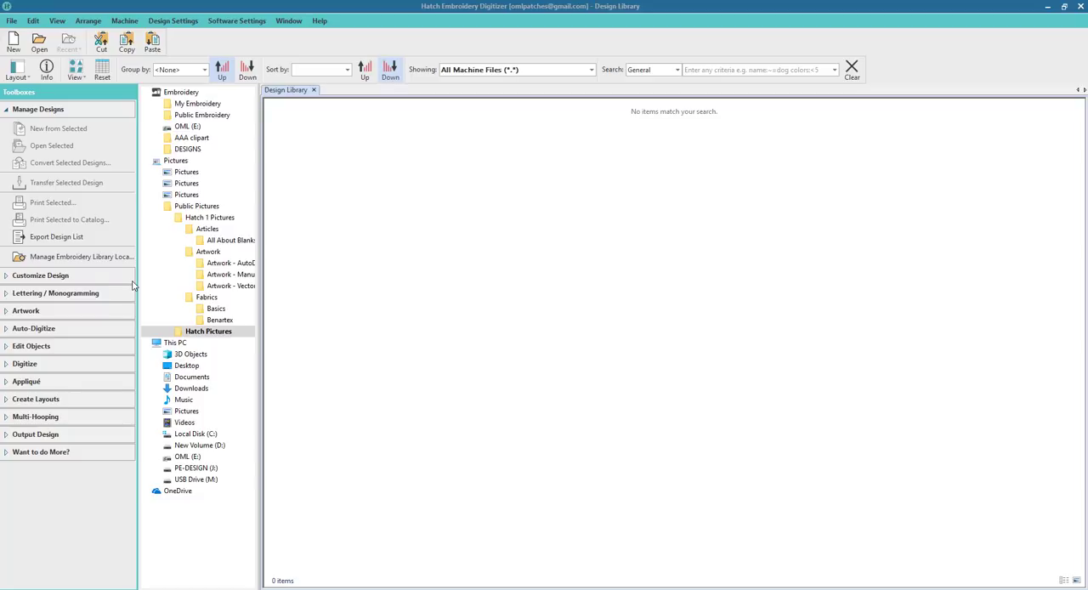
pyautogui.moveTo(132, 286)
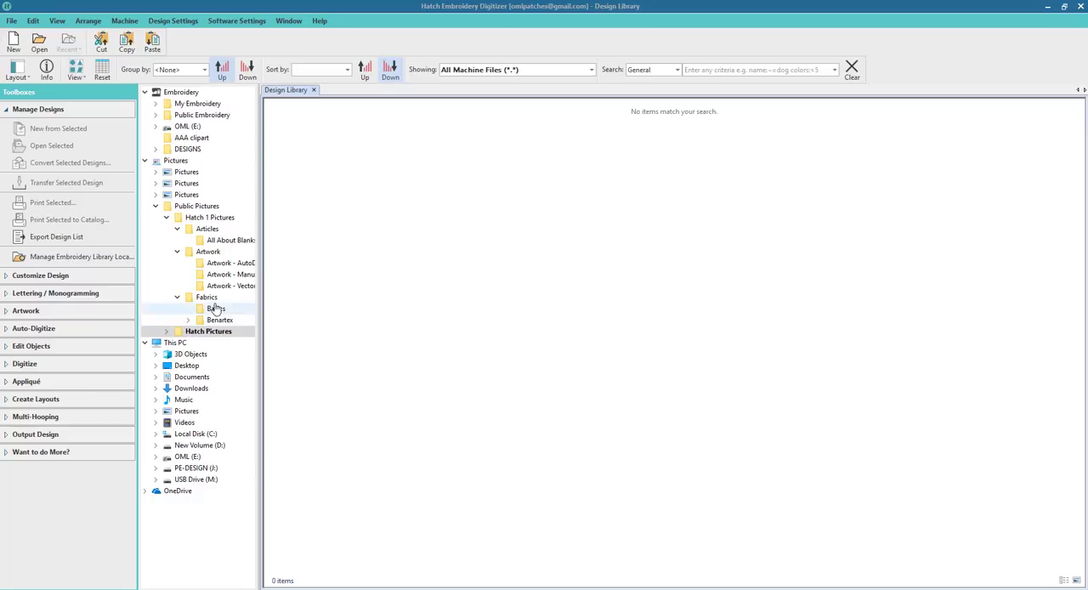
pyautogui.moveTo(251, 297)
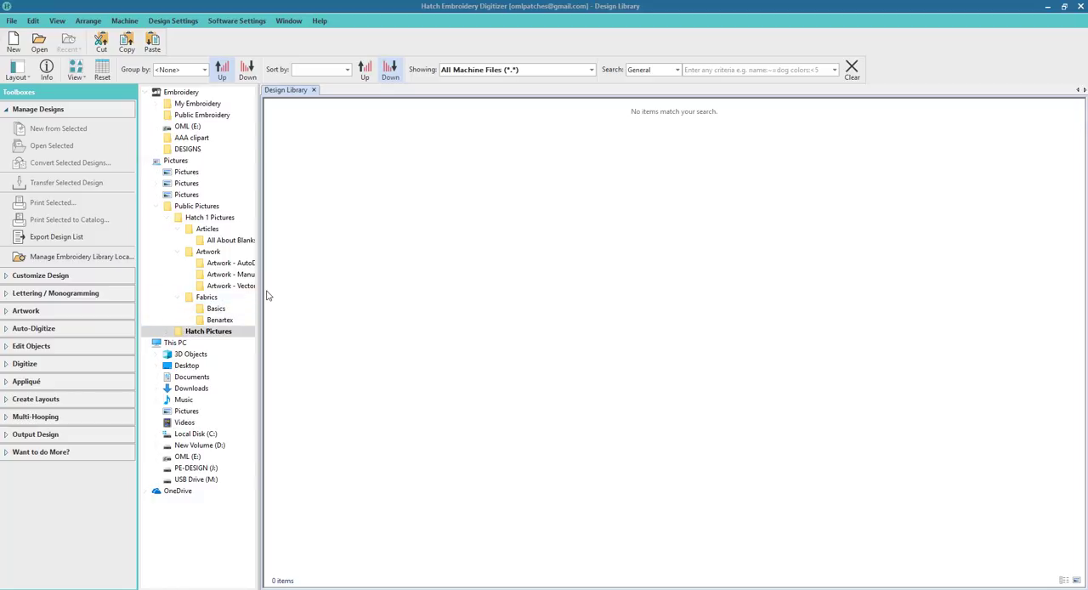
pyautogui.moveTo(274, 239)
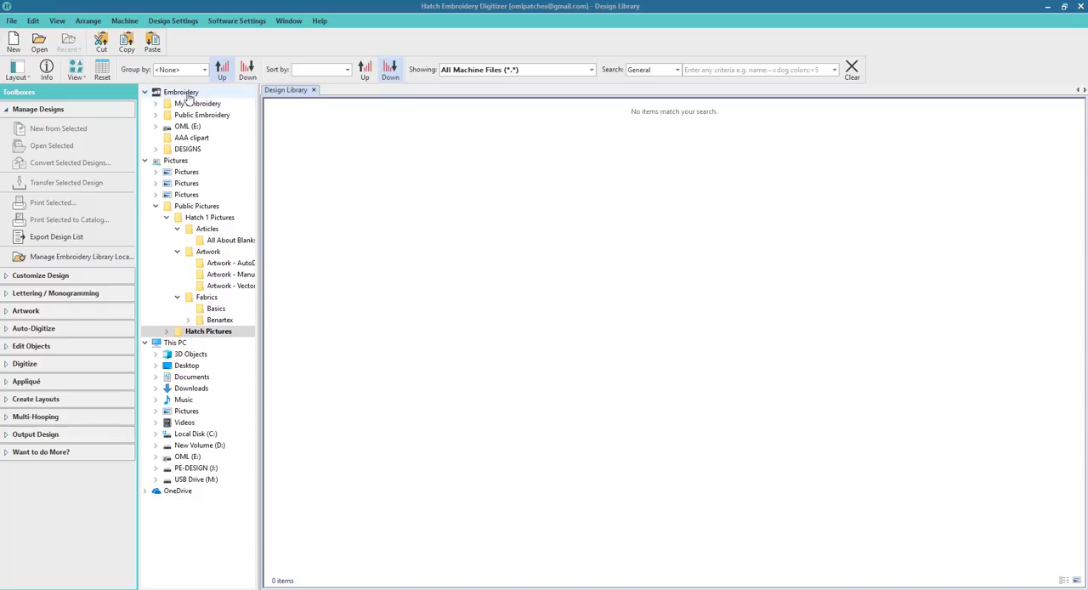
pyautogui.moveTo(230, 274)
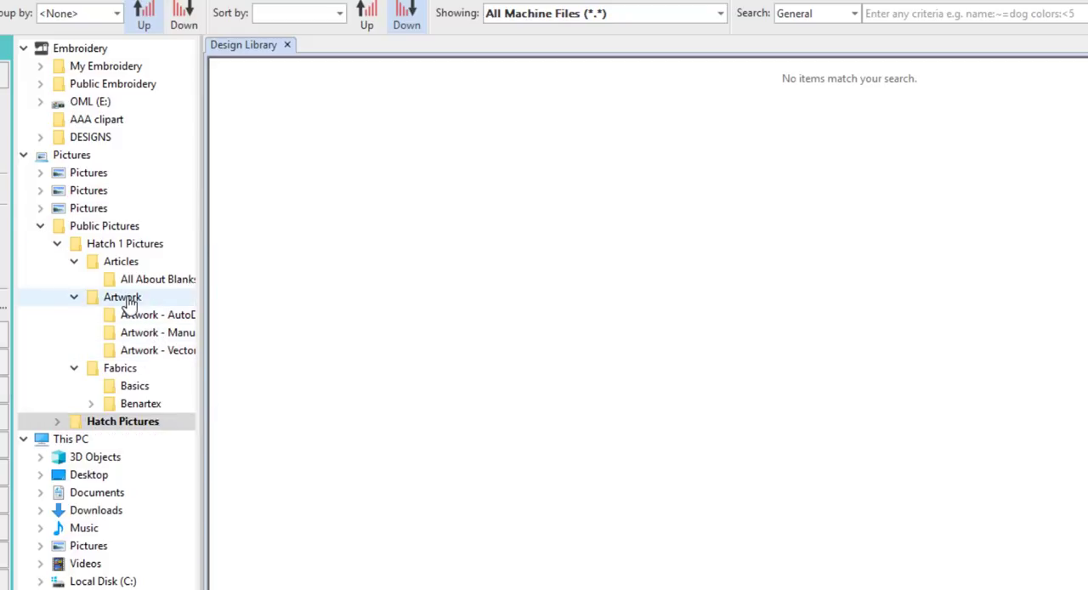
# Open the Artwork - AutoDigitizing folder and filter the library to All Artwork Files.
pyautogui.click(156, 315)
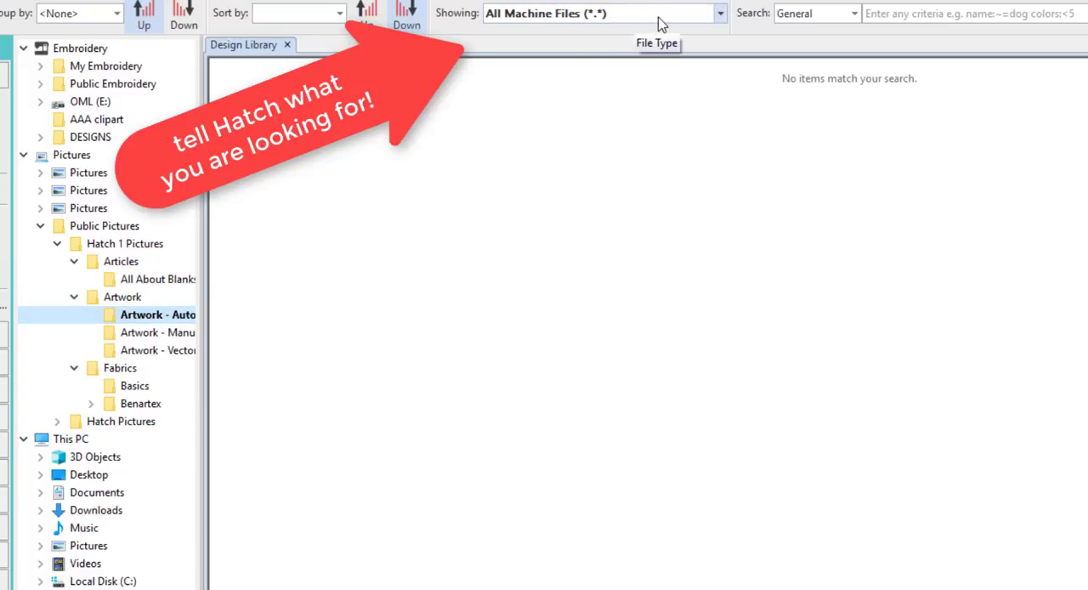
pyautogui.moveTo(599, 43)
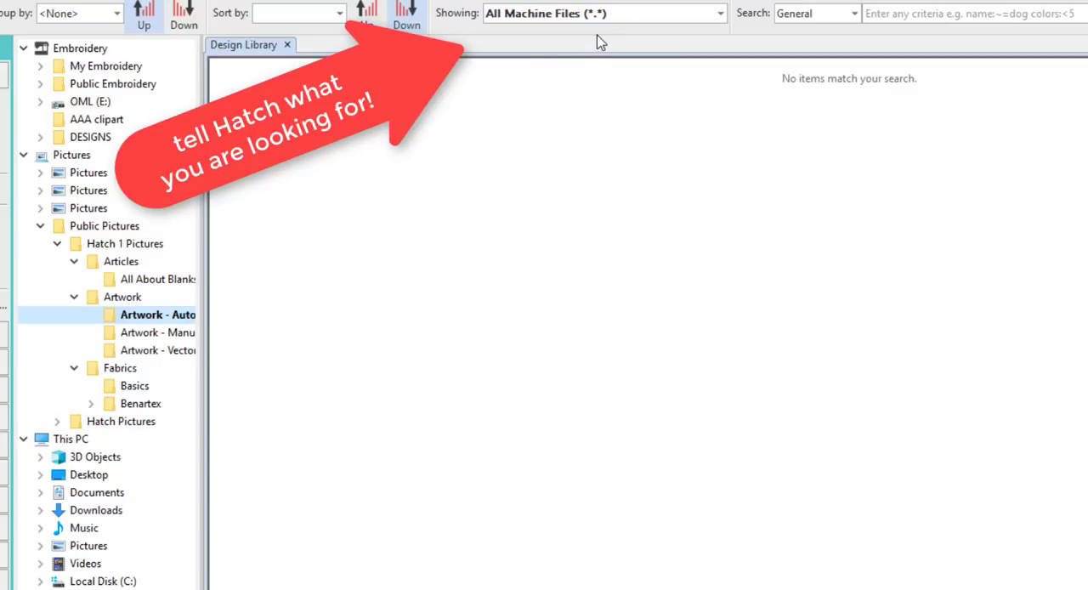
pyautogui.moveTo(577, 33)
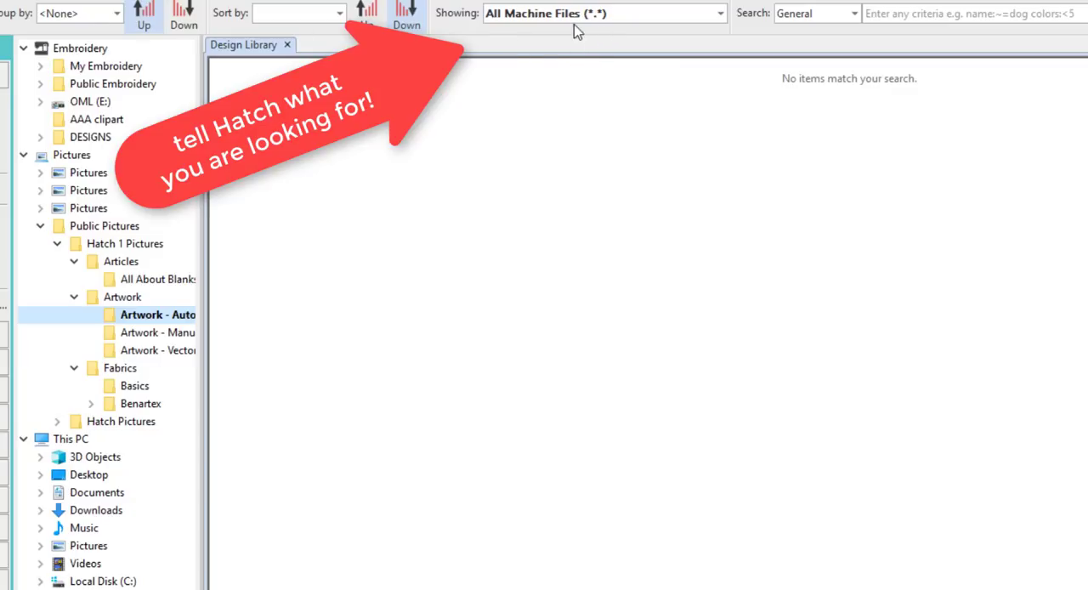
pyautogui.moveTo(439, 29)
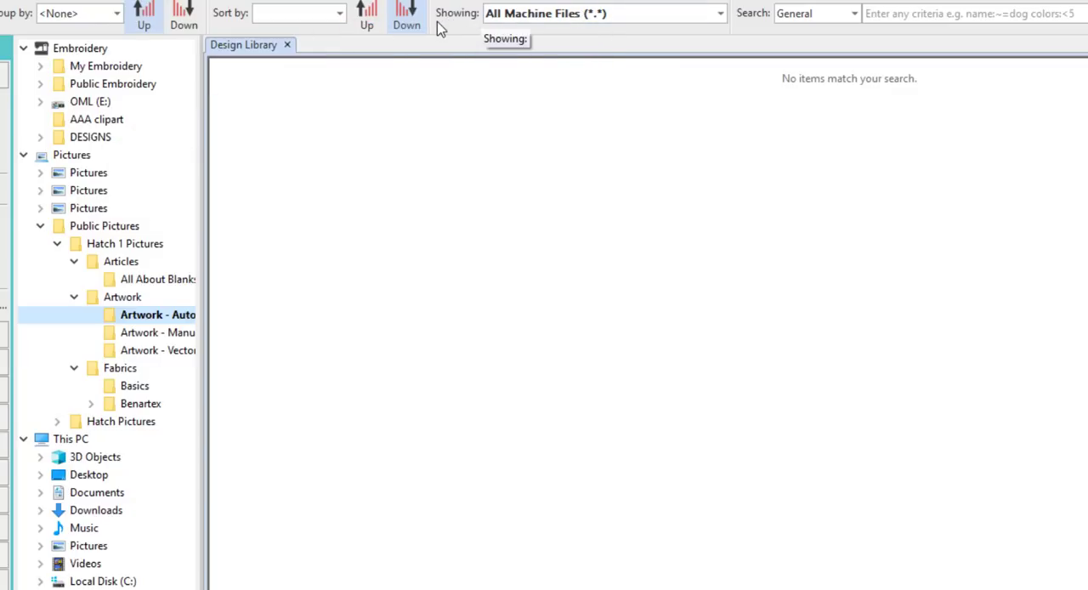
pyautogui.moveTo(603, 14)
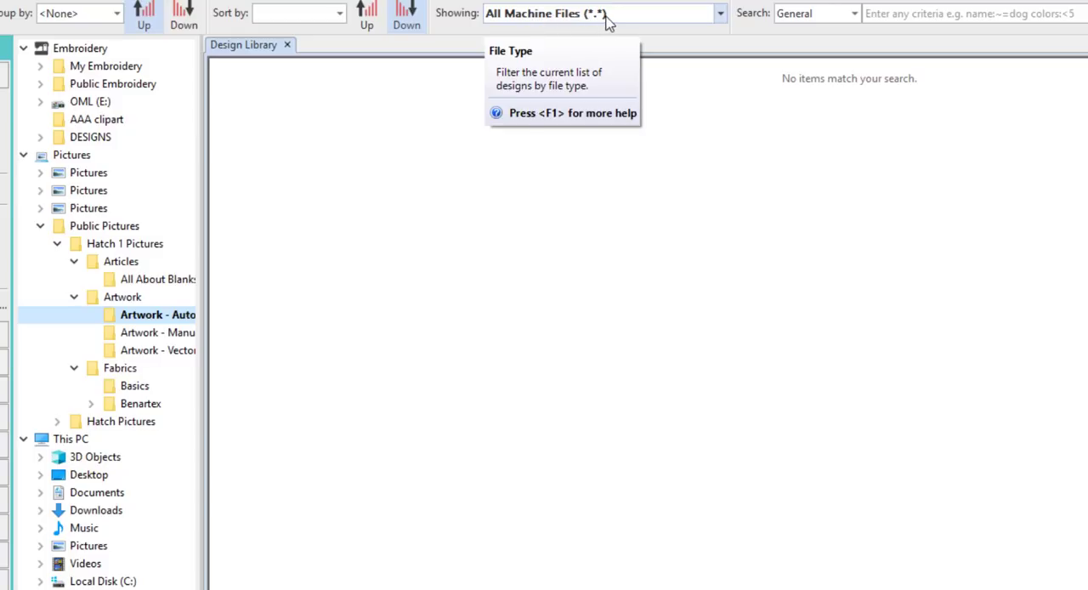
pyautogui.click(718, 13)
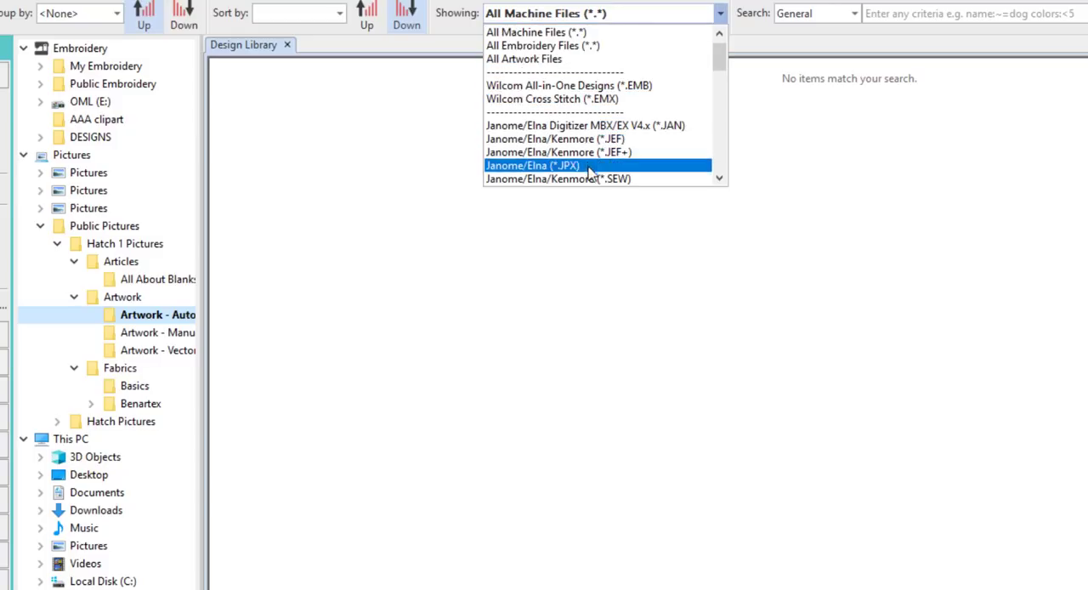
pyautogui.moveTo(586, 85)
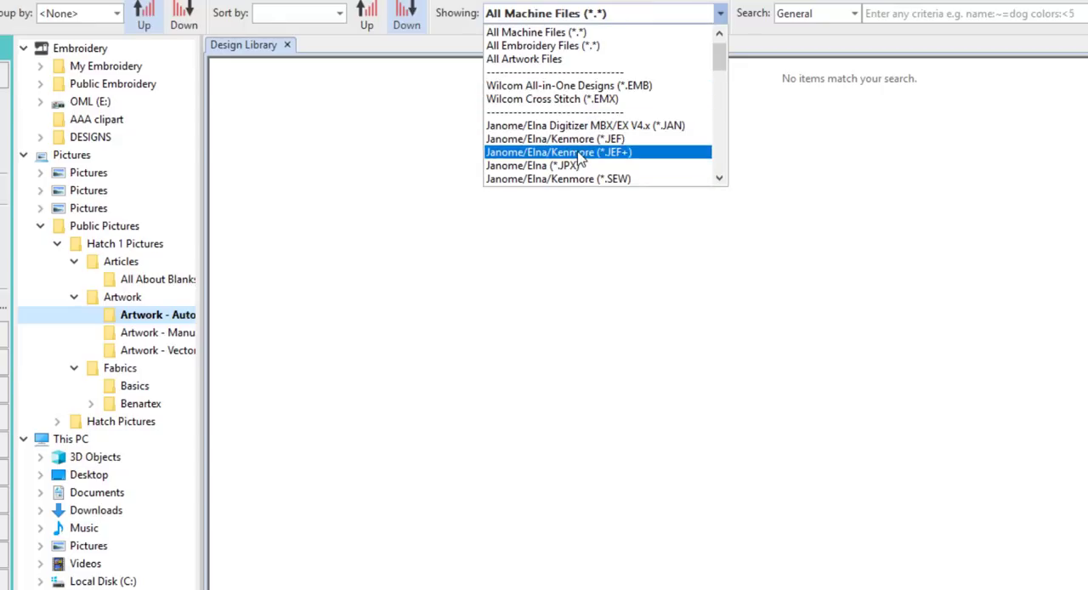
pyautogui.moveTo(563, 73)
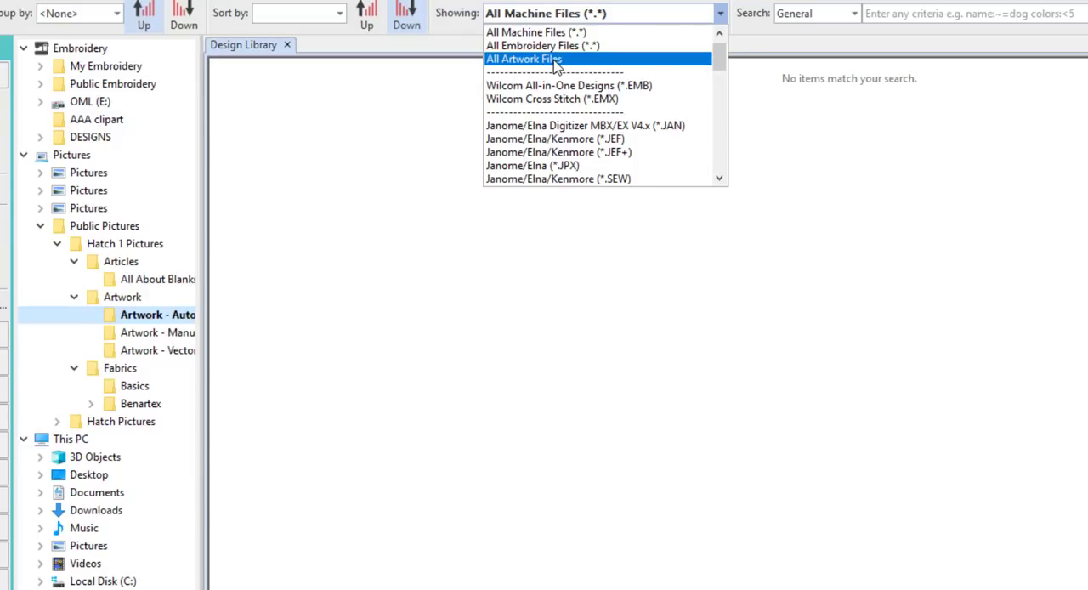
pyautogui.moveTo(542, 45)
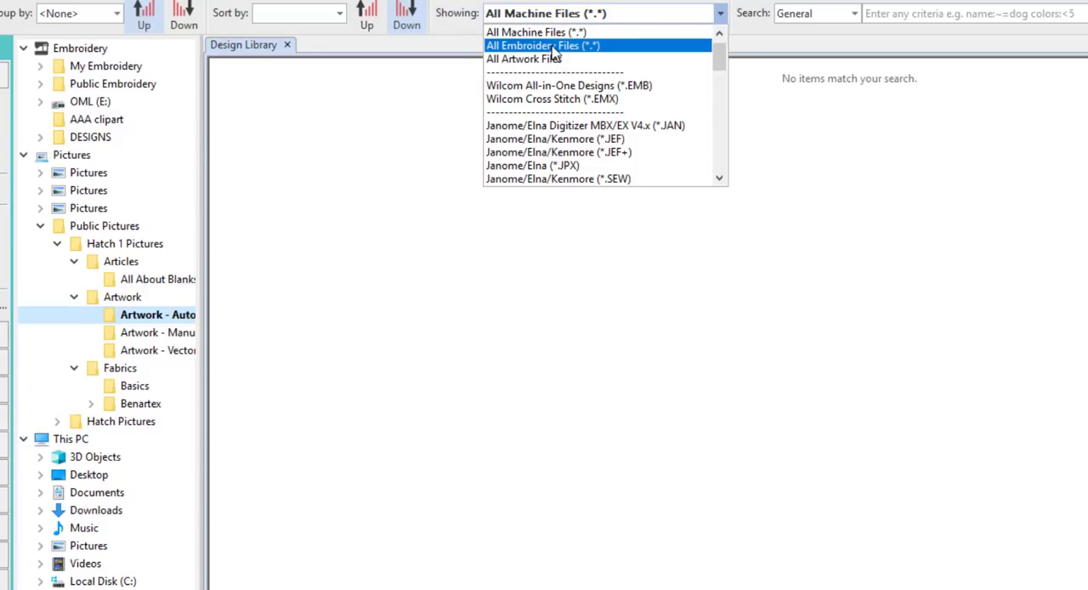
pyautogui.moveTo(536, 31)
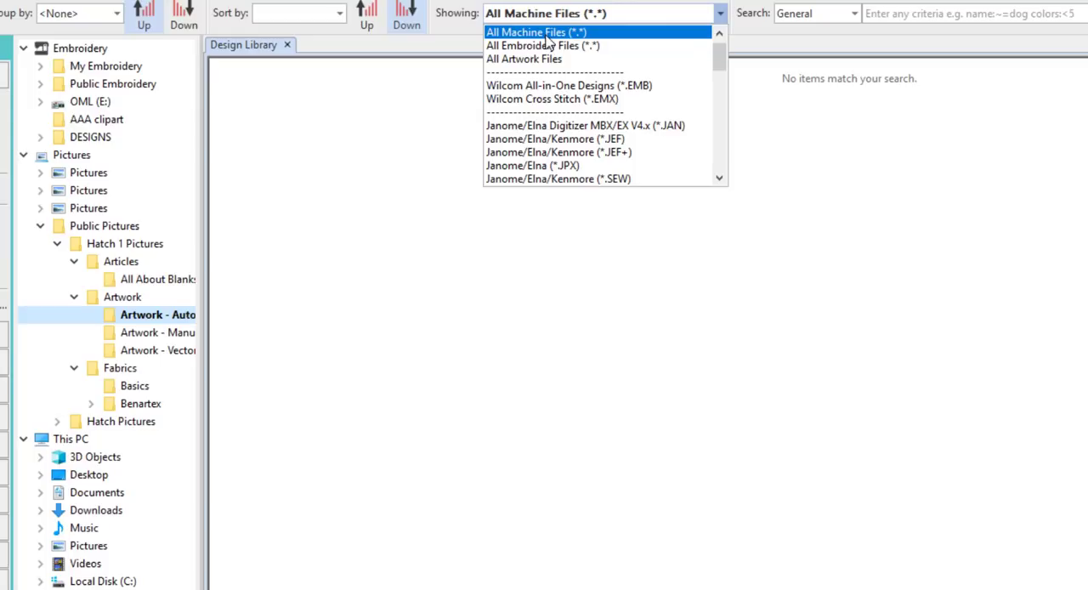
pyautogui.moveTo(524, 59)
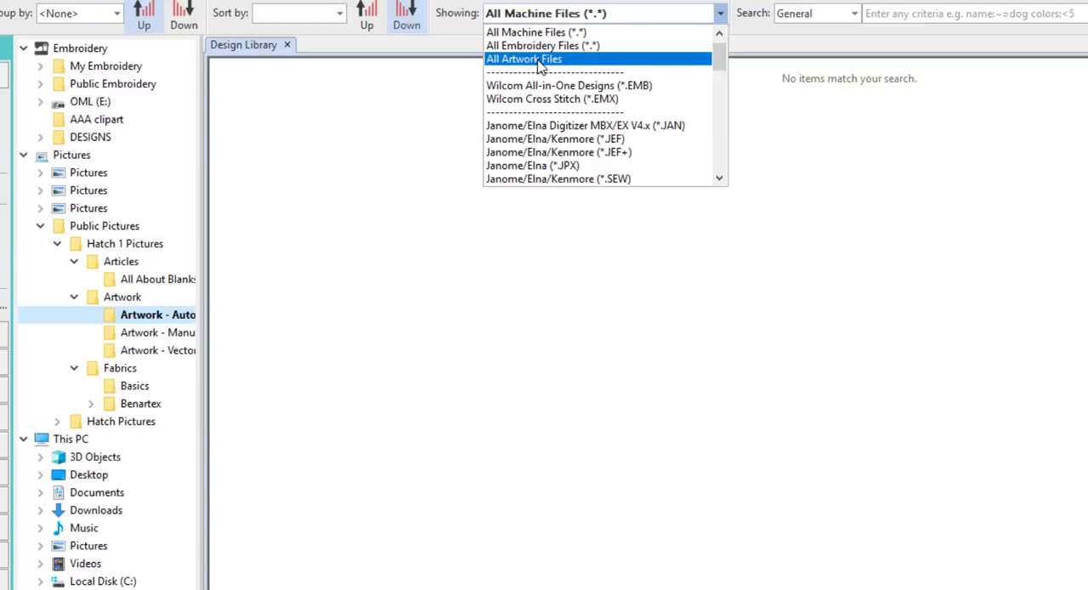
pyautogui.click(524, 58)
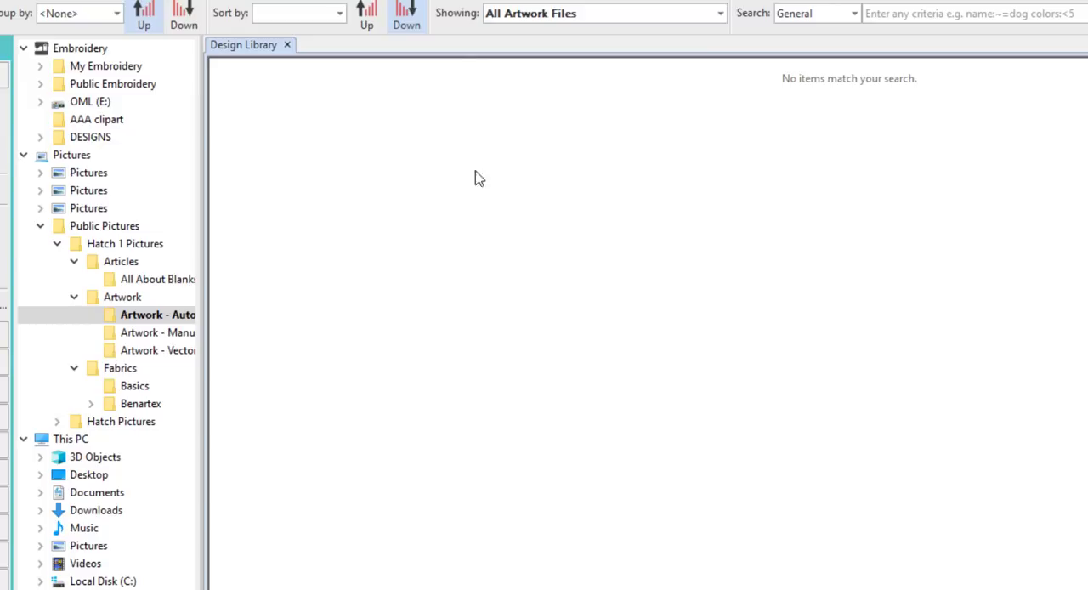
# Load the Artwork - Manual Digitizing folder and browse its 19 artwork previews.
pyautogui.click(156, 314)
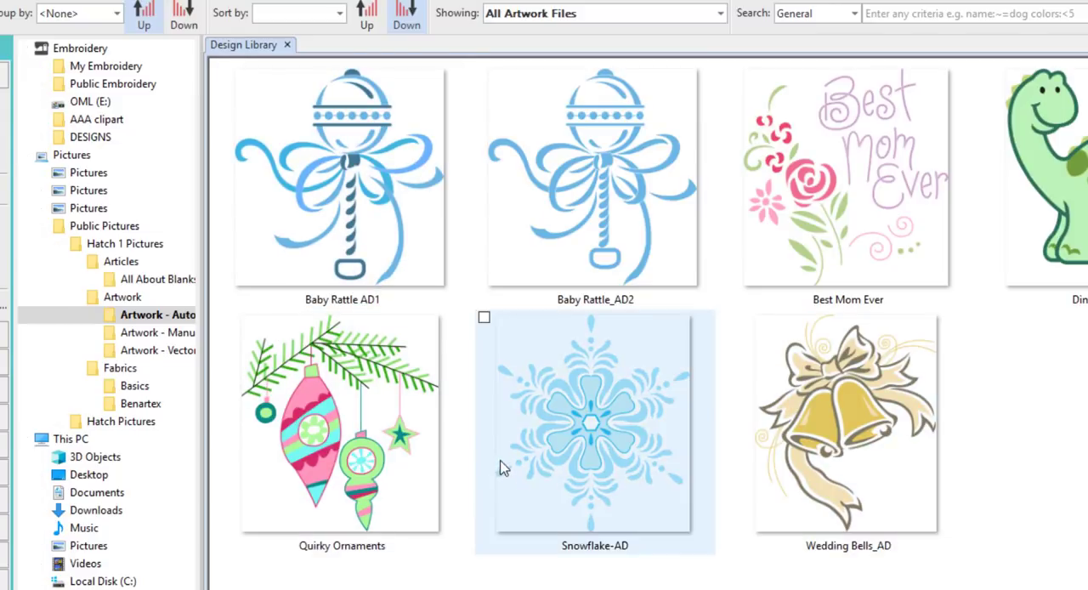
pyautogui.moveTo(863, 161)
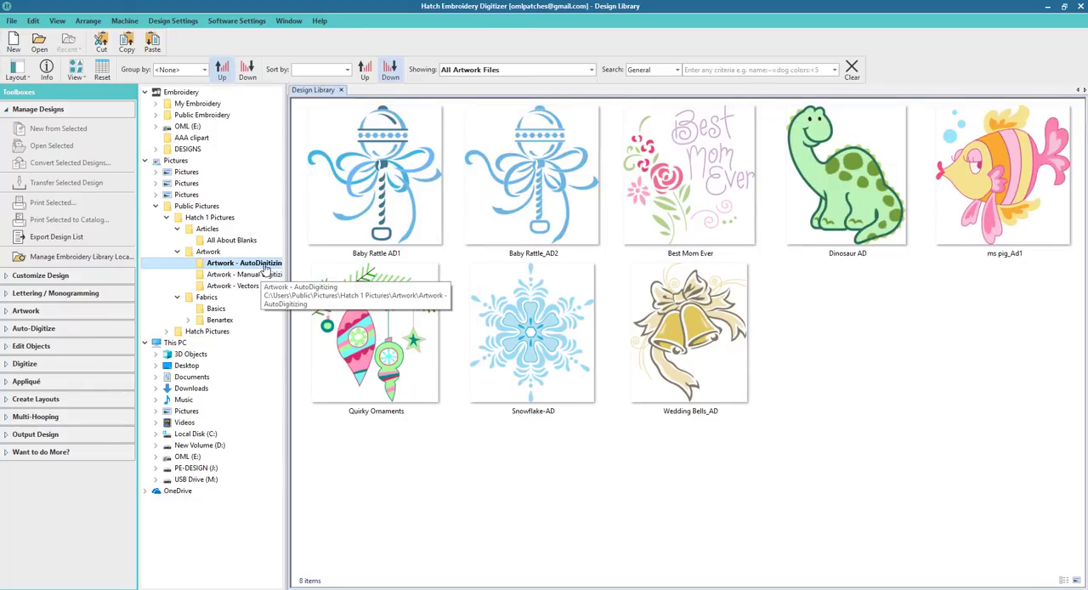
pyautogui.moveTo(416, 208)
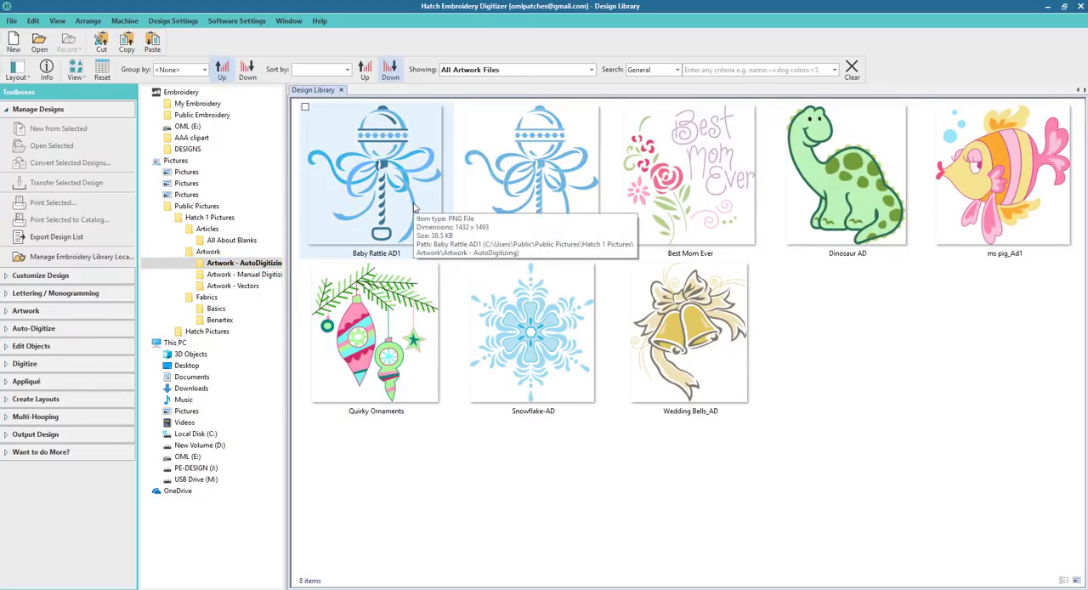
pyautogui.moveTo(614, 209)
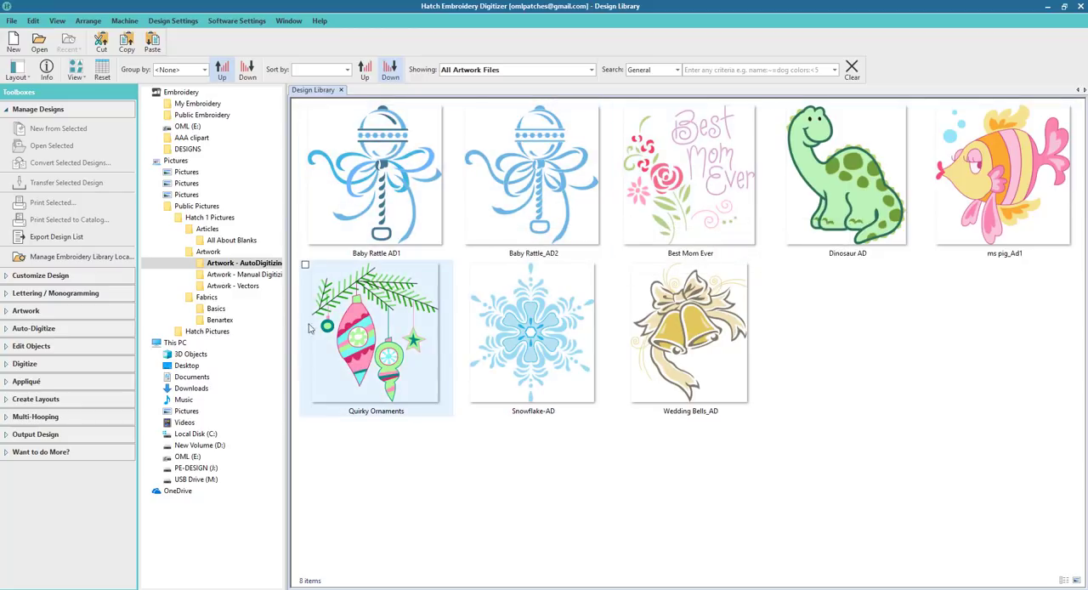
pyautogui.click(244, 273)
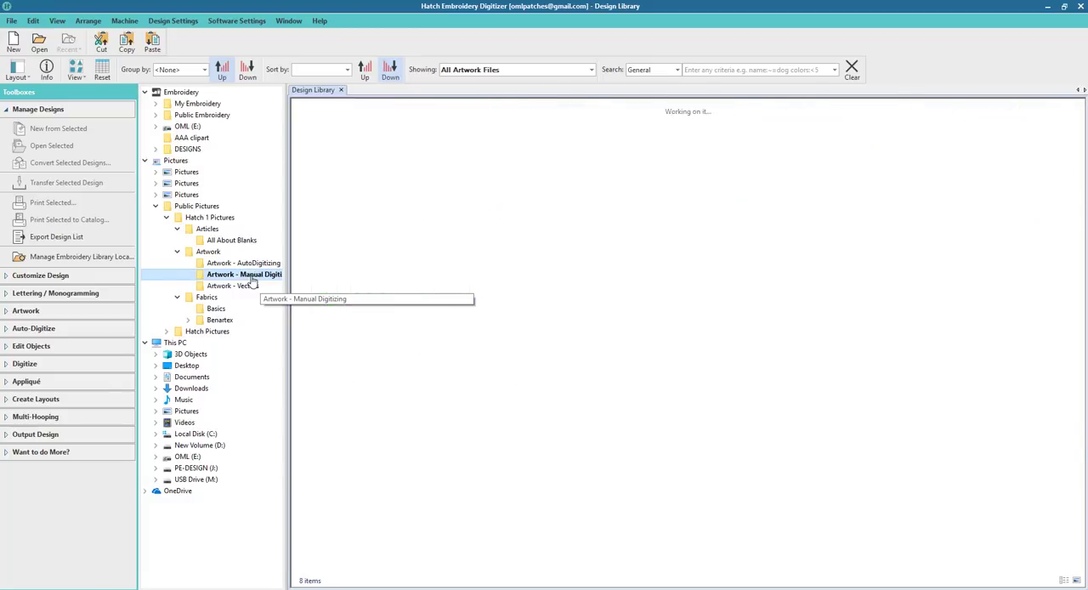
pyautogui.click(244, 274)
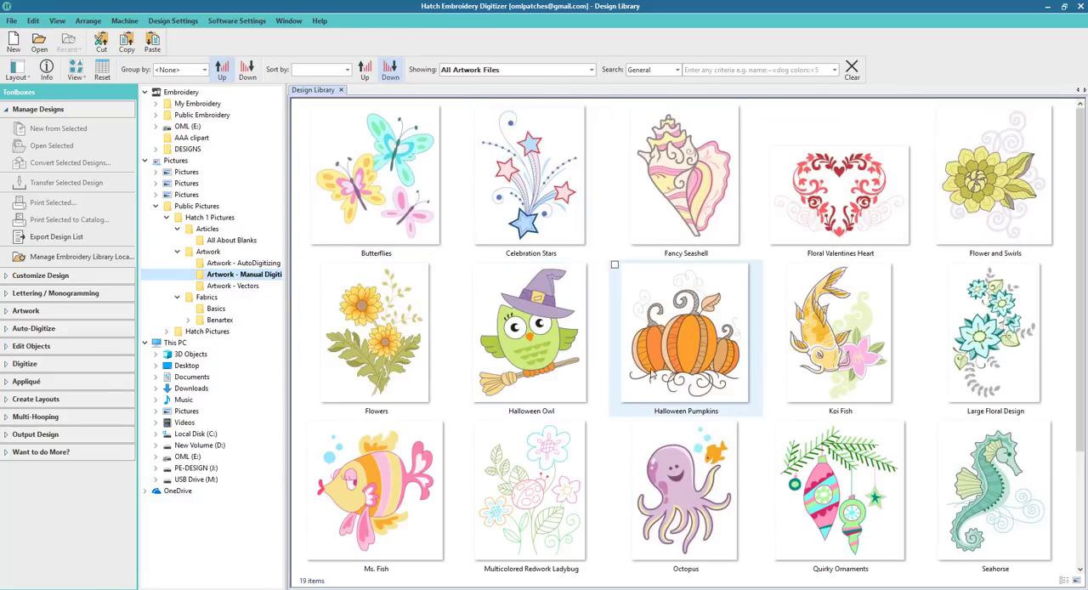
pyautogui.moveTo(685, 349)
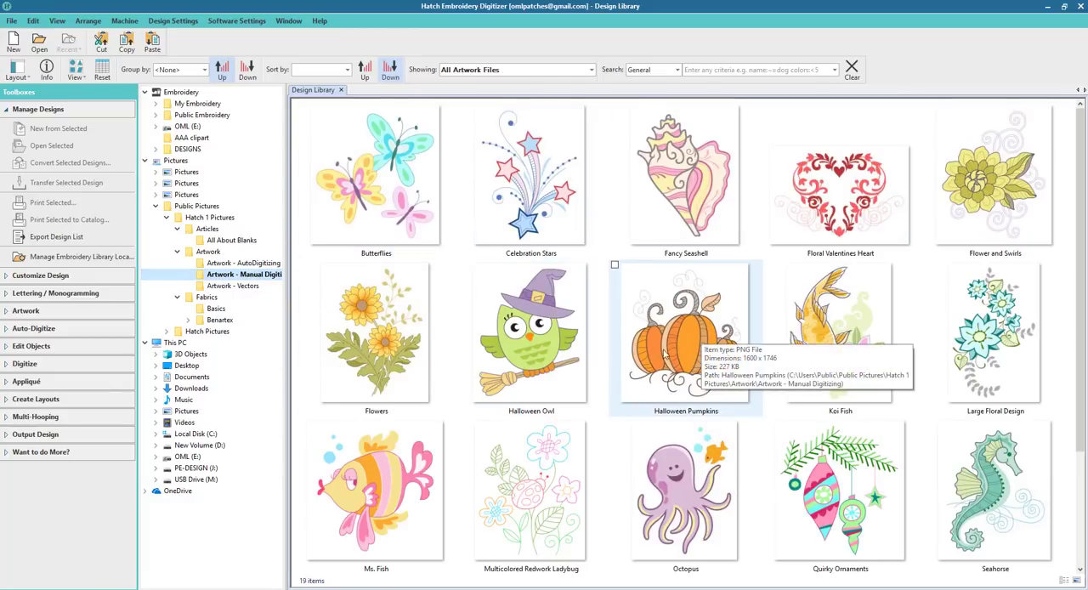
pyautogui.scroll(-3)
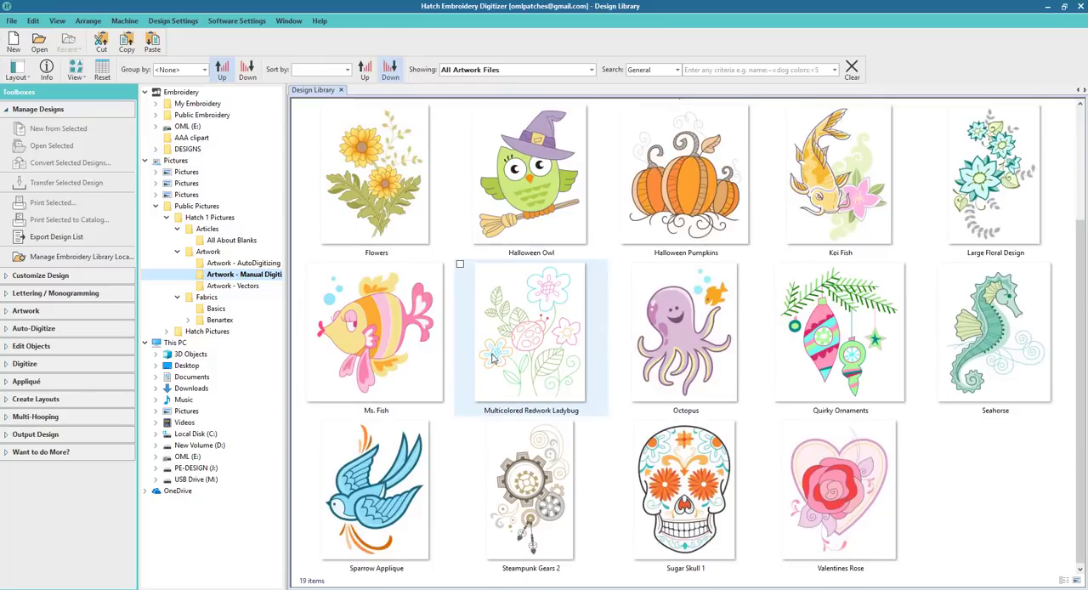
pyautogui.moveTo(685, 488)
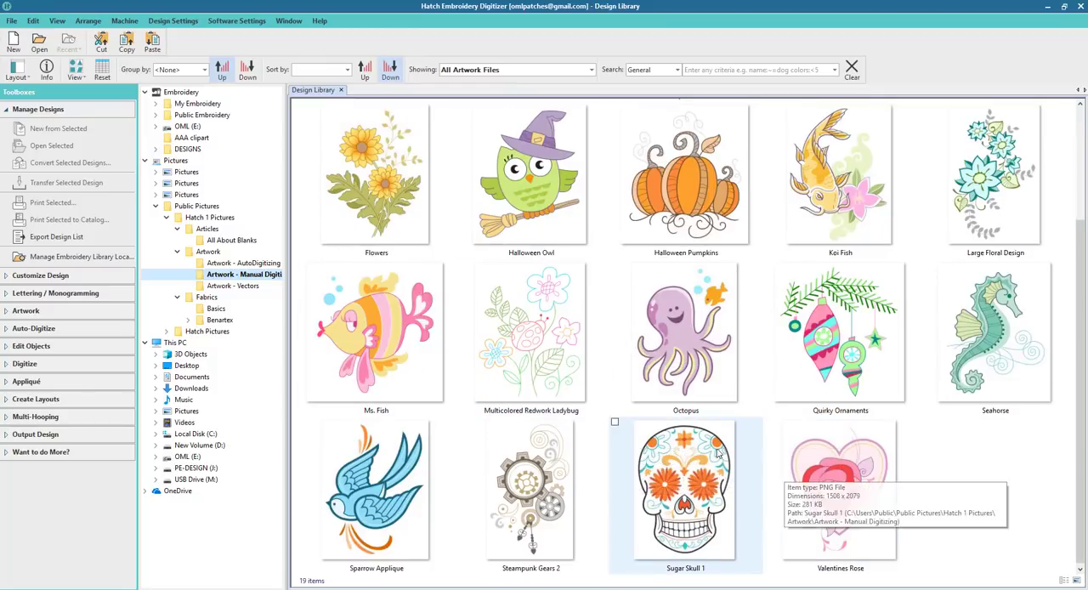
pyautogui.moveTo(530, 489)
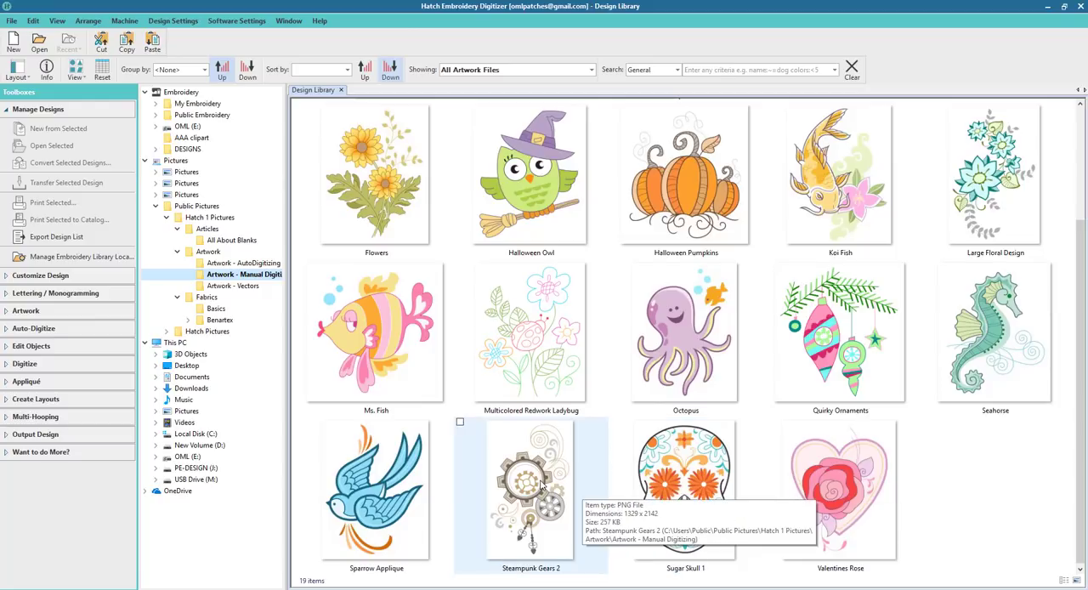
pyautogui.moveTo(529, 482)
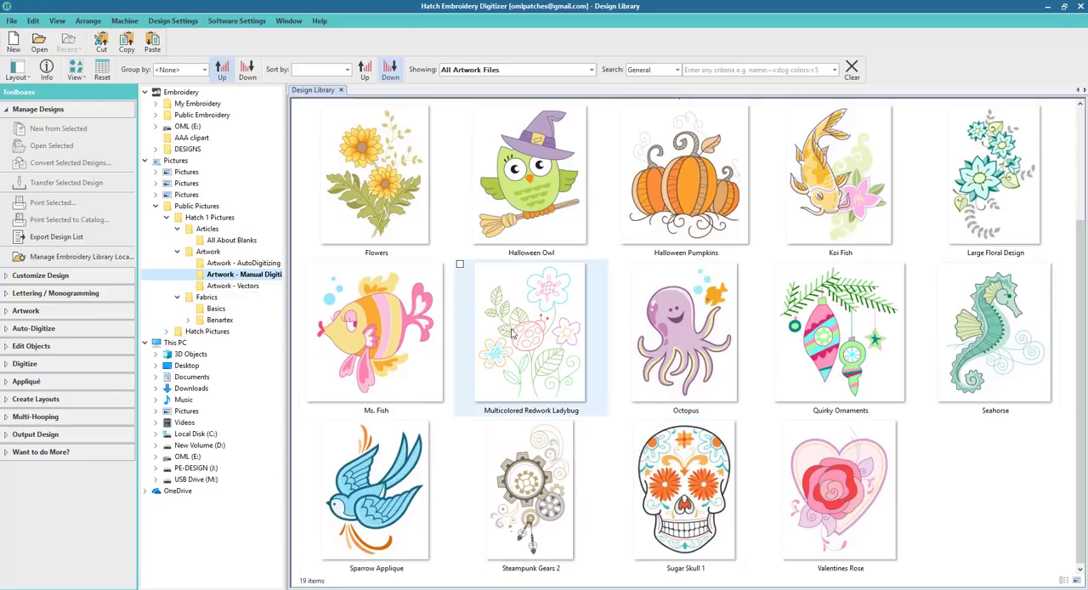
pyautogui.scroll(3)
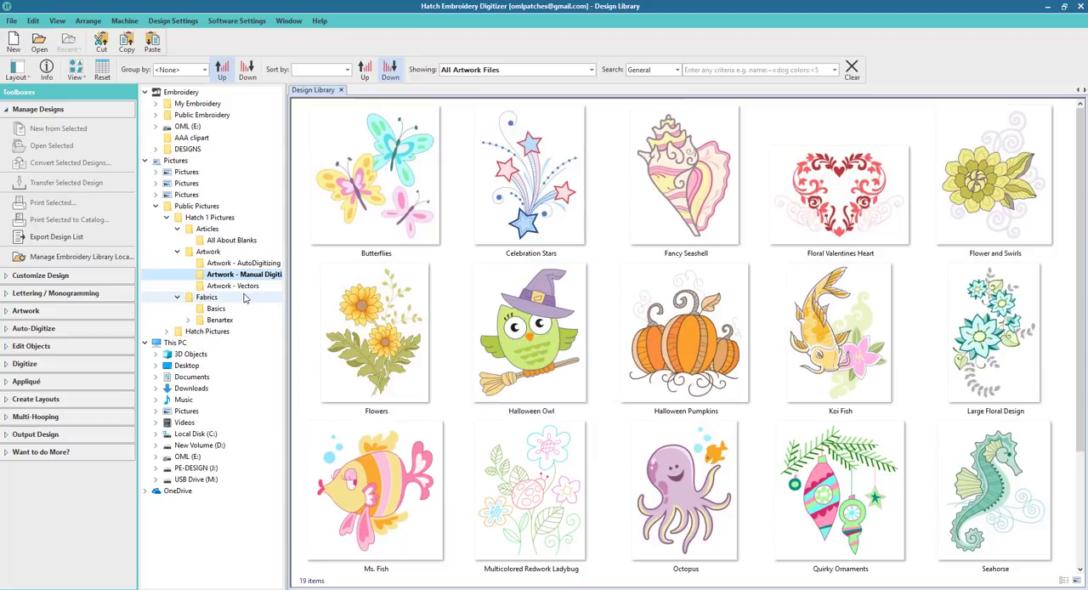
# Open the parent Artwork folder under Hatch 1 Pictures to list its 32 items.
pyautogui.click(236, 285)
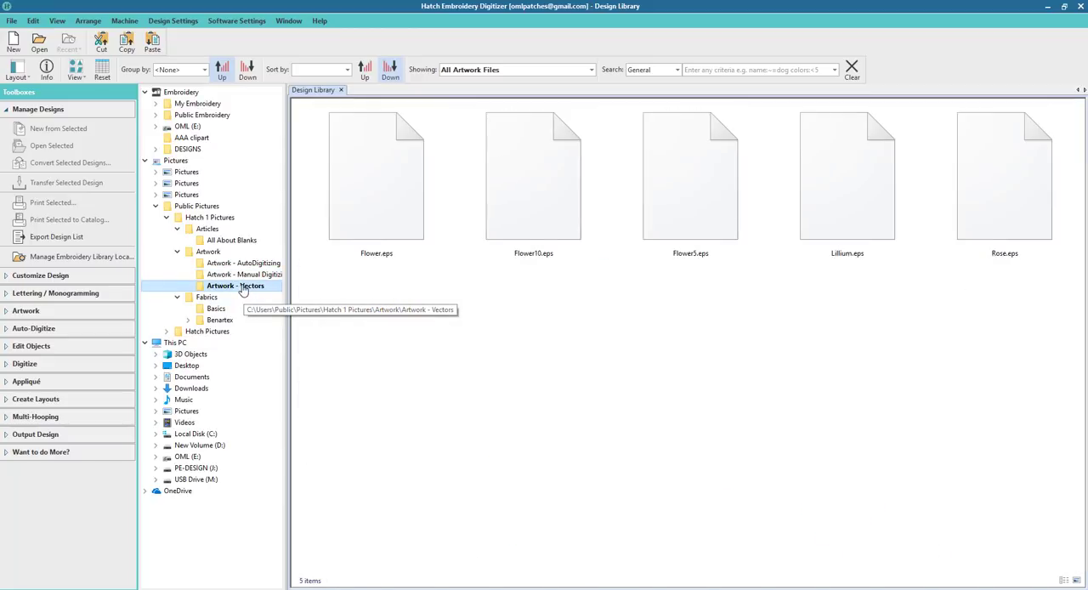
pyautogui.click(376, 174)
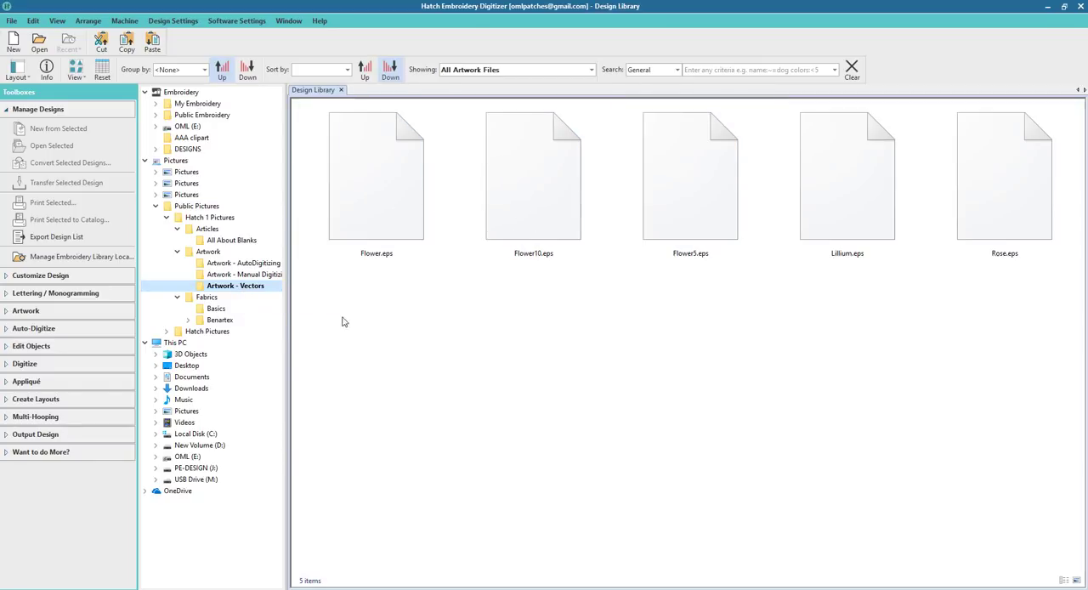
pyautogui.moveTo(242, 263)
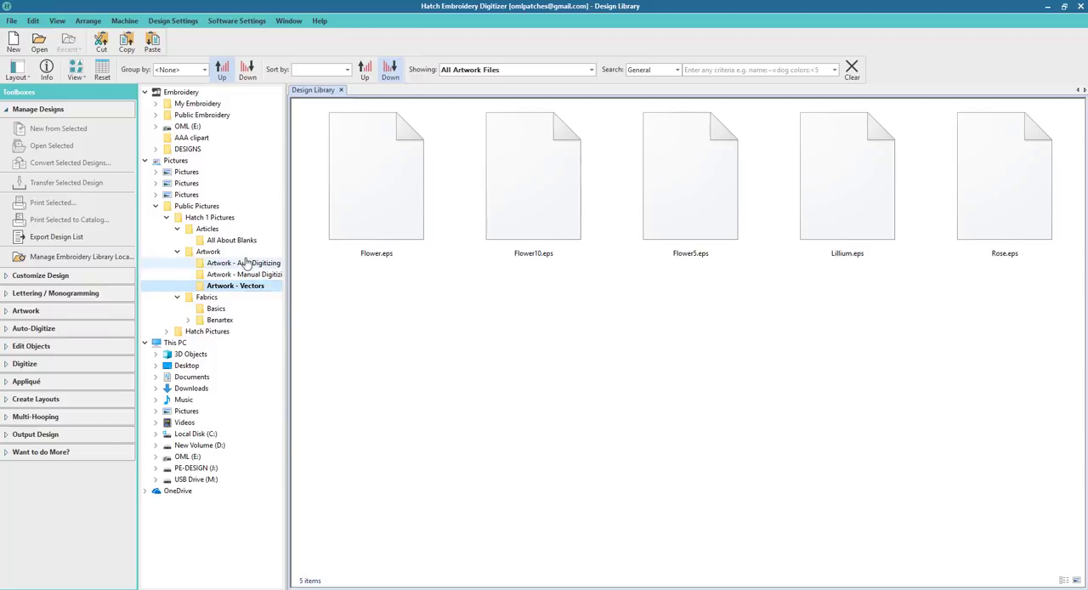
pyautogui.click(846, 174)
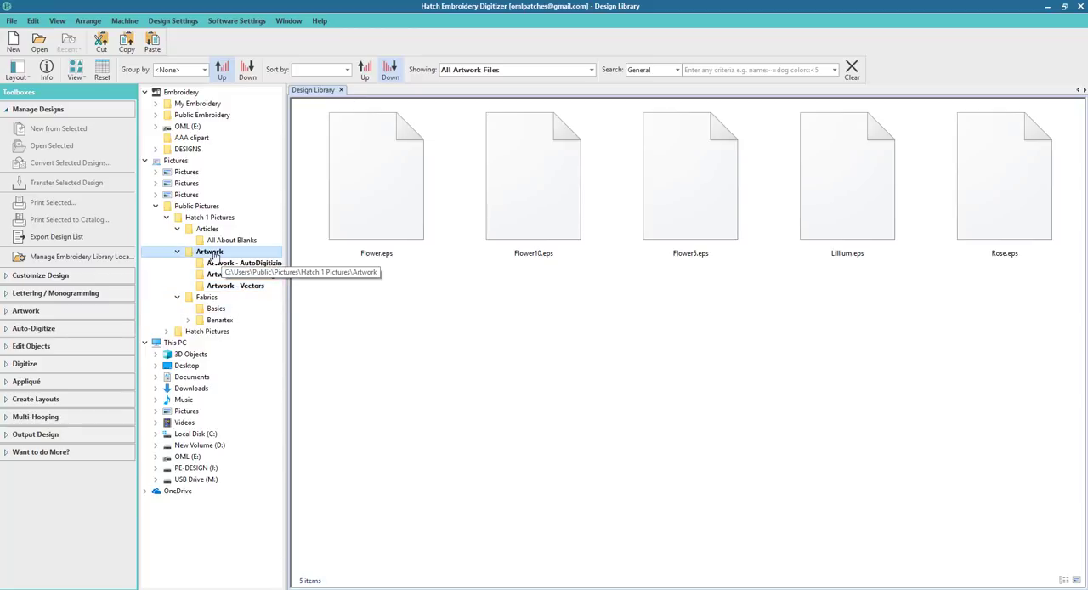
pyautogui.click(209, 251)
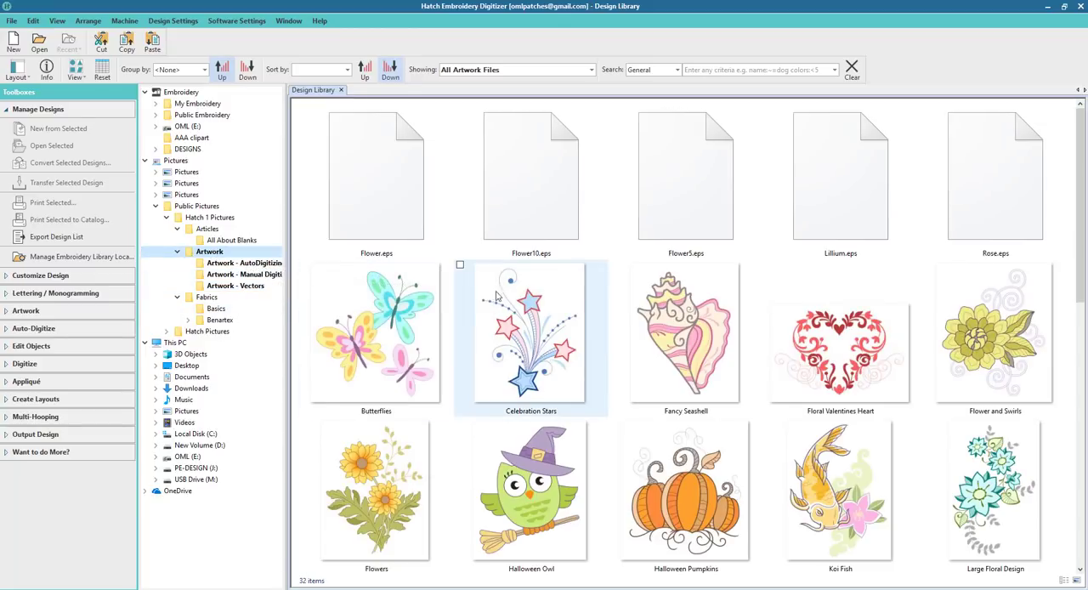
pyautogui.moveTo(549, 368)
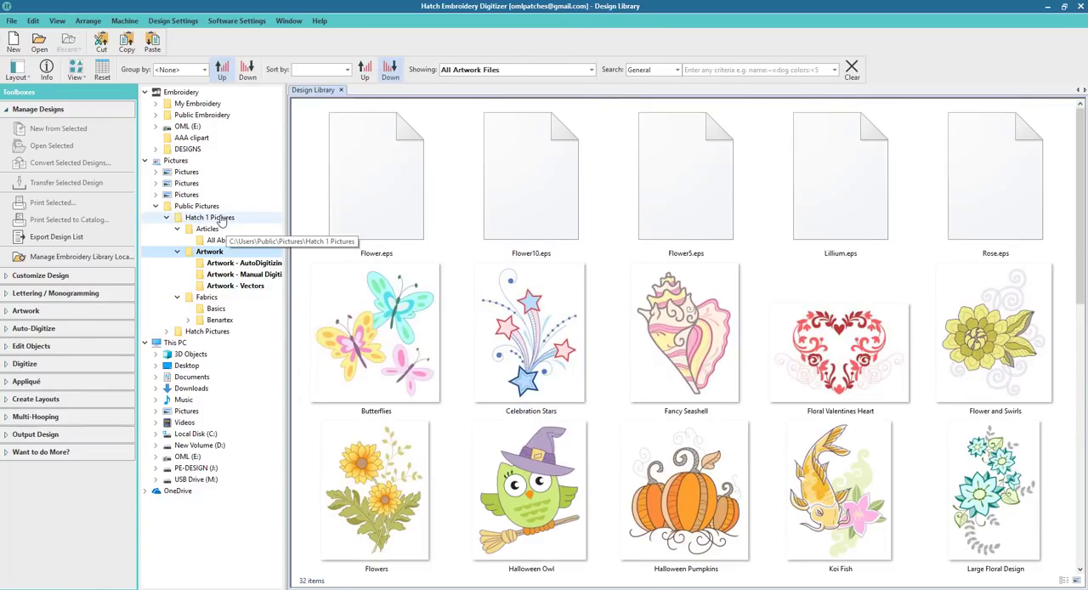
# Browse the Hatch 1 Pictures thumbnails, then switch to the 589-item Hatch Pictures folder.
pyautogui.click(208, 228)
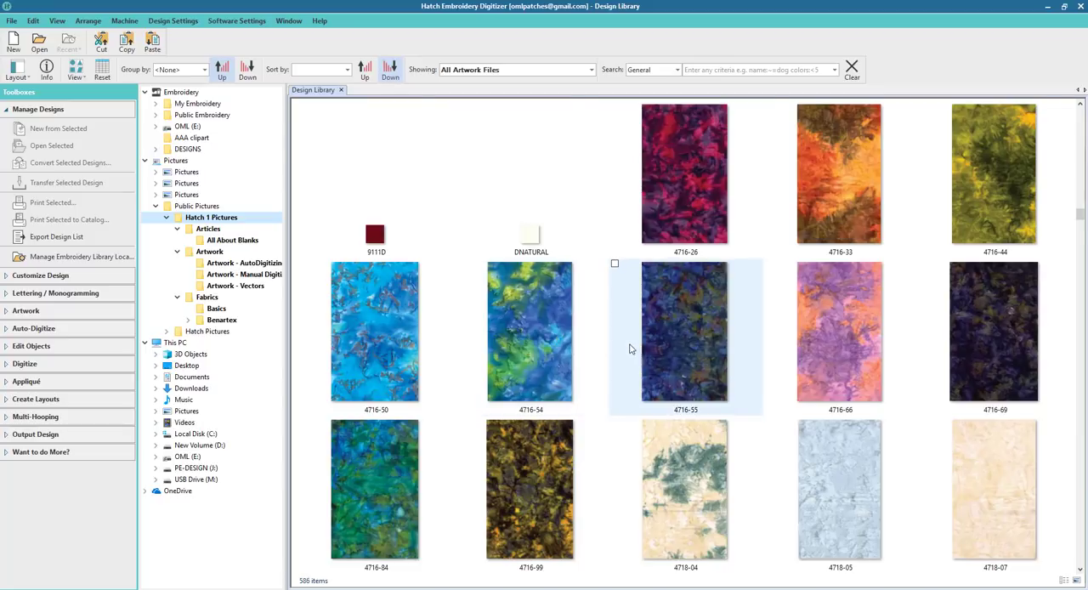
pyautogui.scroll(-3)
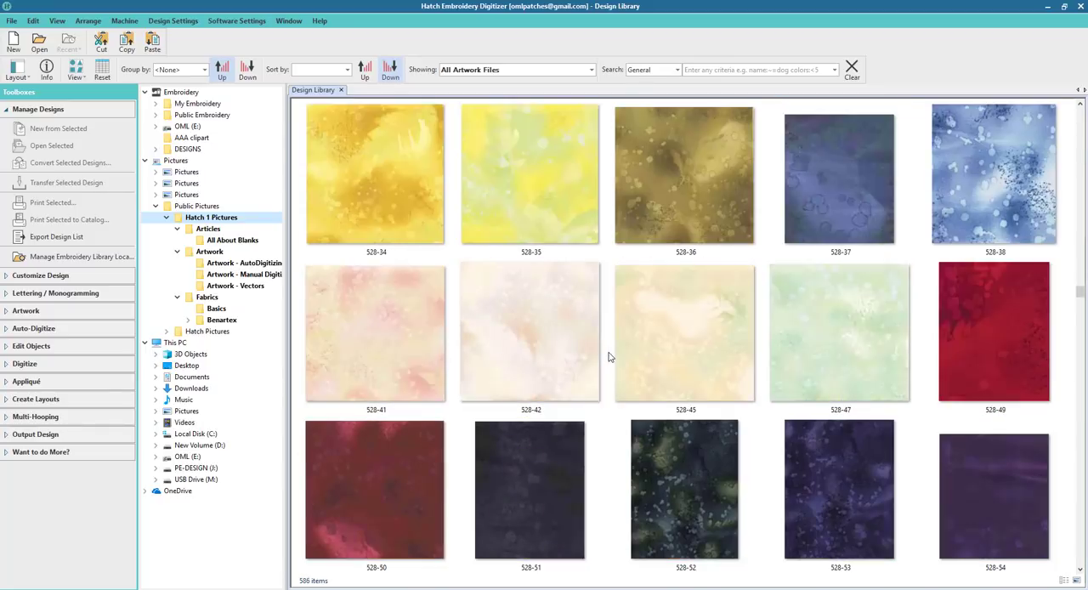
pyautogui.scroll(-3)
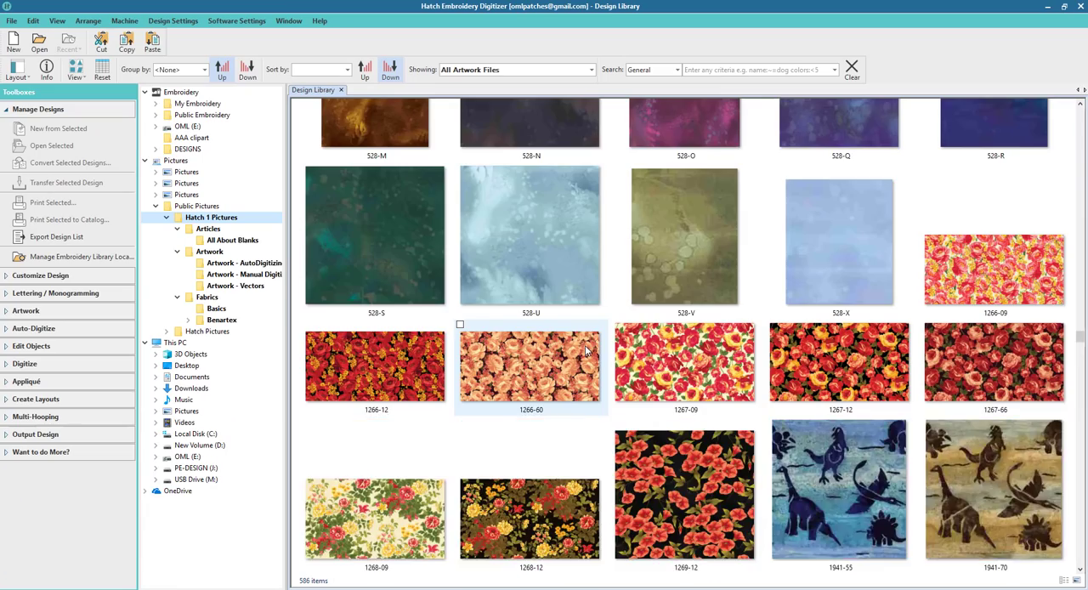
pyautogui.scroll(-3)
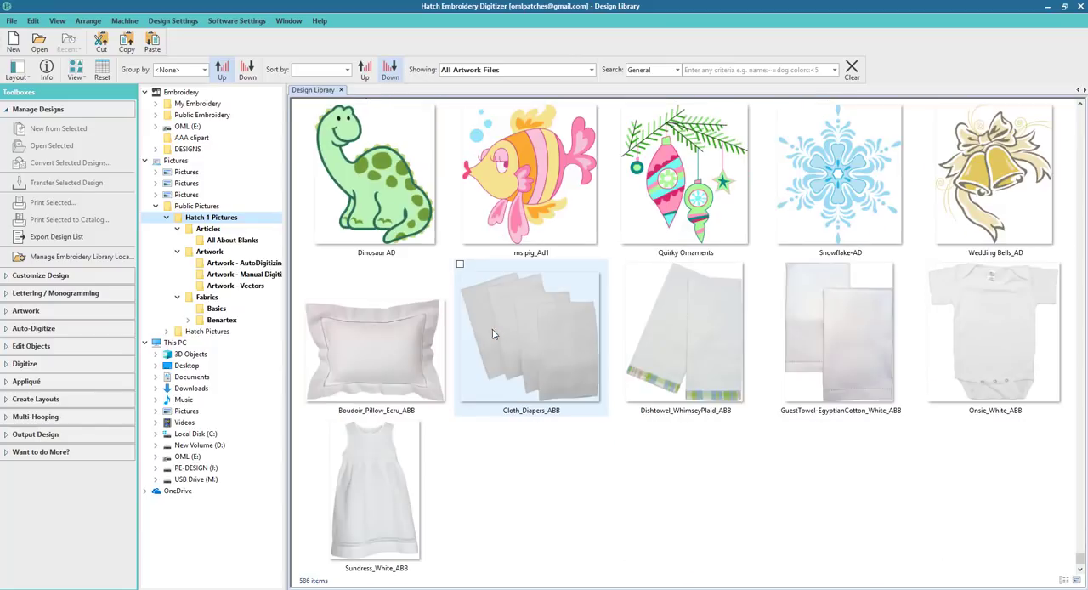
pyautogui.moveTo(553, 330)
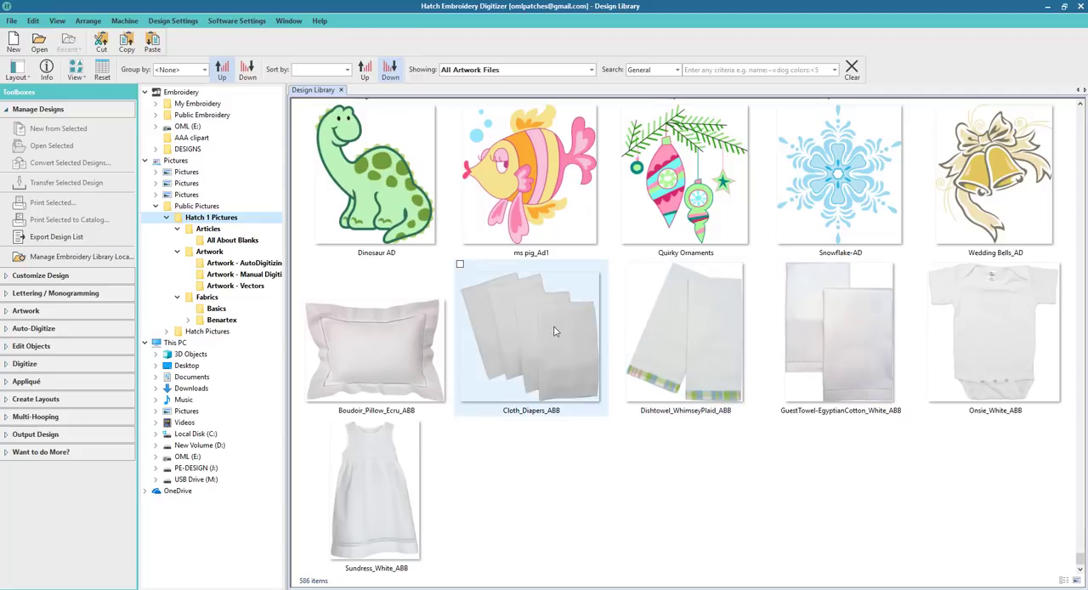
pyautogui.moveTo(946, 310)
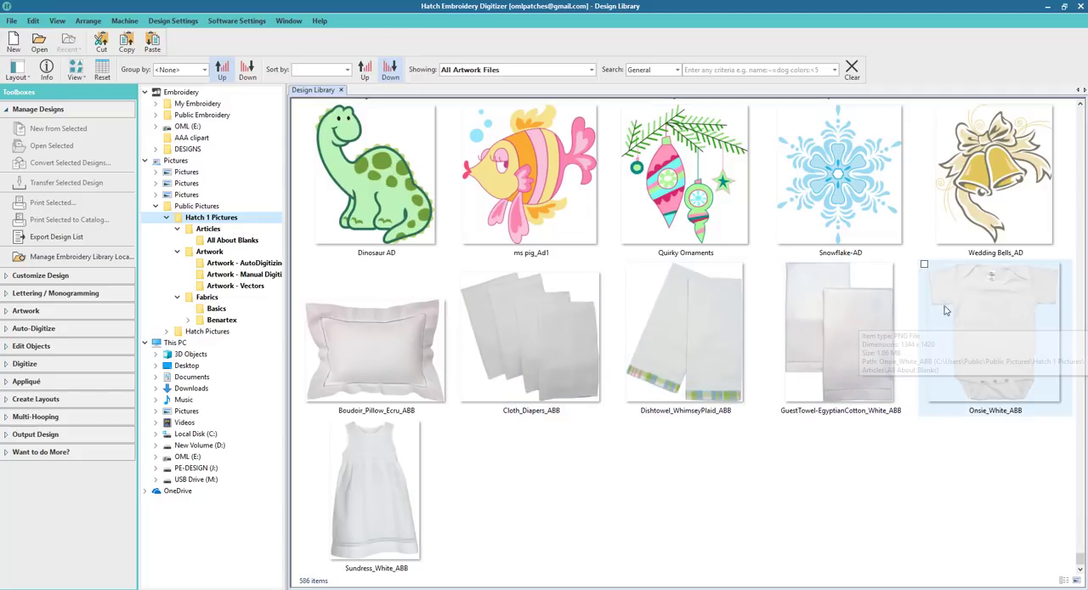
pyautogui.moveTo(997, 308)
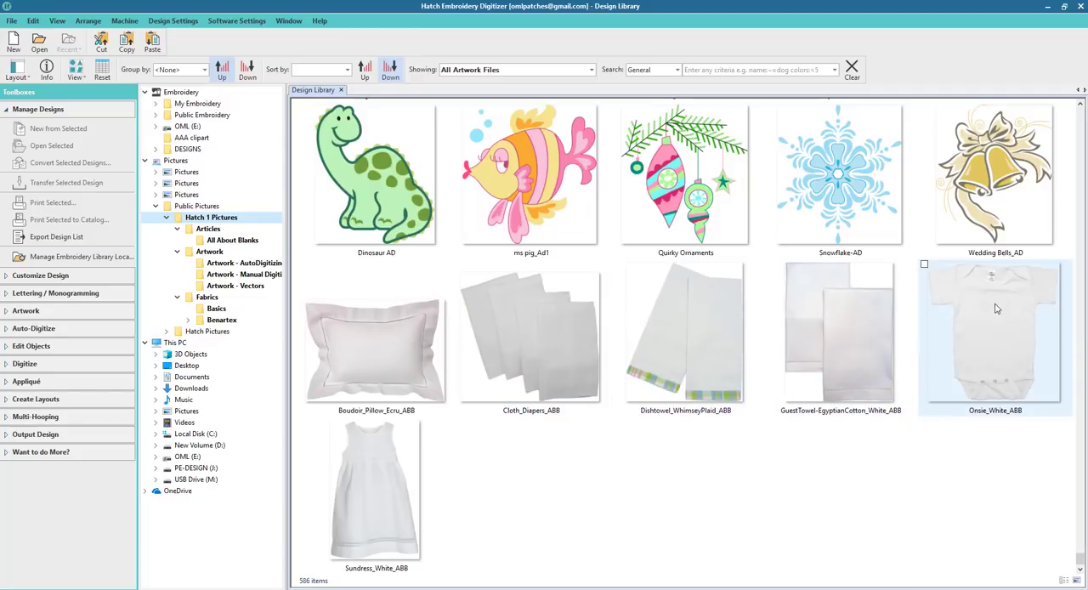
pyautogui.moveTo(989, 320)
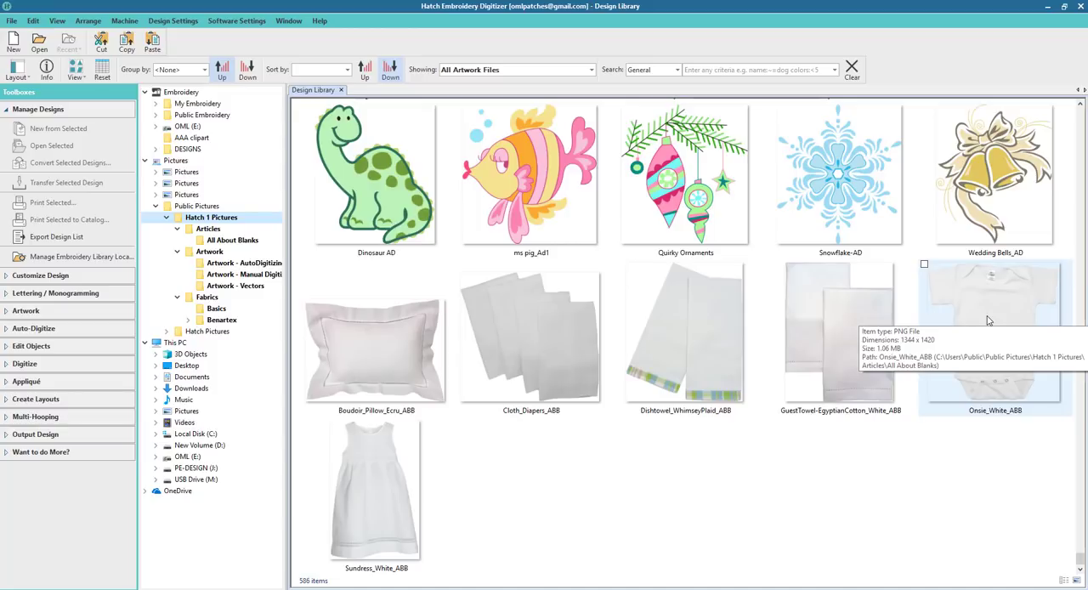
pyautogui.moveTo(982, 328)
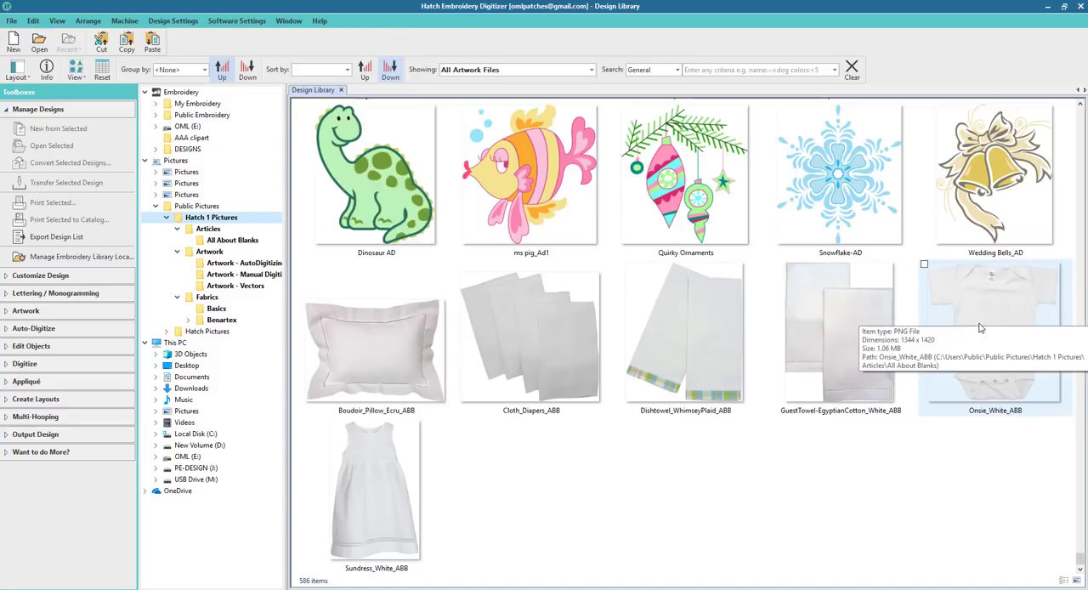
pyautogui.moveTo(890, 402)
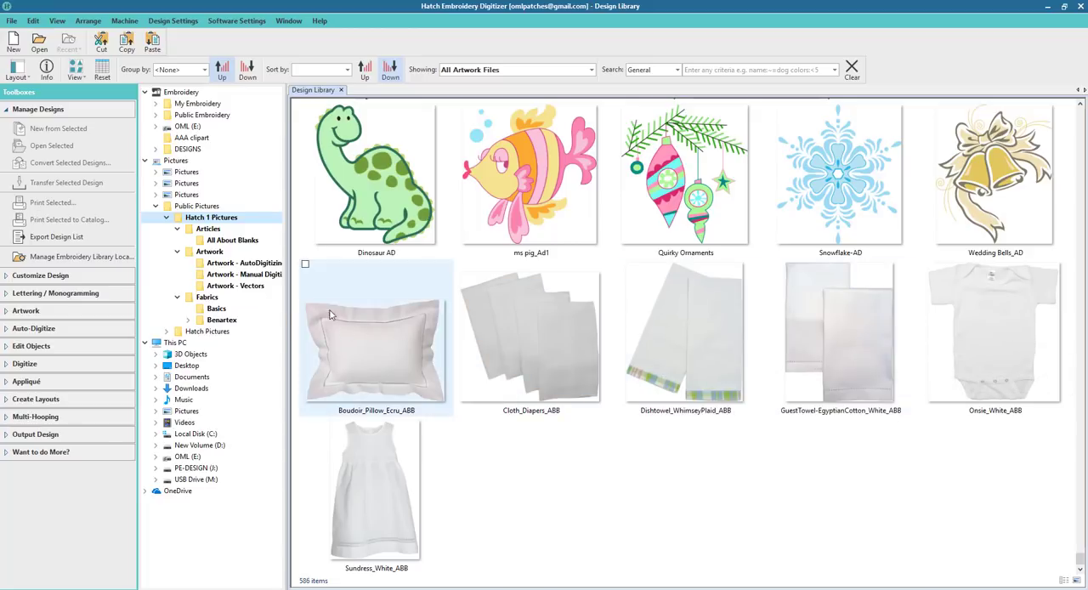
pyautogui.moveTo(391, 391)
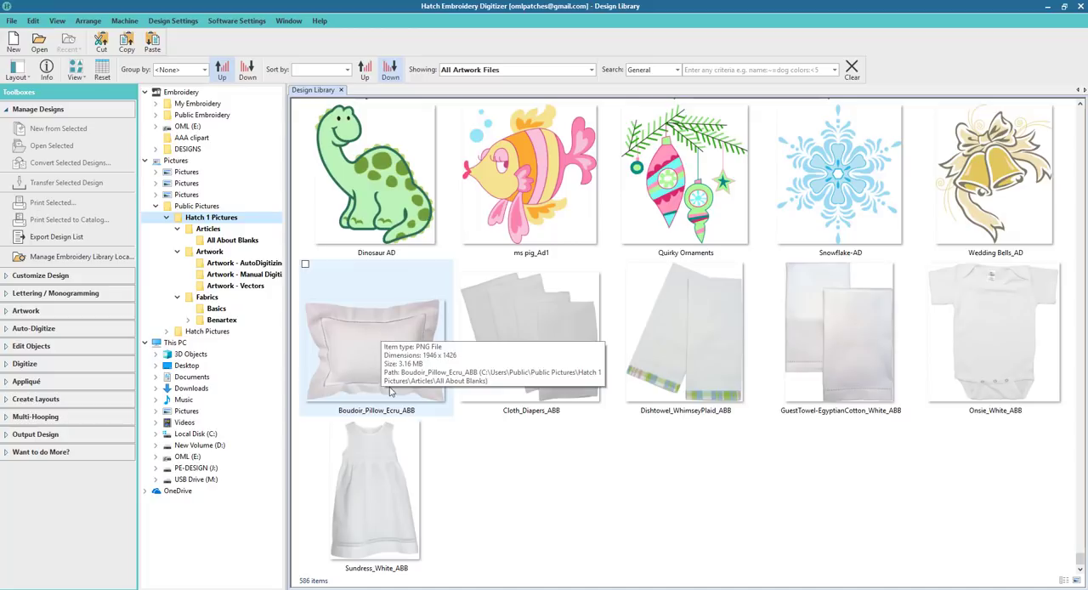
pyautogui.moveTo(339, 327)
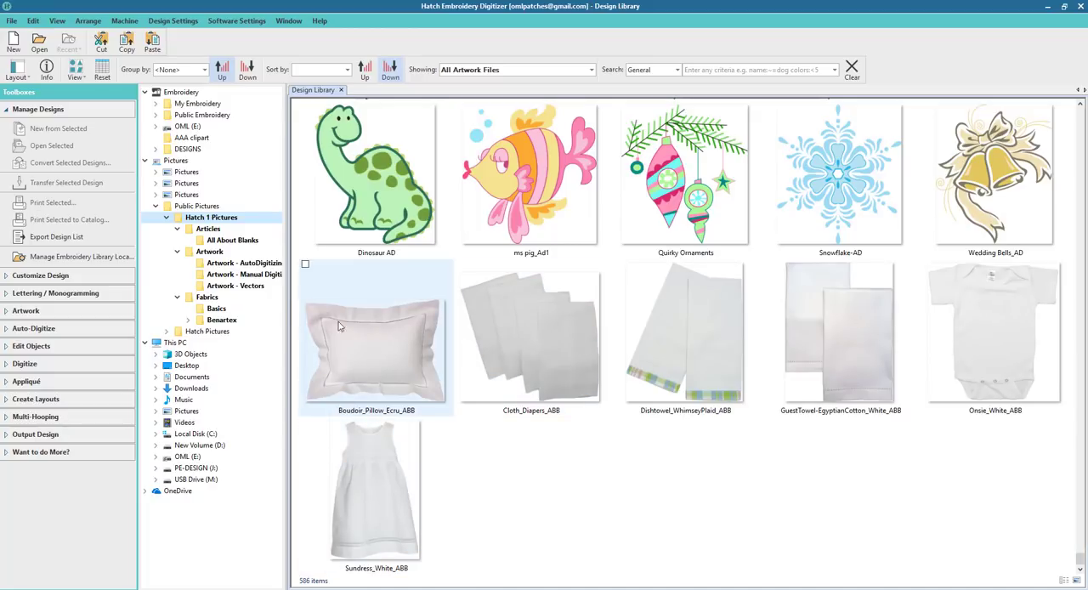
pyautogui.click(208, 319)
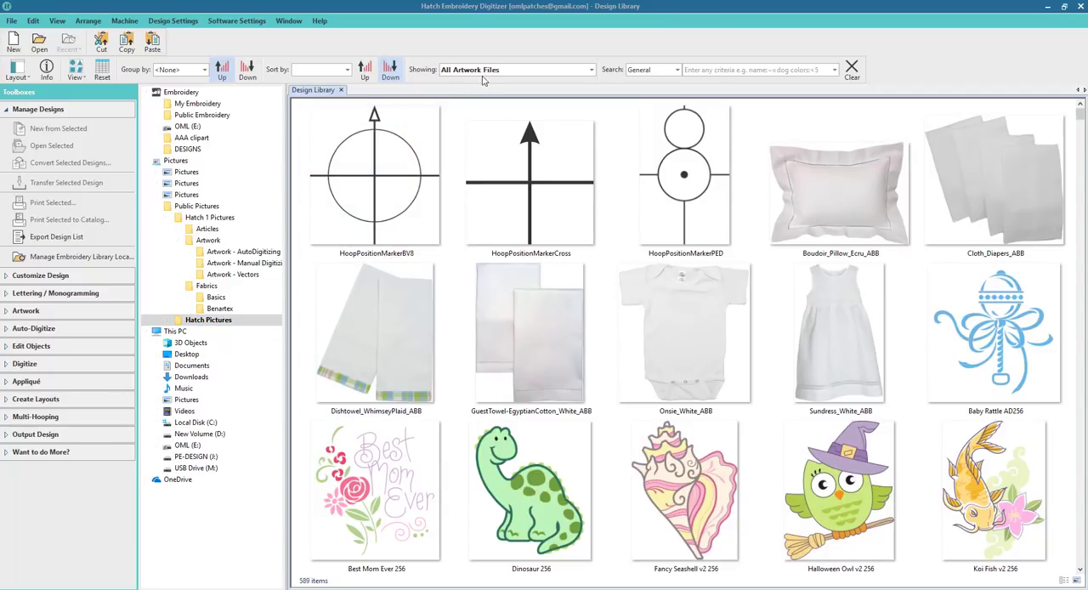
# Open the PhotoStitch_Dog puppy photo as a new design and launch Color PhotoStitch.
pyautogui.click(530, 331)
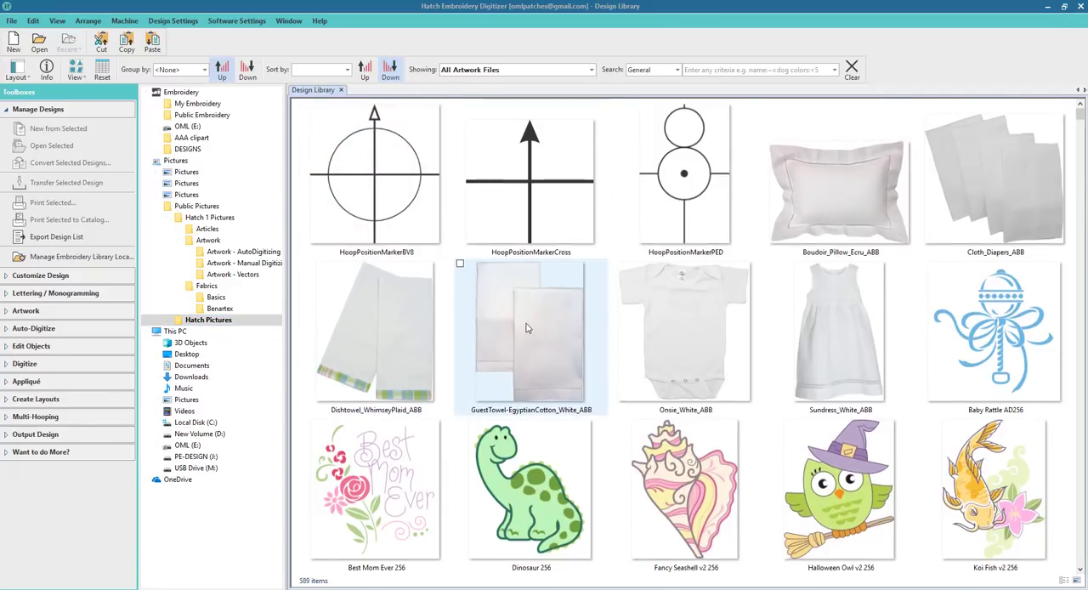
pyautogui.scroll(-3)
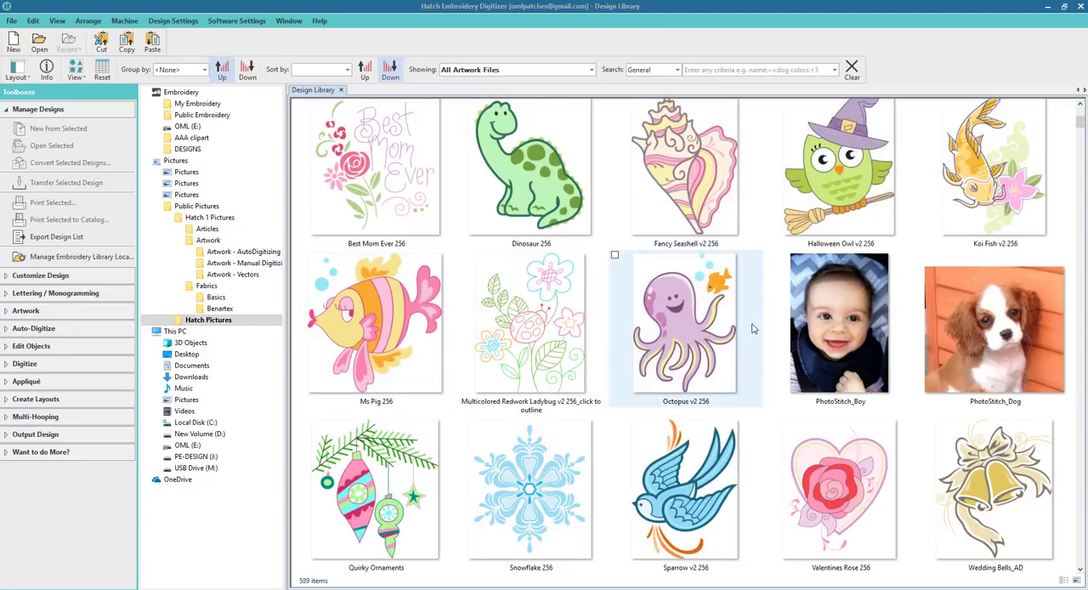
pyautogui.click(840, 323)
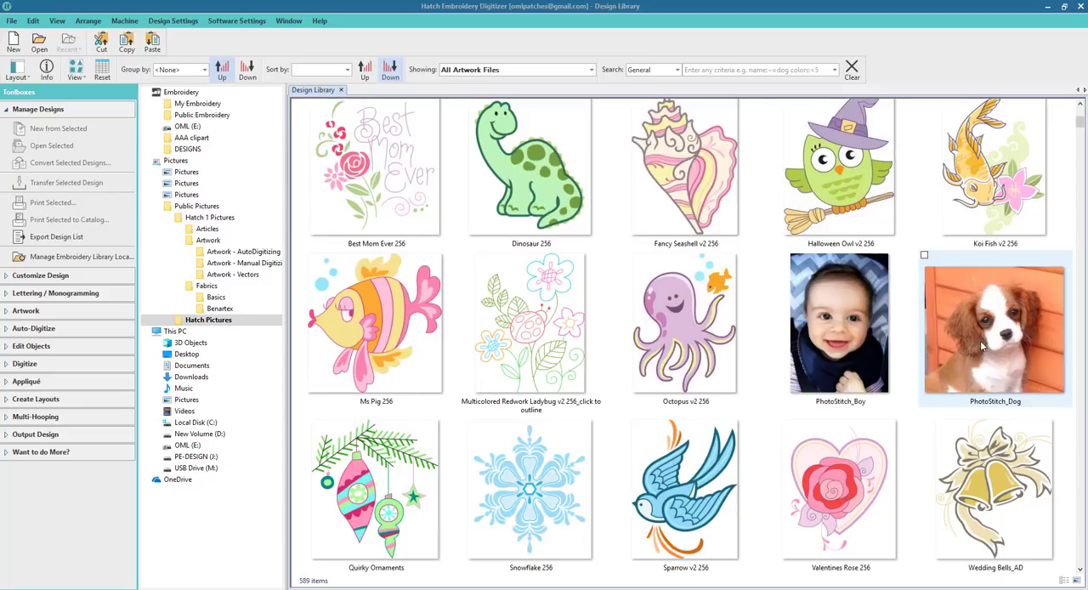
pyautogui.click(995, 323)
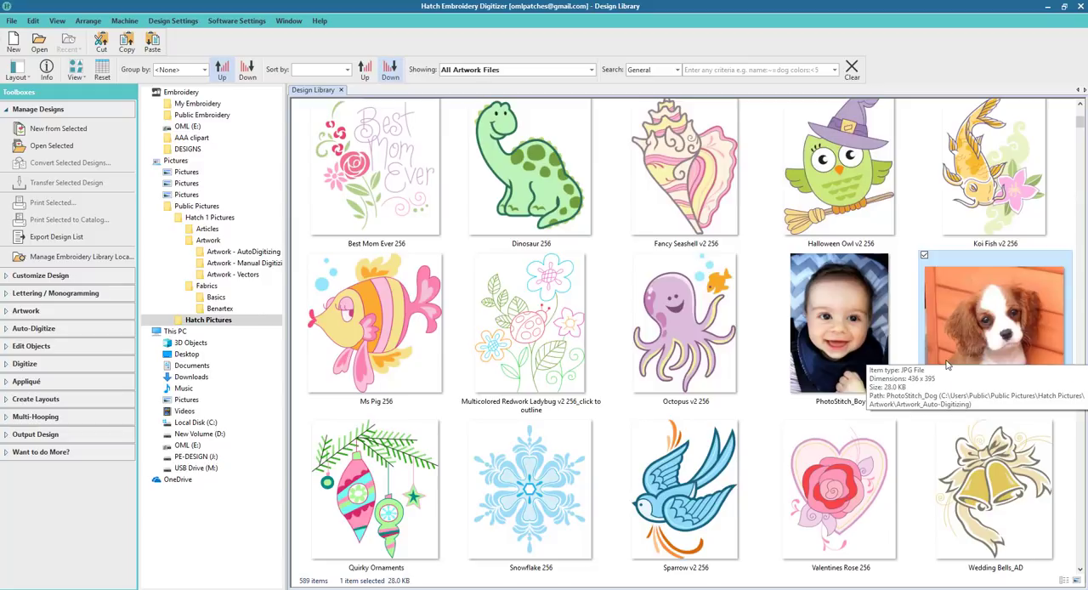
pyautogui.moveTo(962, 351)
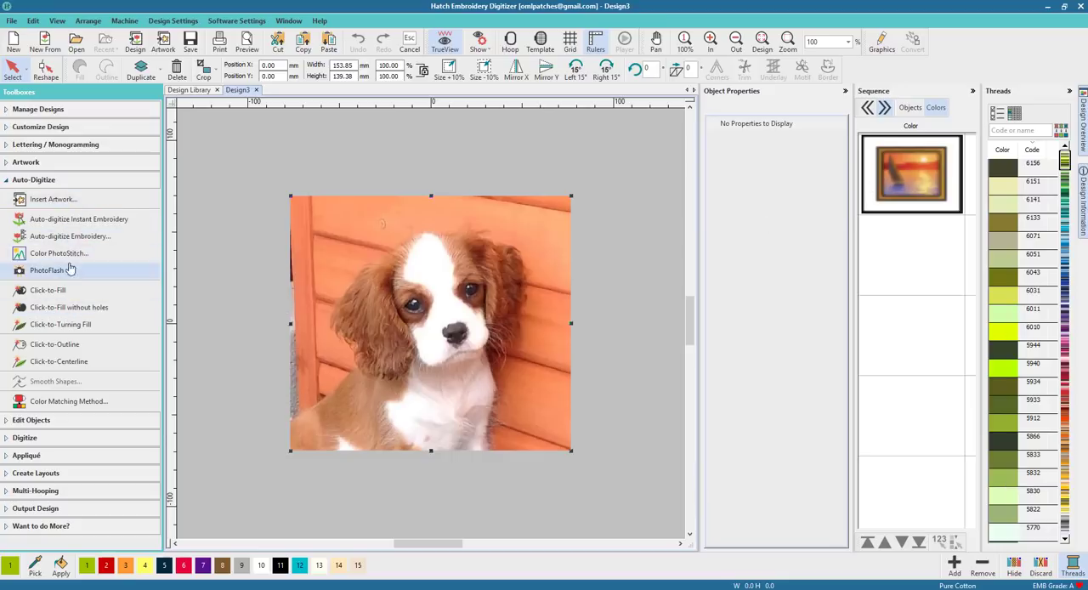
pyautogui.moveTo(60, 253)
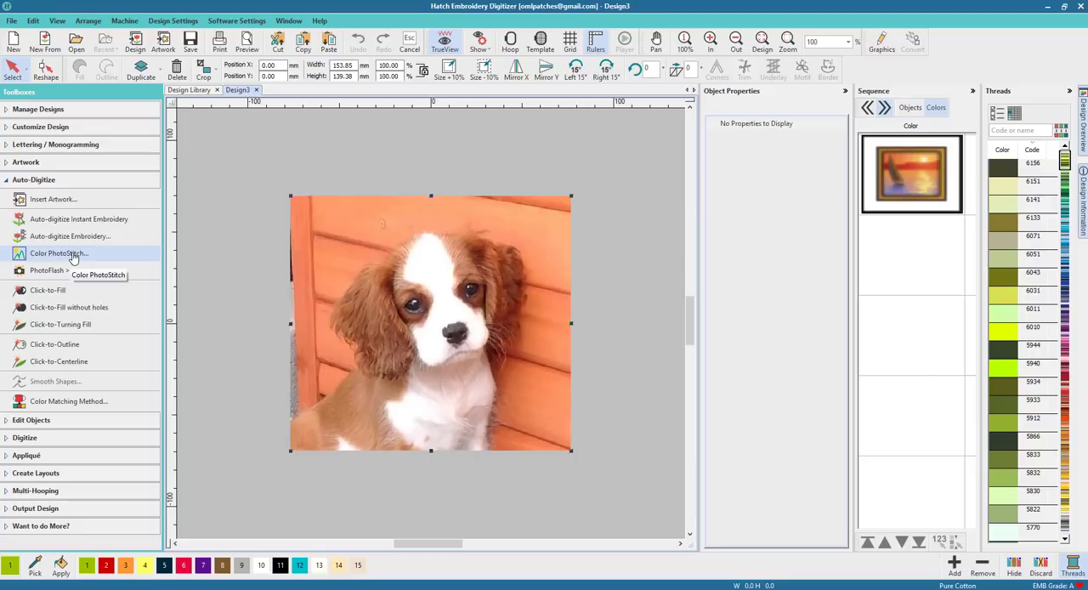
pyautogui.click(58, 253)
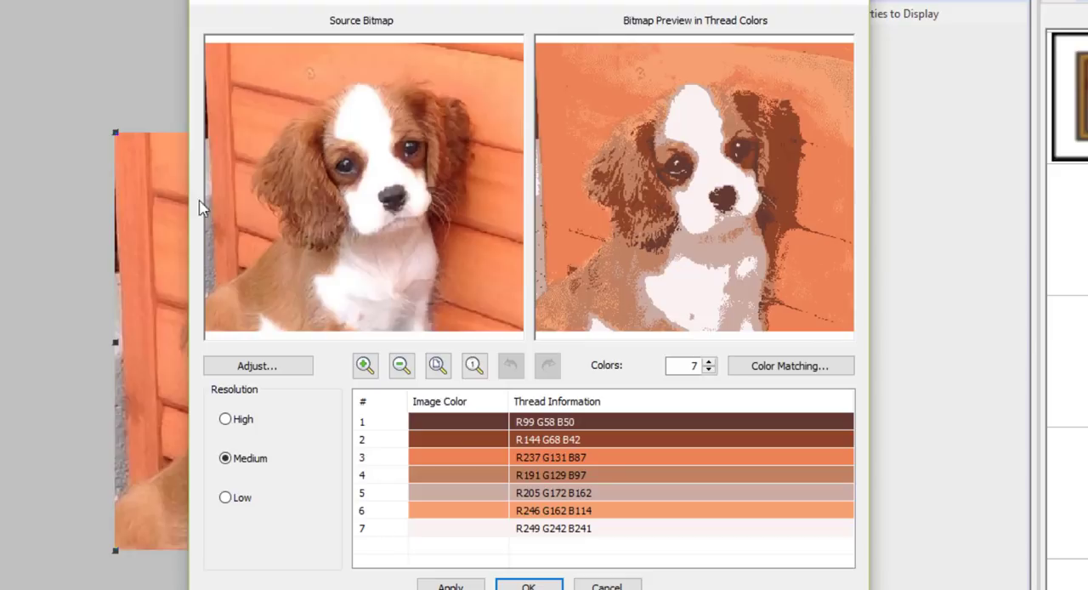
pyautogui.moveTo(397, 316)
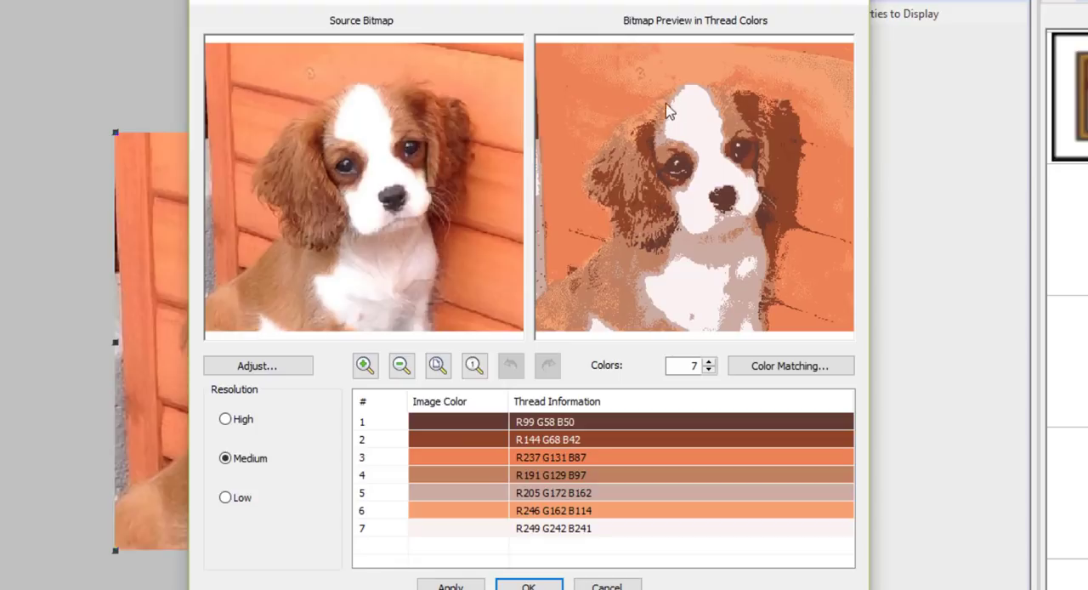
pyautogui.moveTo(676, 199)
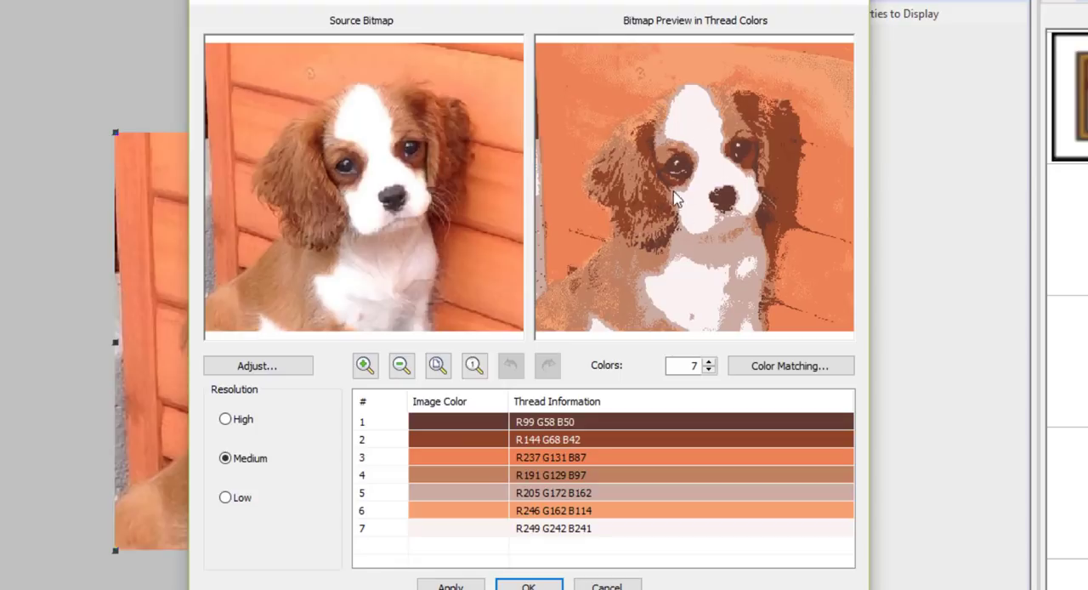
pyautogui.moveTo(417, 93)
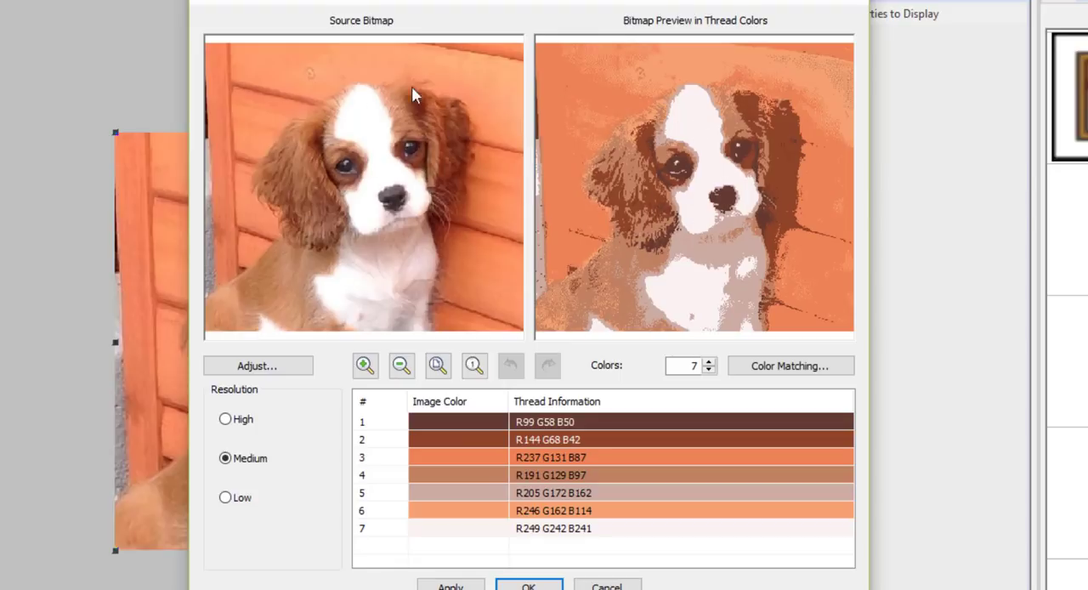
pyautogui.moveTo(314, 189)
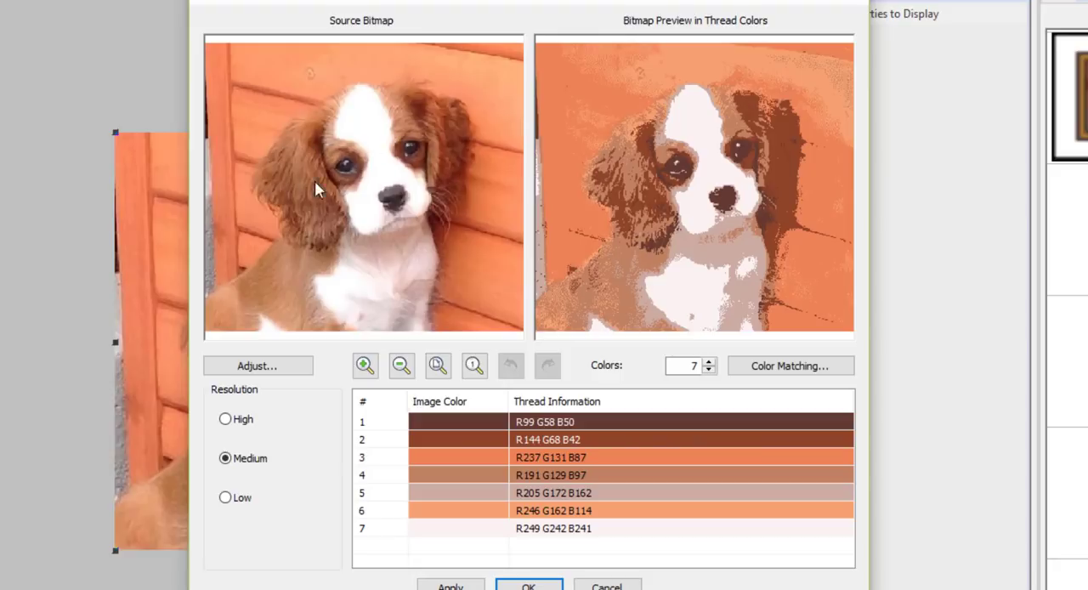
pyautogui.moveTo(672, 204)
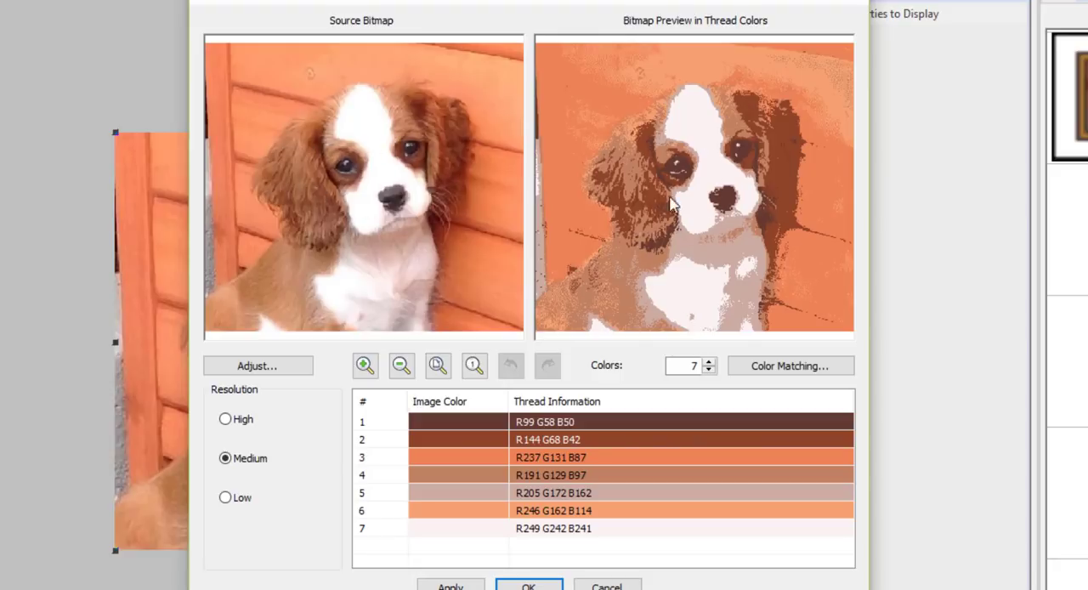
pyautogui.moveTo(483, 391)
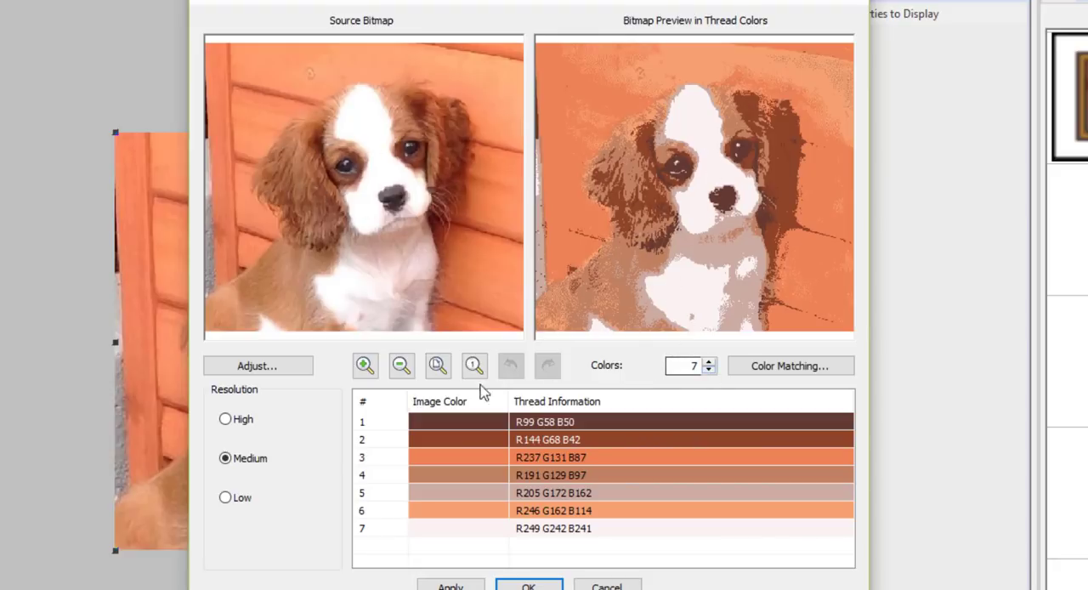
# Set PhotoStitch resolution to High and edit the seven-colour thread count.
pyautogui.click(225, 419)
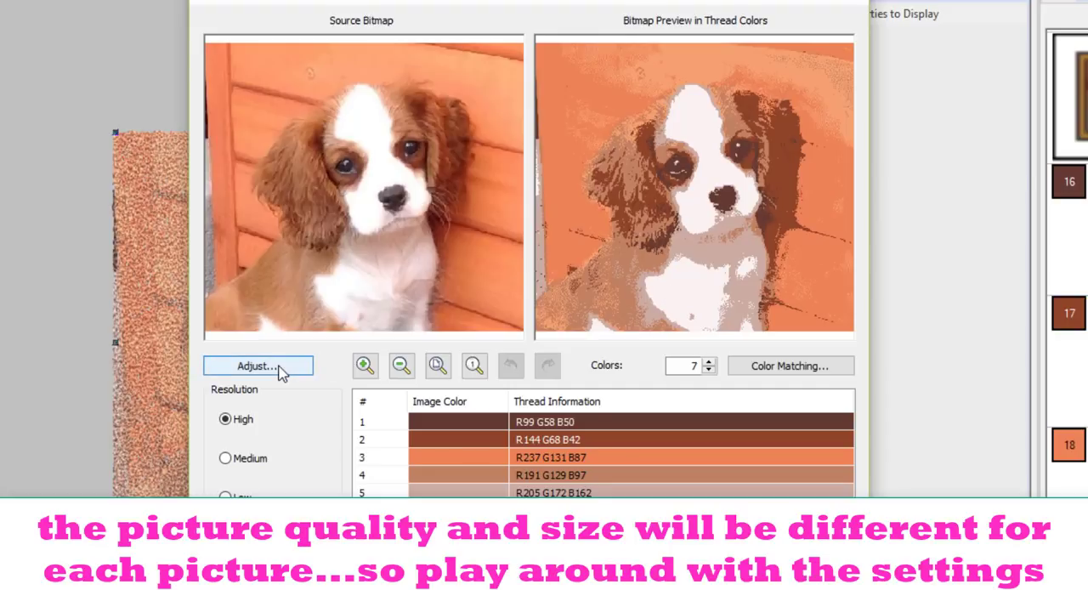
pyautogui.moveTo(438, 365)
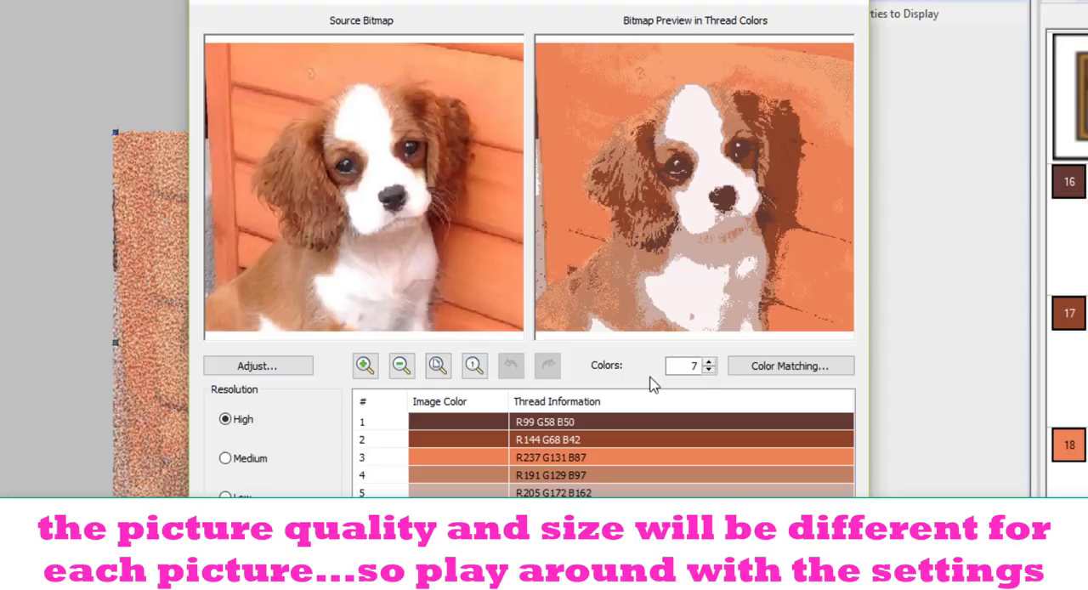
pyautogui.click(689, 366)
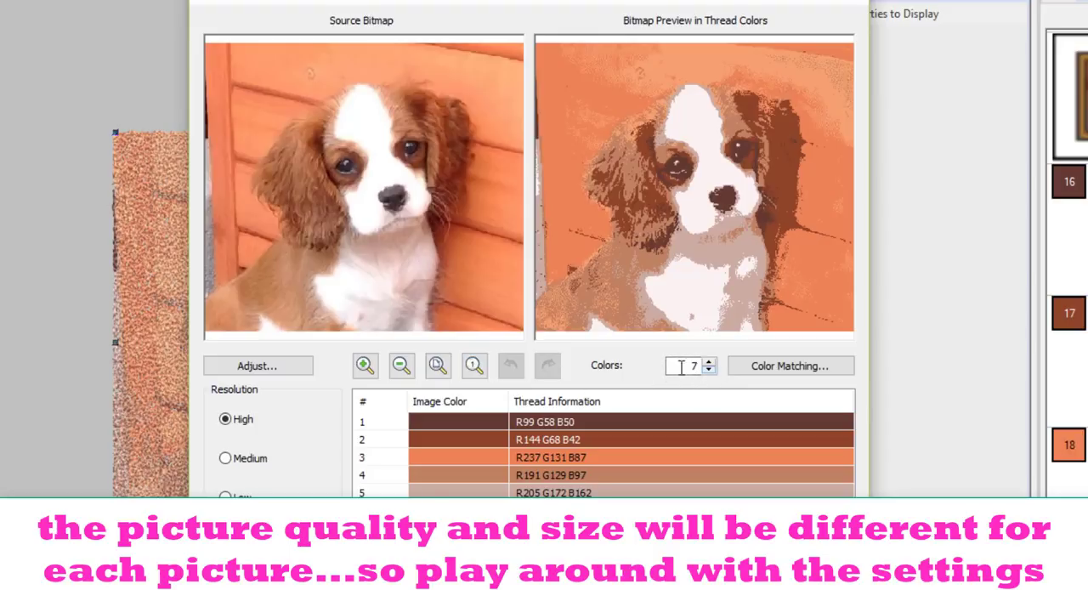
pyautogui.moveTo(680, 385)
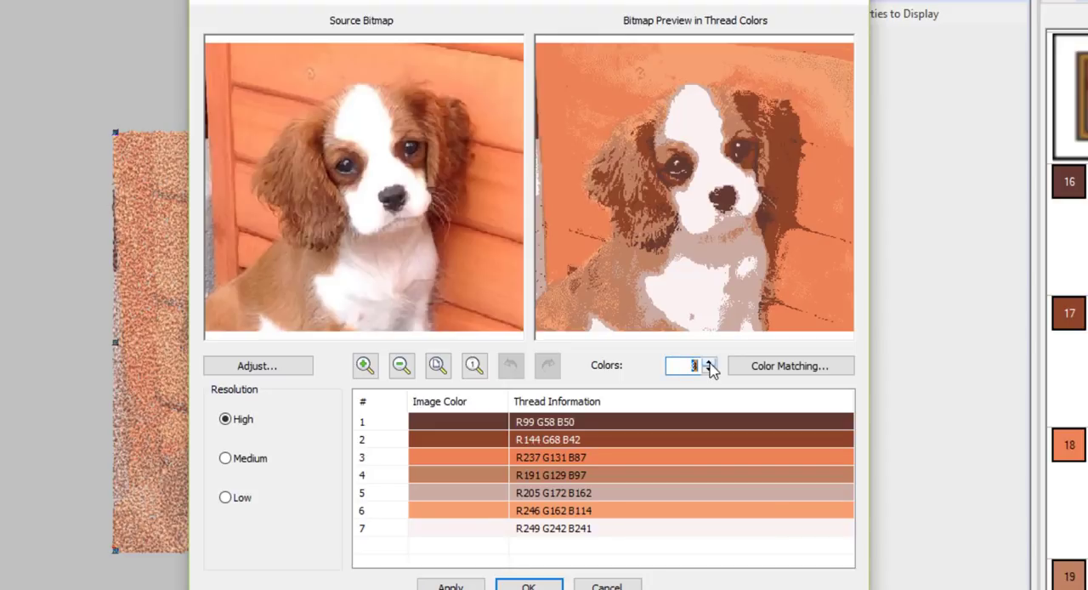
# Raise Colors to 15, review the thread list, then step the count down to 14.
pyautogui.click(709, 360)
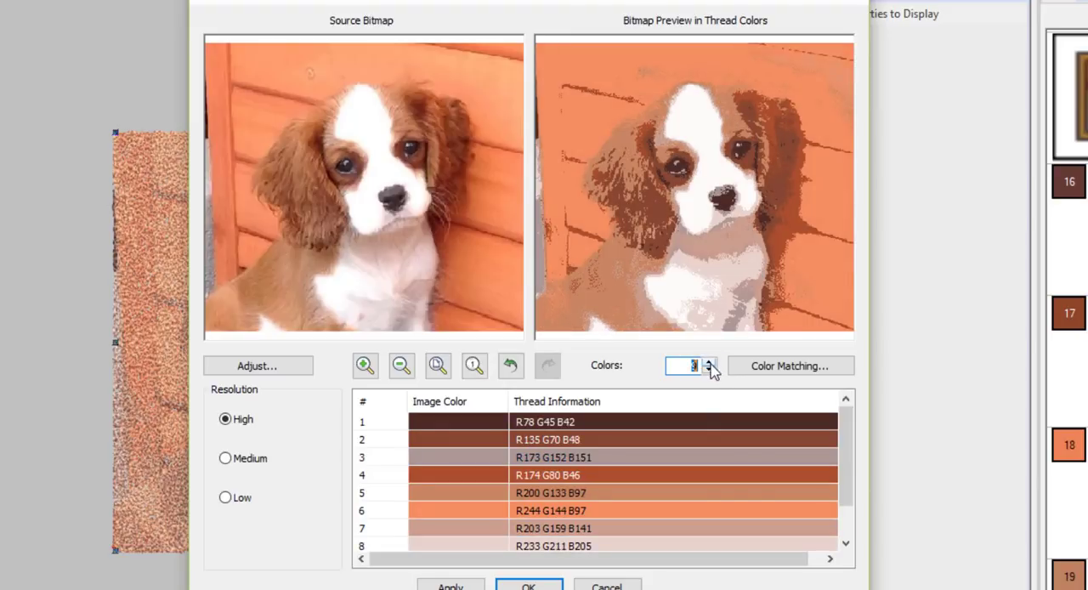
pyautogui.click(709, 362)
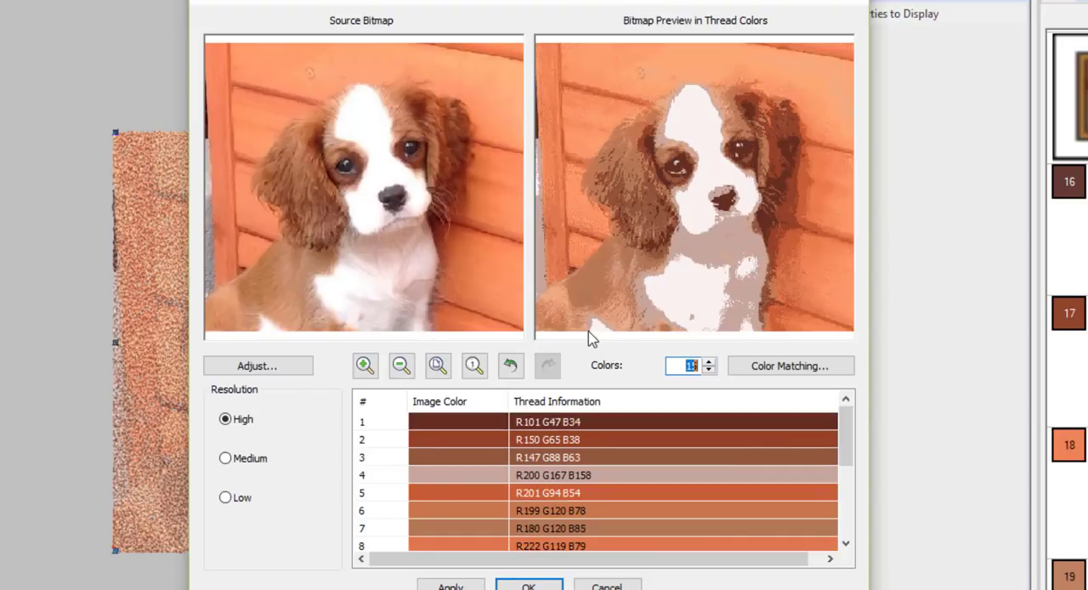
pyautogui.click(708, 370)
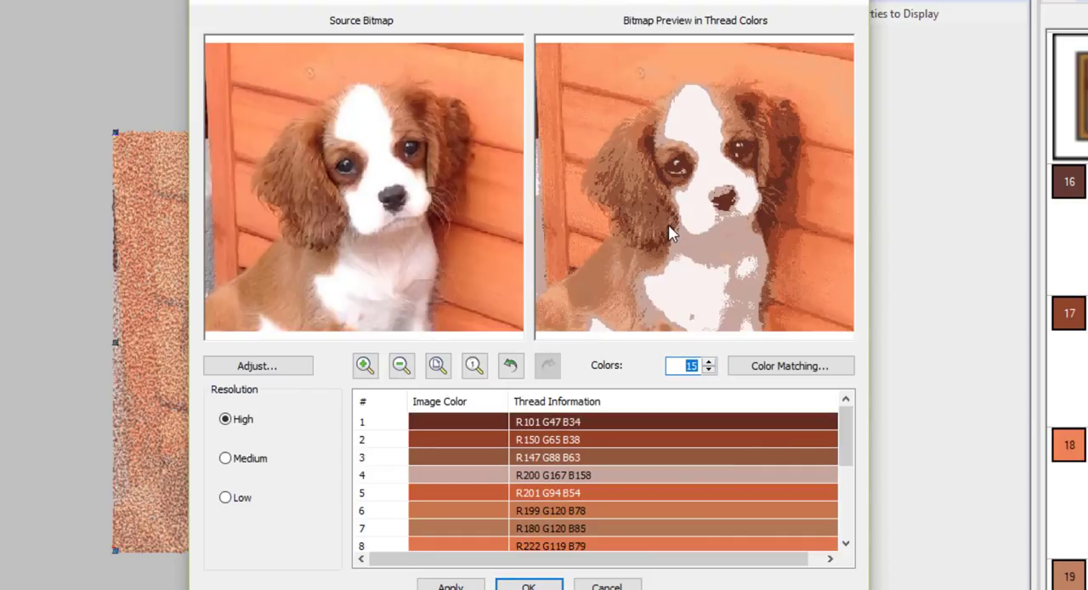
pyautogui.scroll(-3)
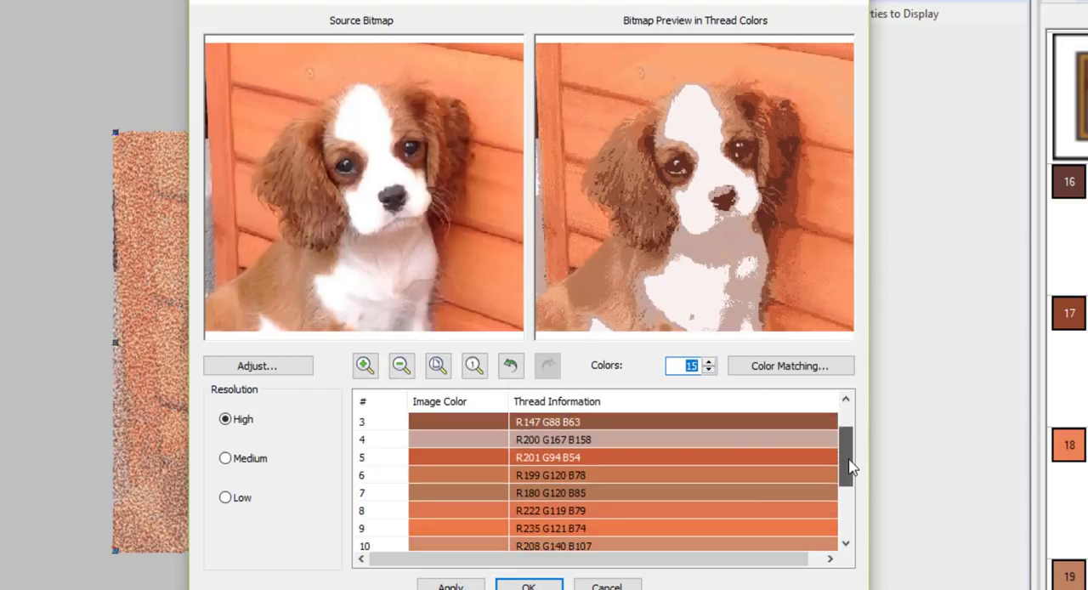
pyautogui.scroll(-3)
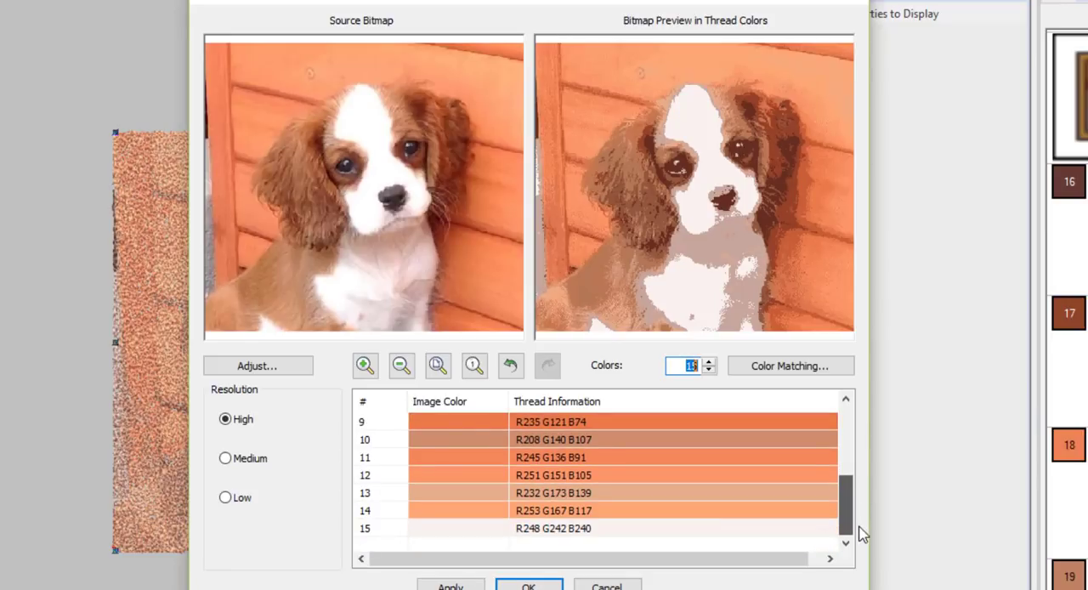
pyautogui.scroll(3)
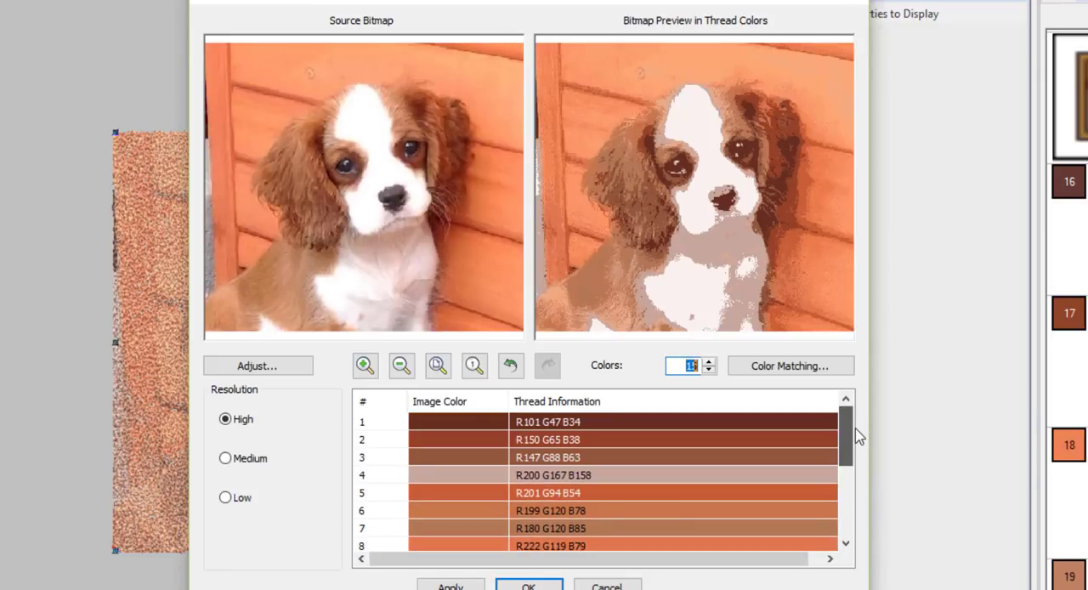
pyautogui.scroll(-3)
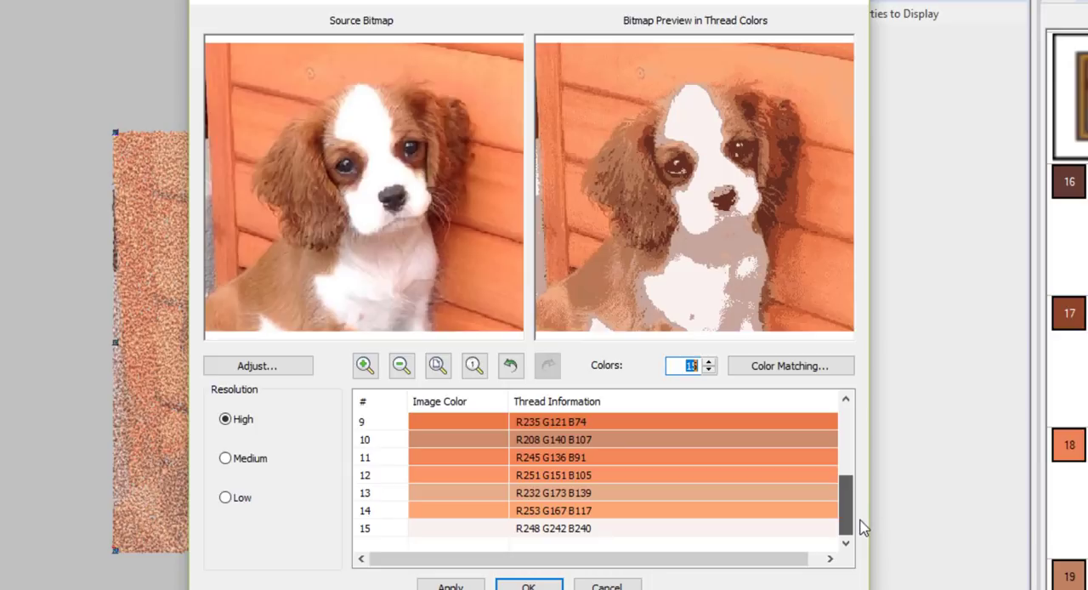
pyautogui.scroll(3)
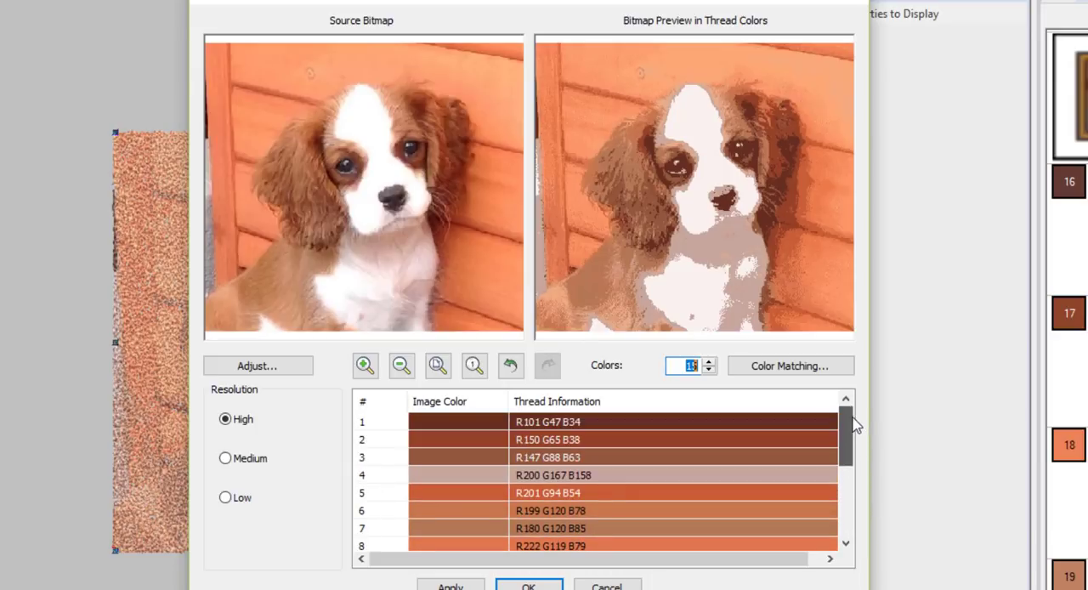
pyautogui.moveTo(566, 106)
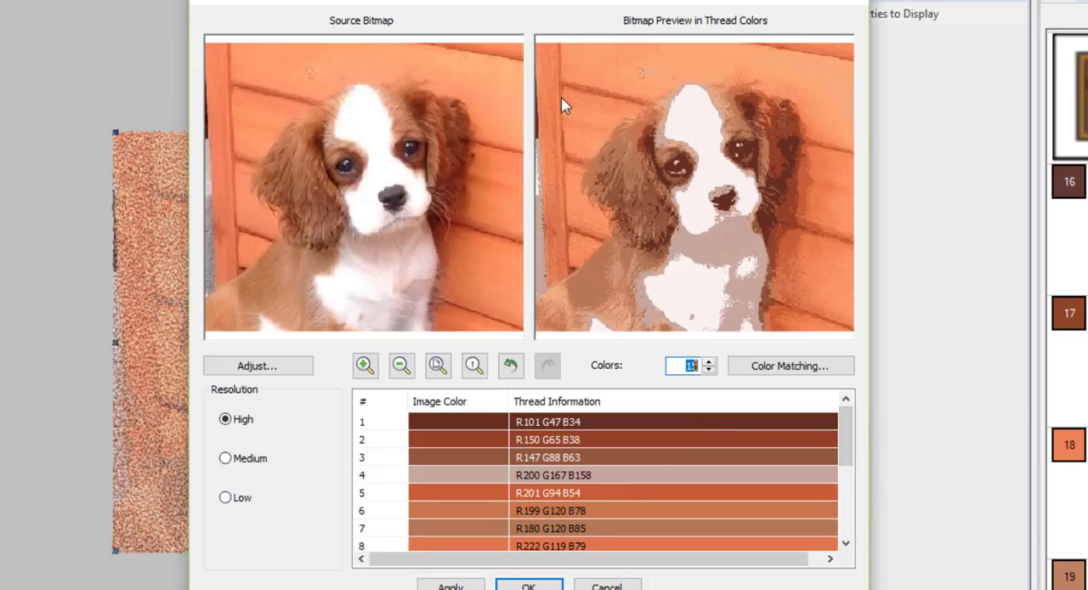
pyautogui.moveTo(637, 262)
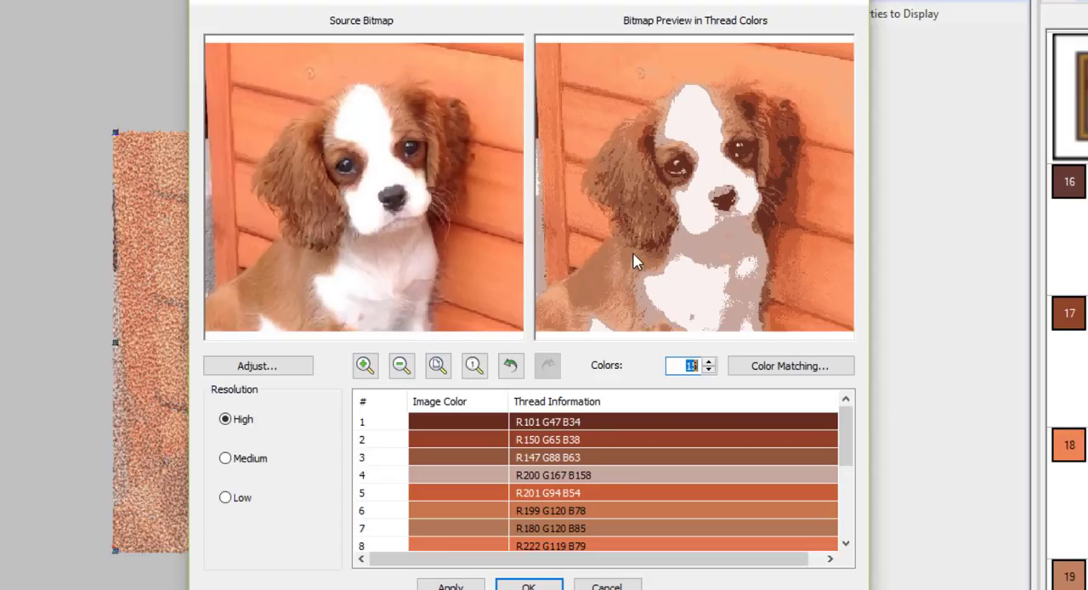
pyautogui.moveTo(663, 263)
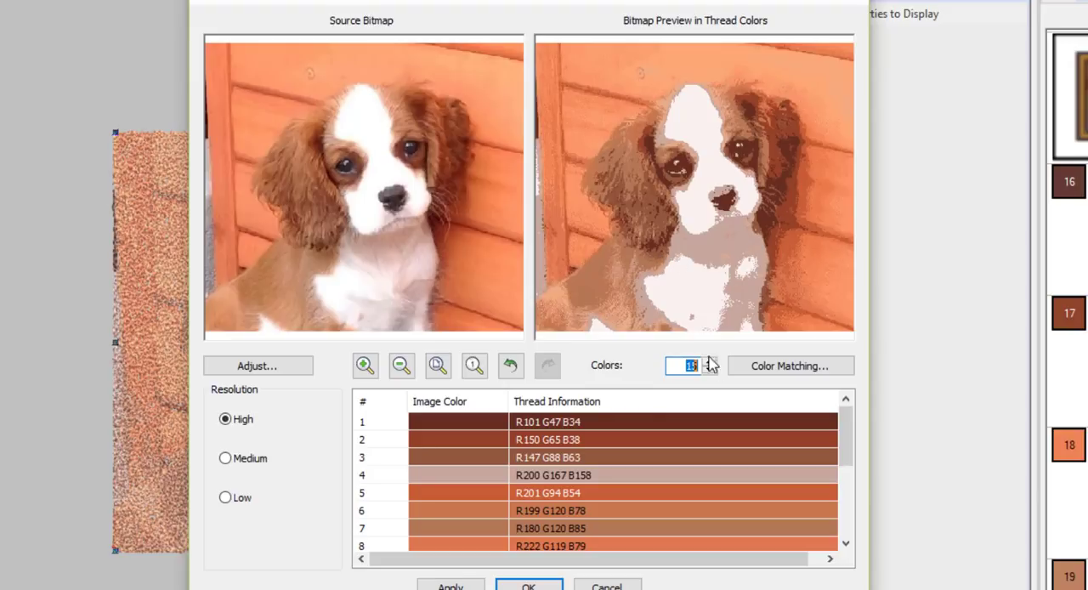
pyautogui.click(710, 371)
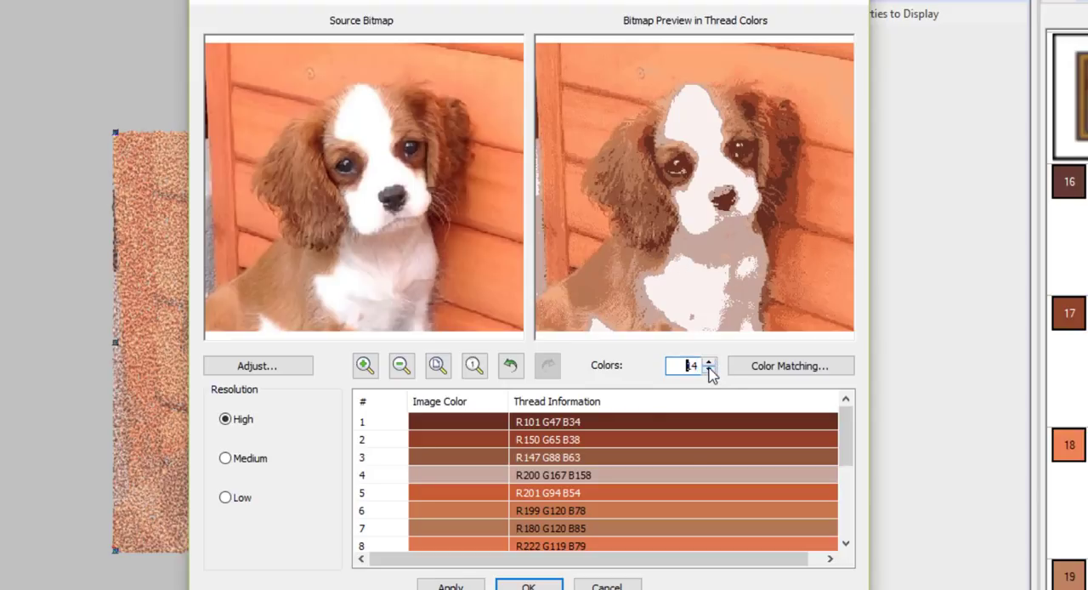
# Lower the thread colour count further to preview the puppy in four colours.
pyautogui.click(711, 371)
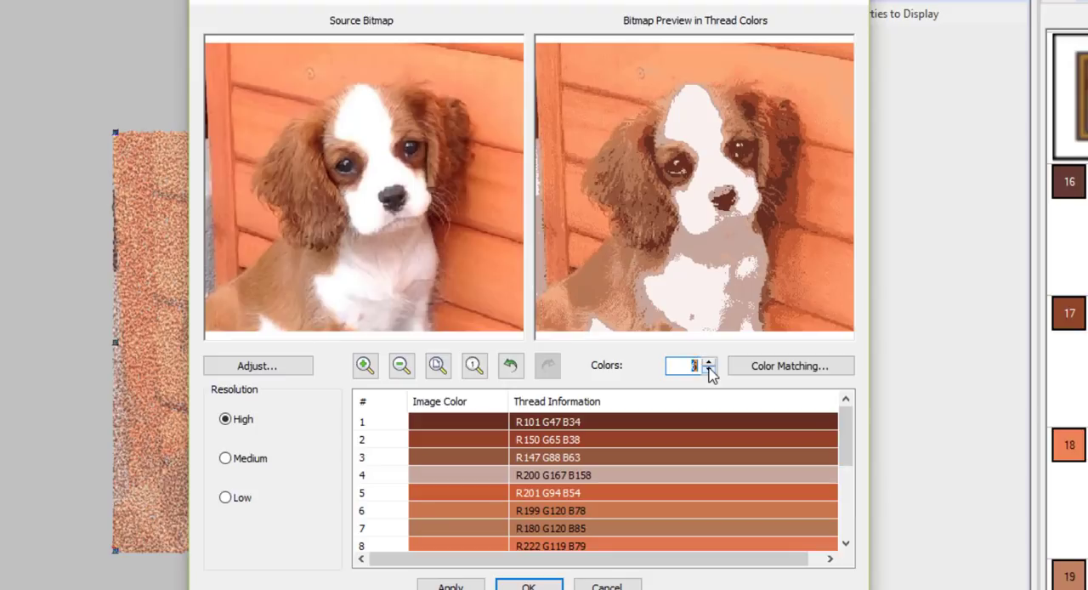
pyautogui.click(709, 371)
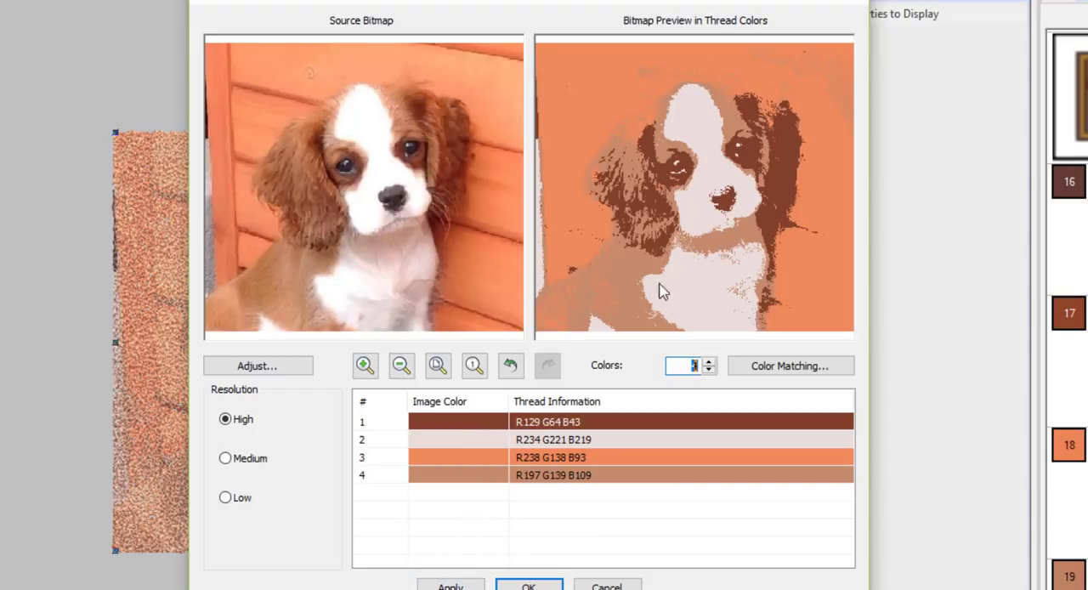
pyautogui.moveTo(712, 365)
pyautogui.write('8')
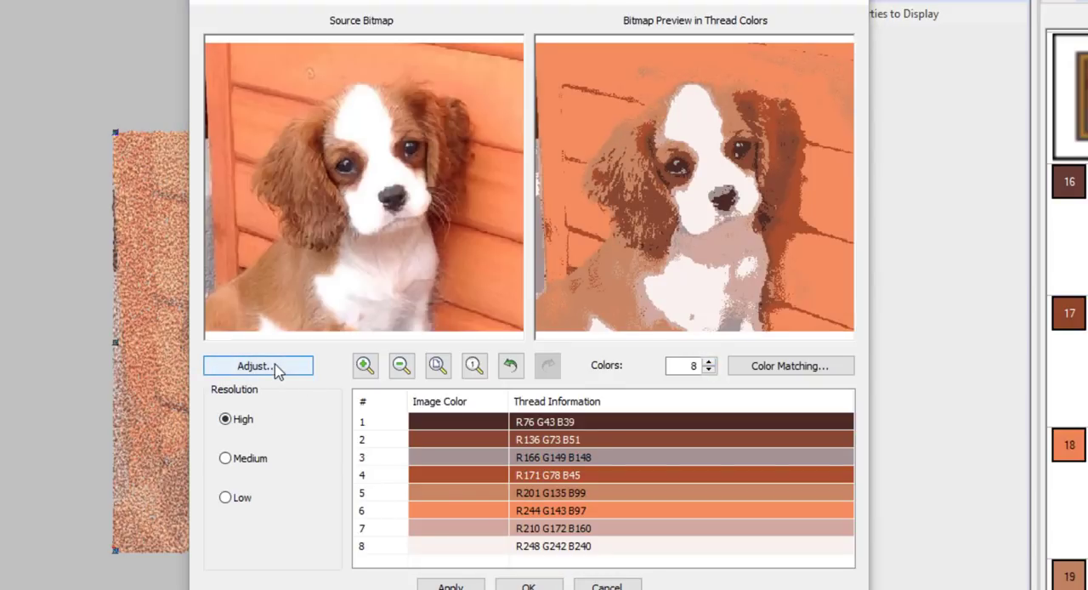
pyautogui.moveTo(441, 461)
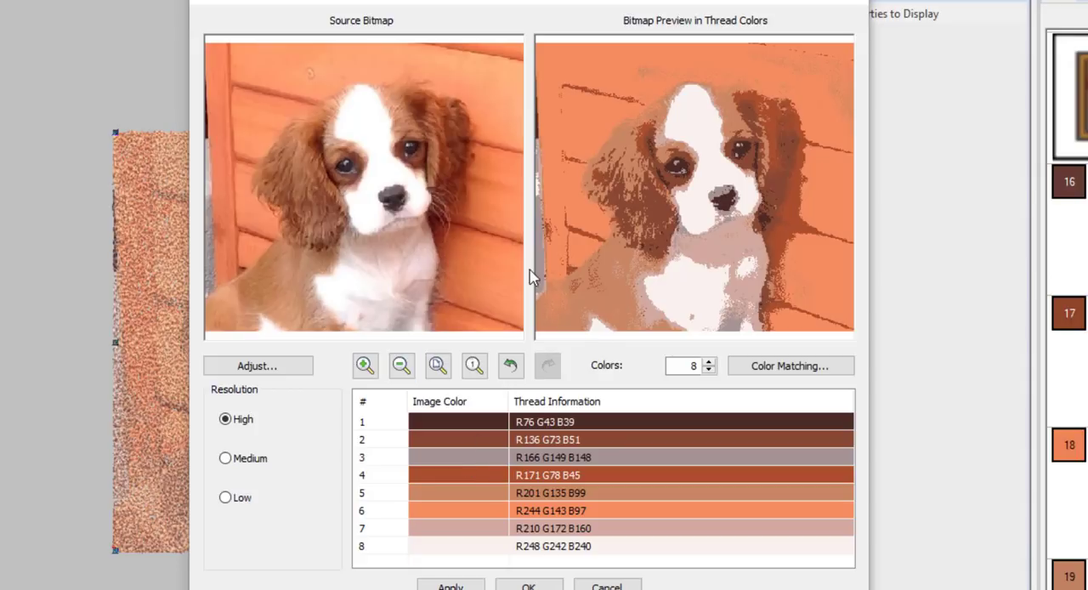
pyautogui.moveTo(454, 327)
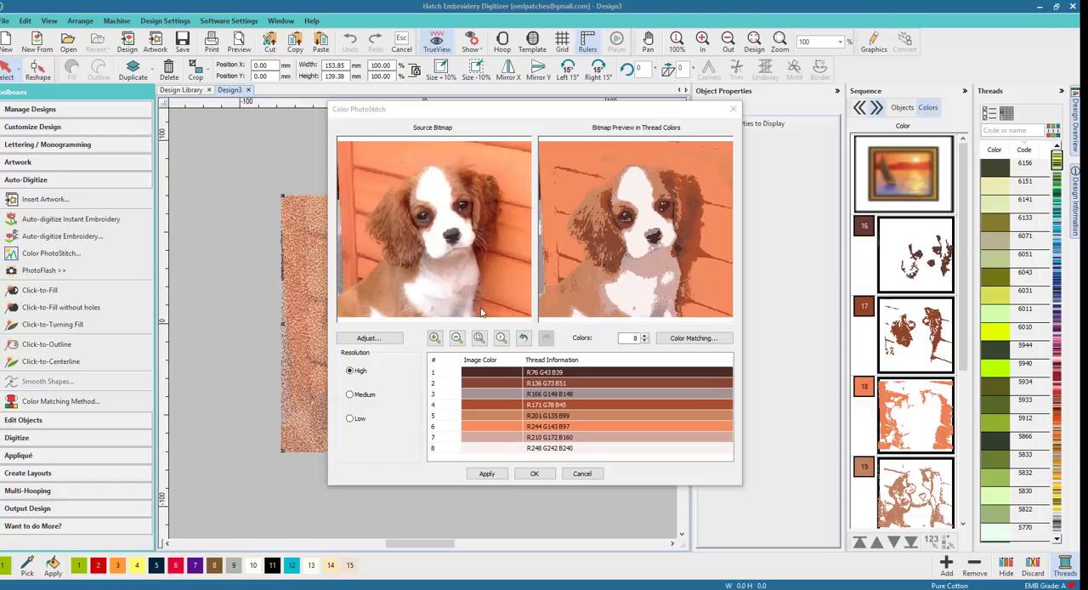
pyautogui.click(434, 337)
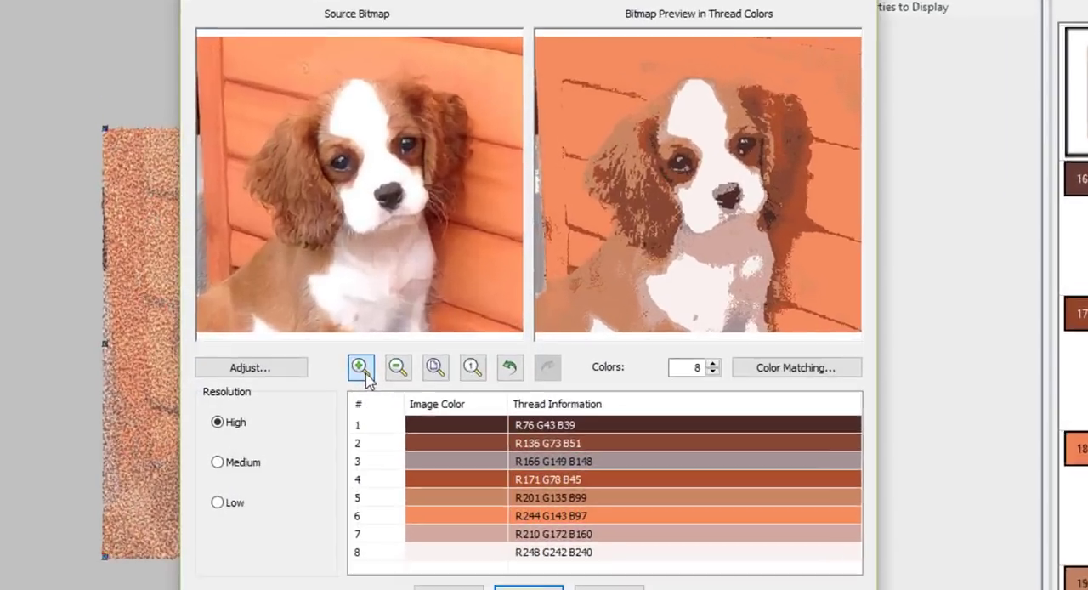
pyautogui.click(359, 367)
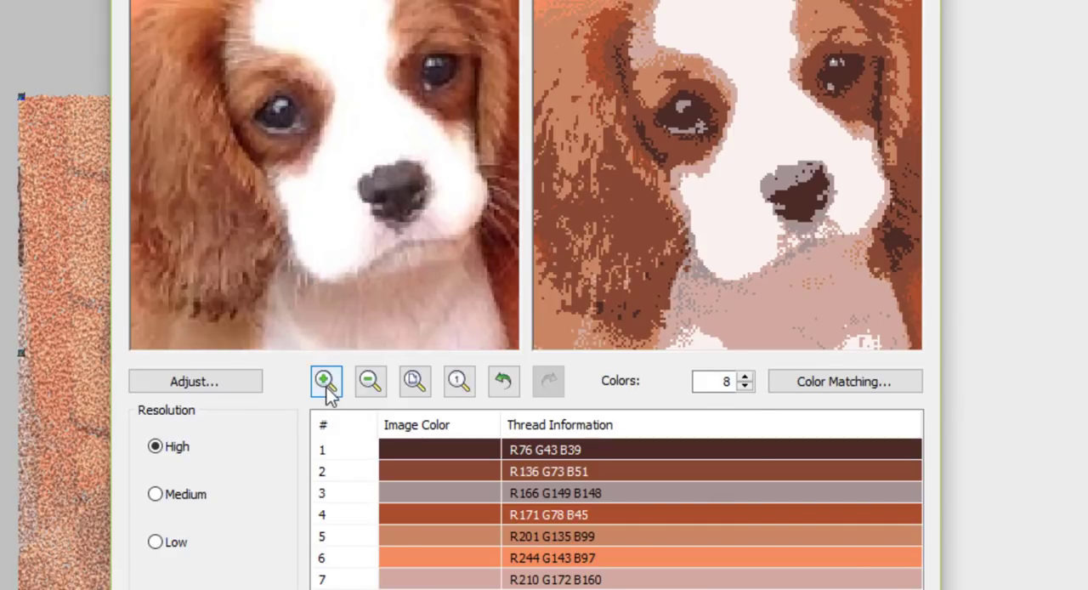
pyautogui.click(325, 381)
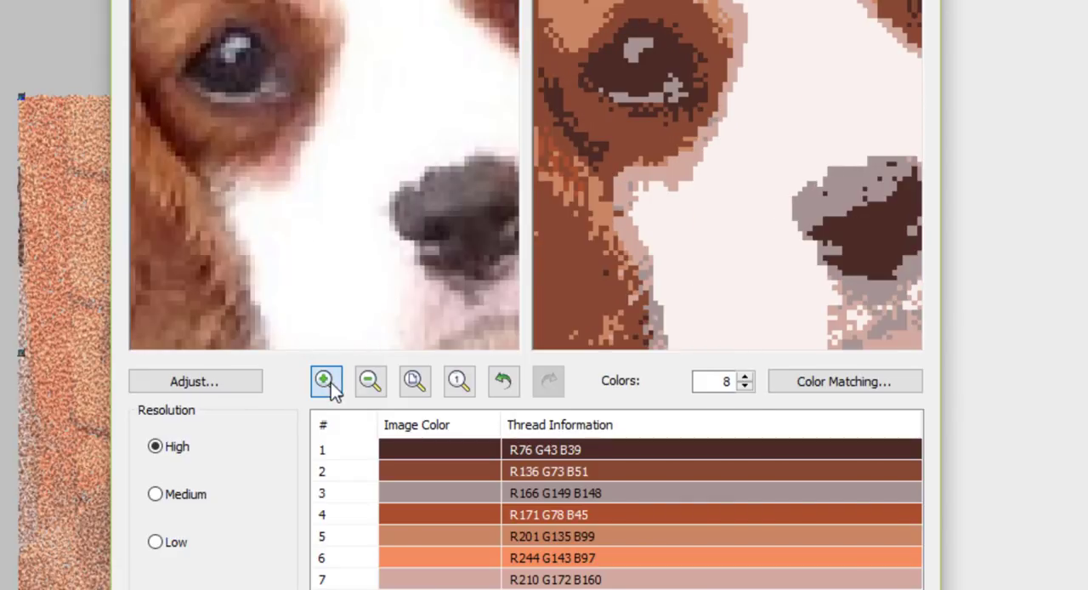
pyautogui.click(325, 380)
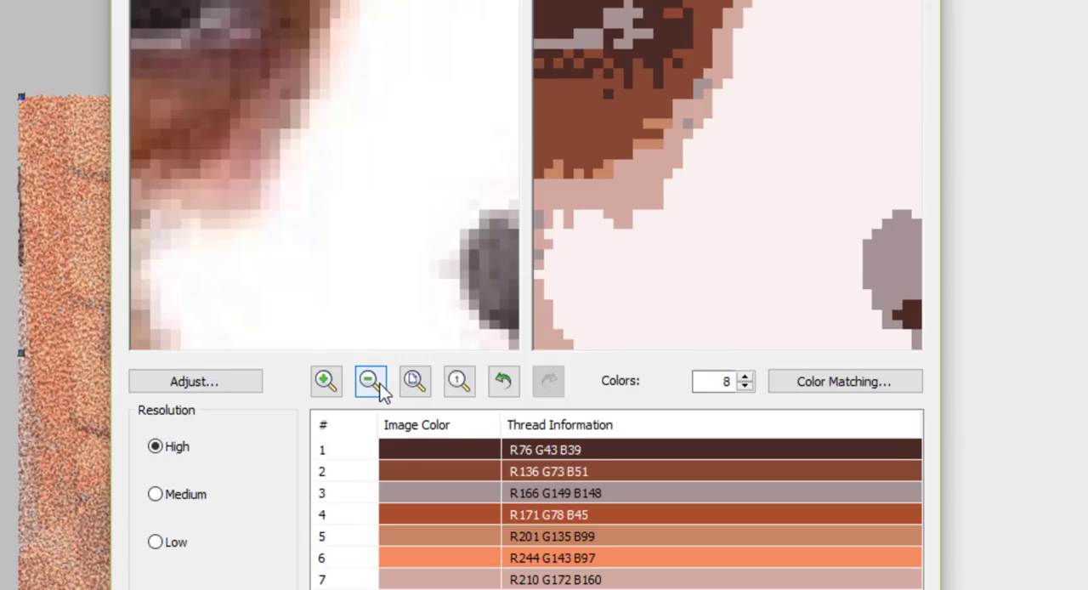
pyautogui.moveTo(369, 381)
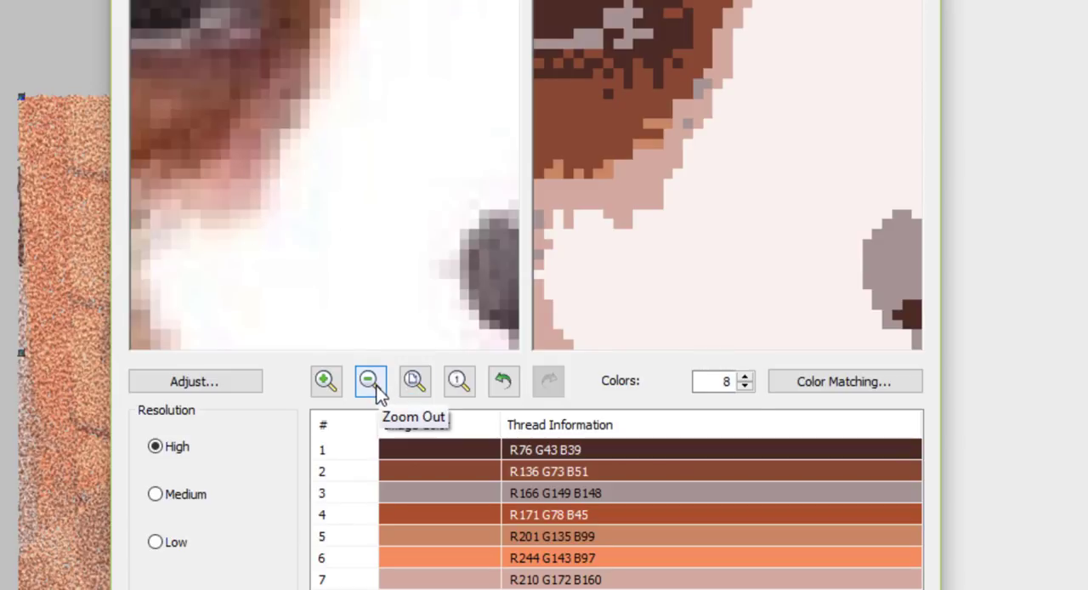
pyautogui.click(370, 380)
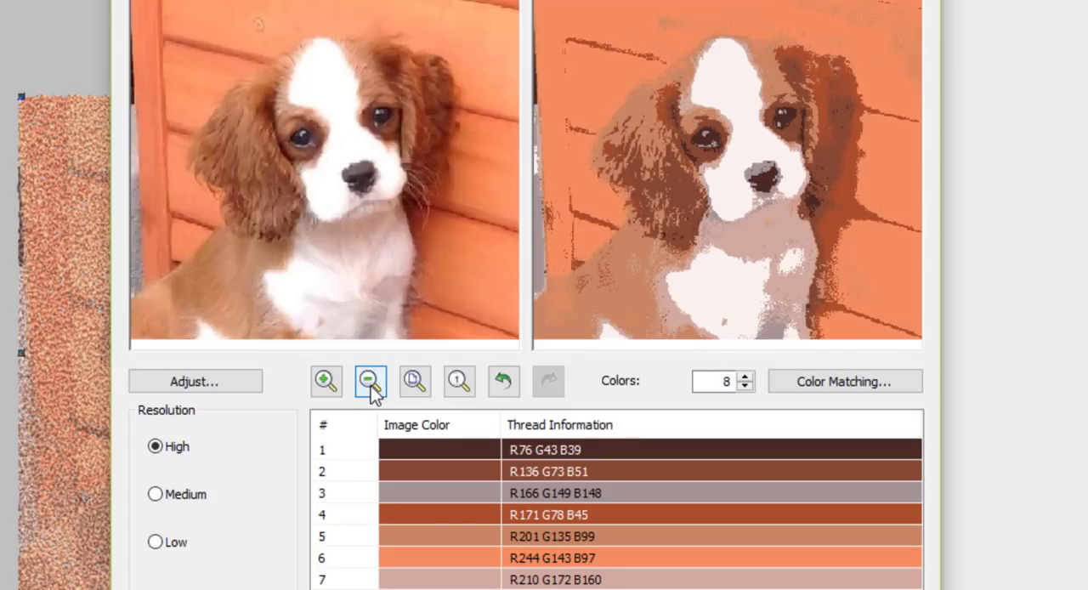
pyautogui.click(371, 380)
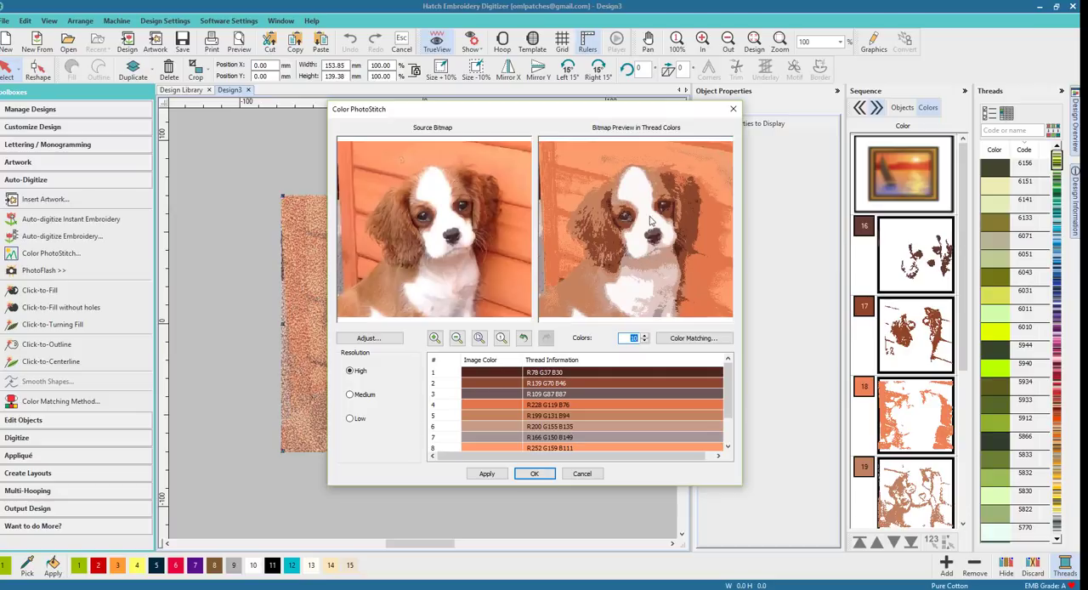
pyautogui.moveTo(621, 257)
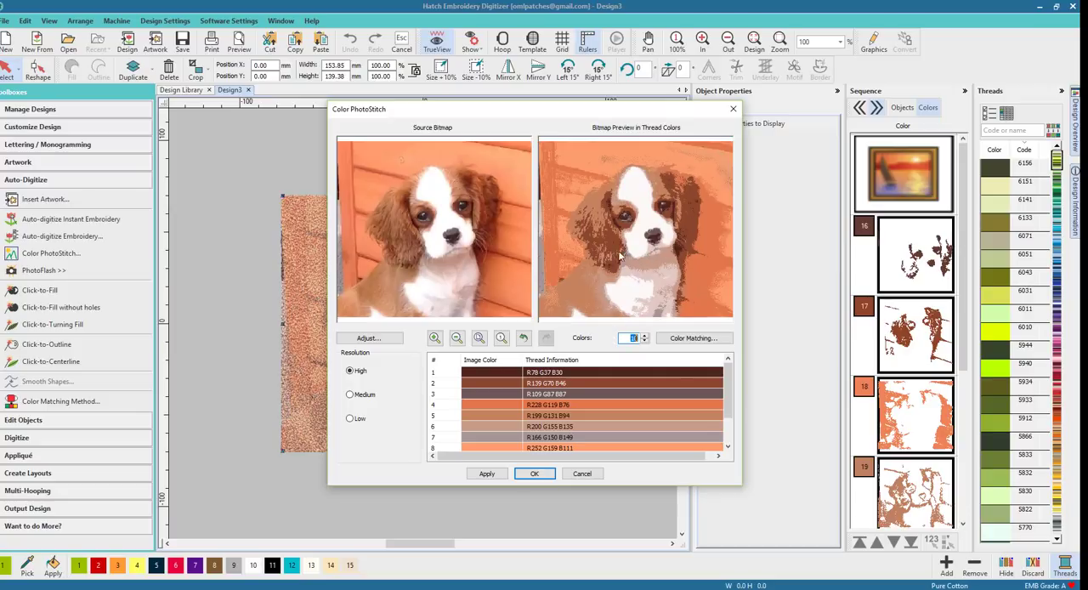
# Scroll through the Color PhotoStitch preview showing more than eight thread colours.
pyautogui.scroll(-3)
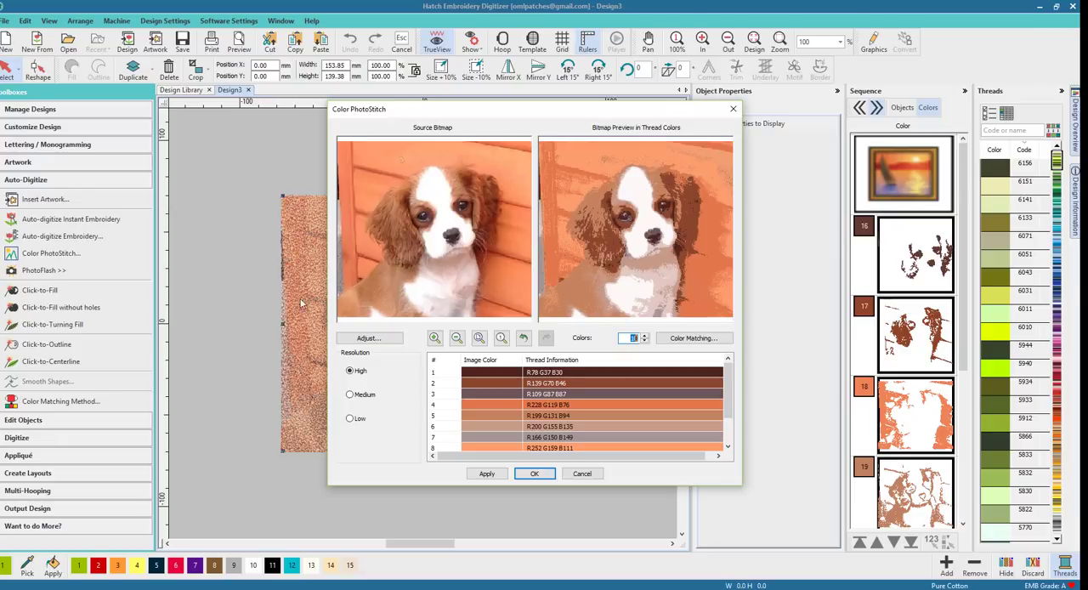
pyautogui.moveTo(830, 264)
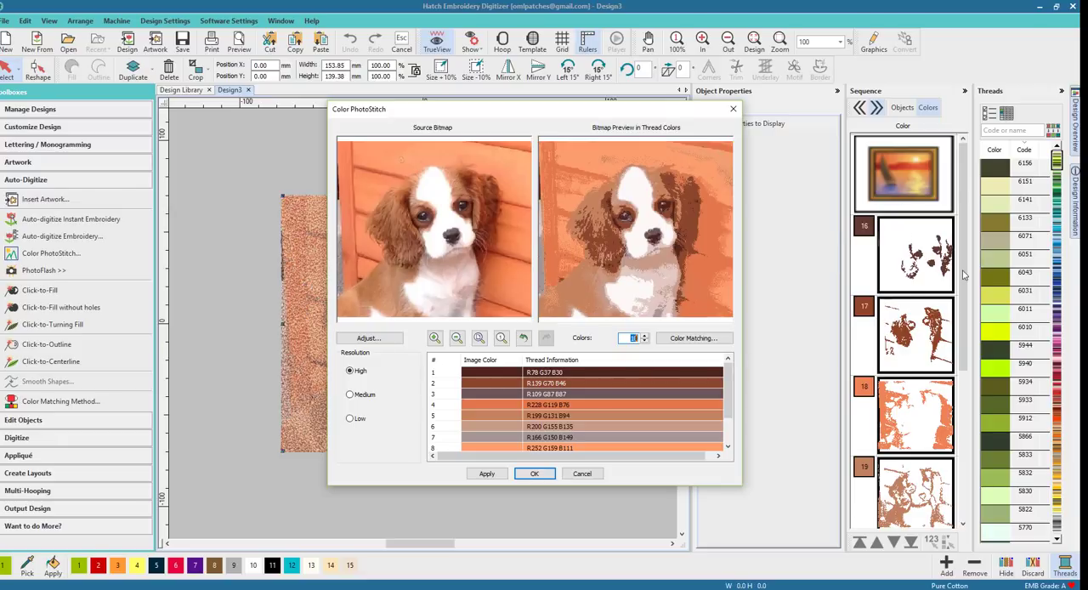
pyautogui.moveTo(829, 419)
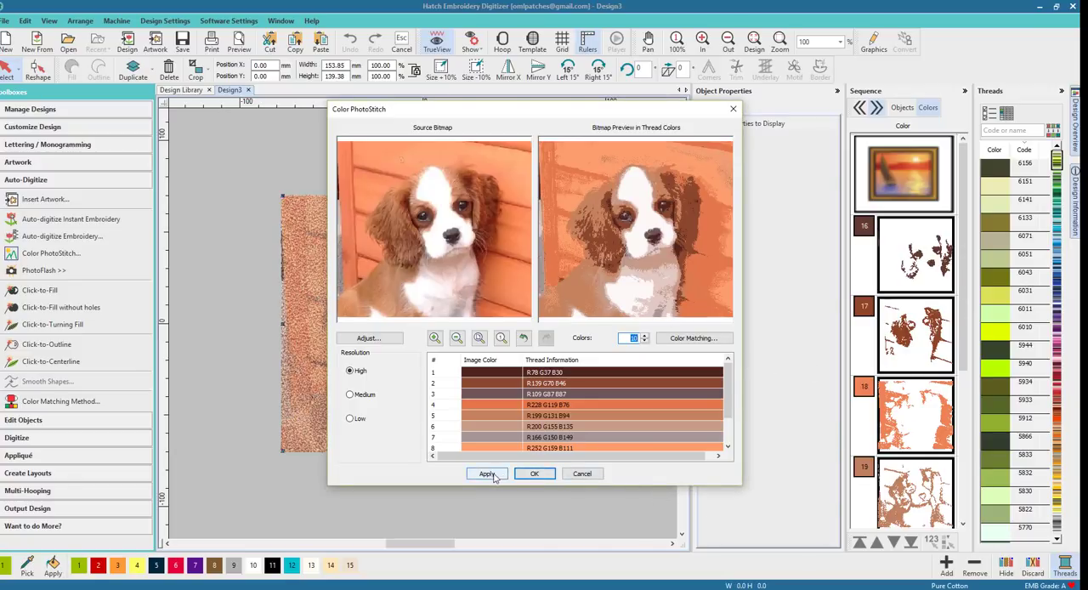
pyautogui.click(486, 474)
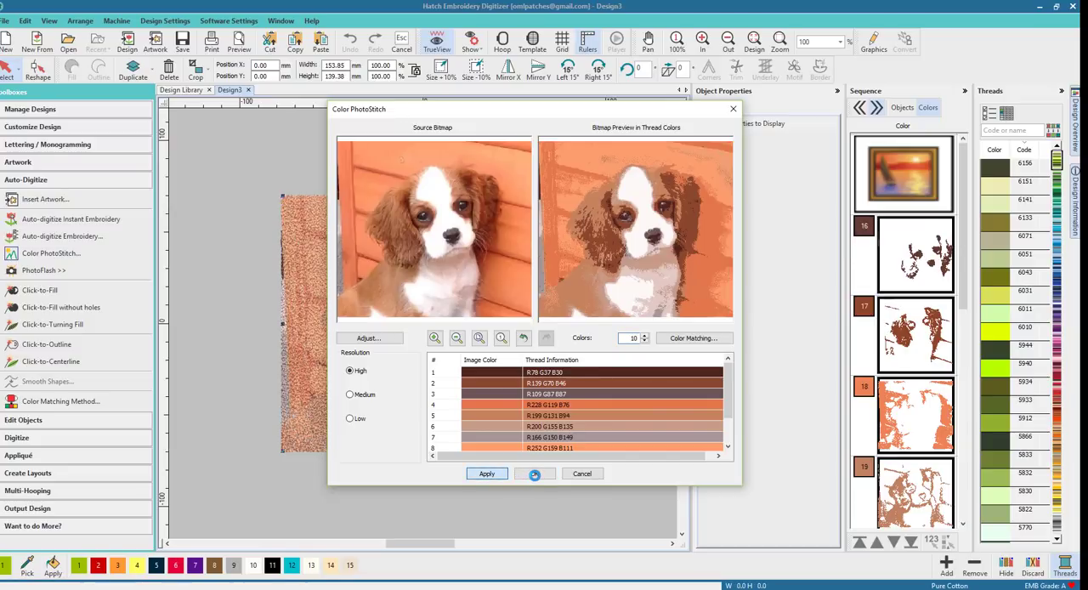
pyautogui.click(486, 474)
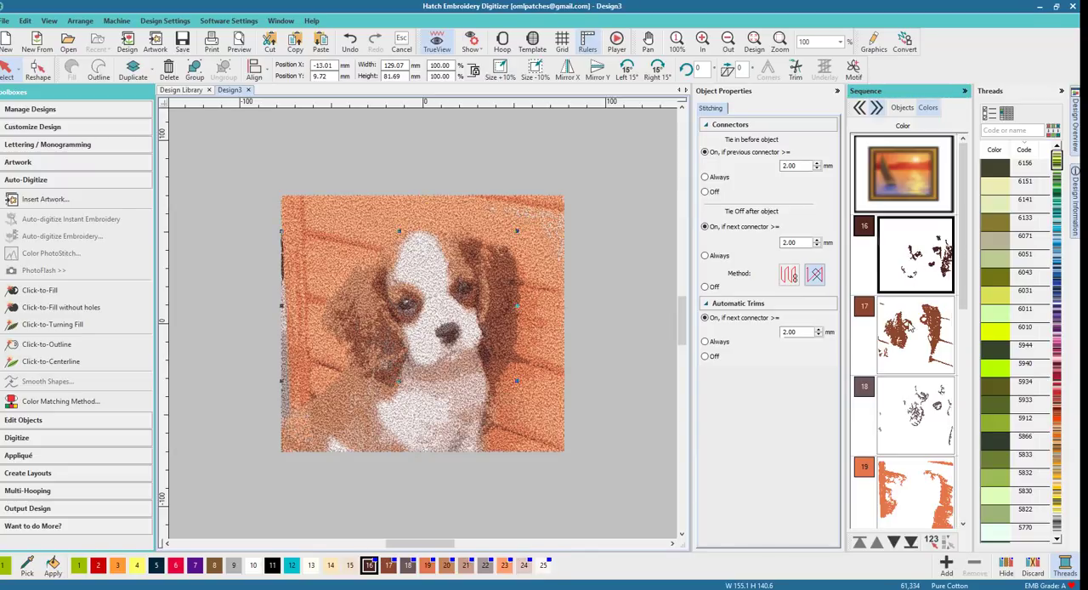
pyautogui.click(915, 415)
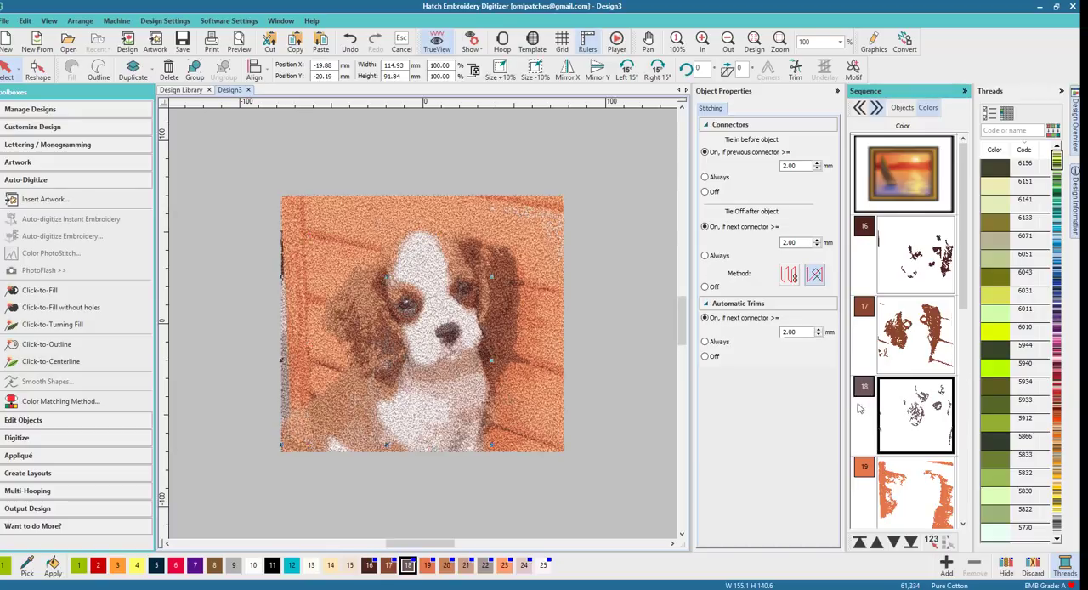
pyautogui.scroll(-3)
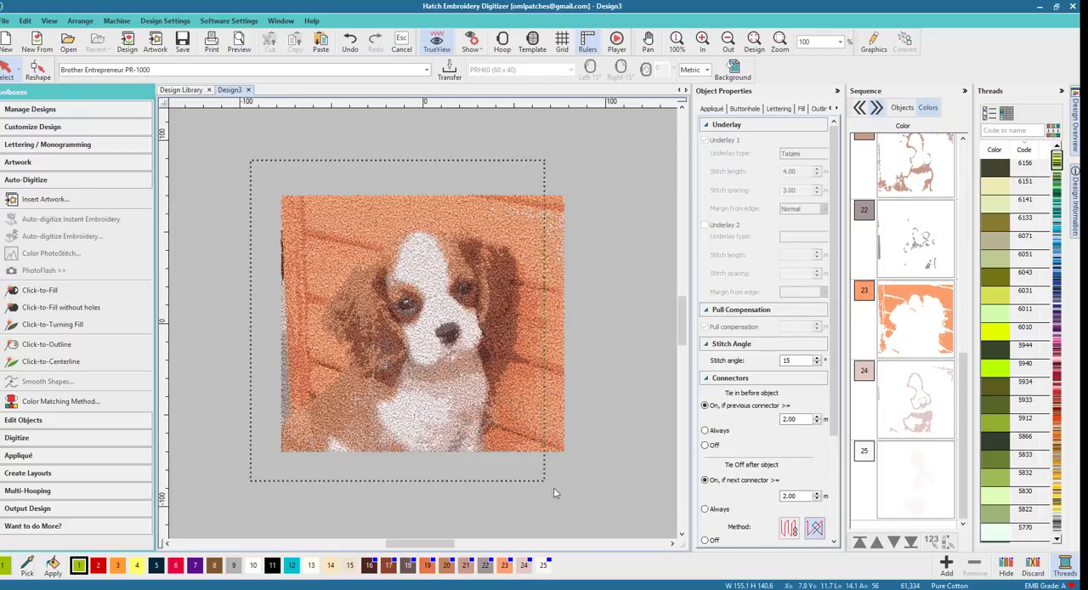
# Select the entire ten-colour stitched puppy design on the canvas.
pyautogui.click(422, 323)
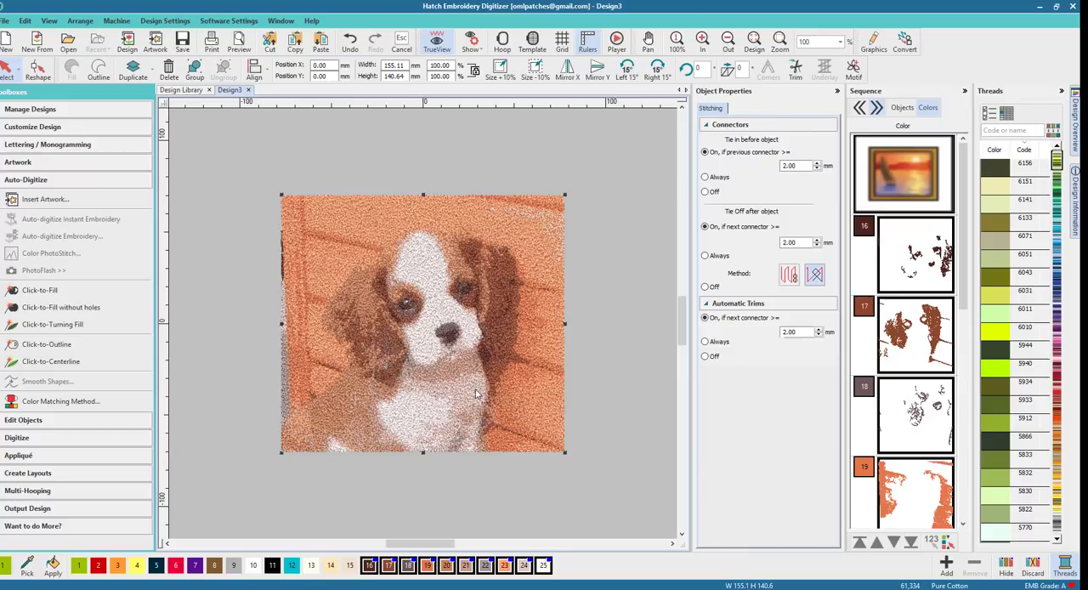
pyautogui.moveTo(681, 557)
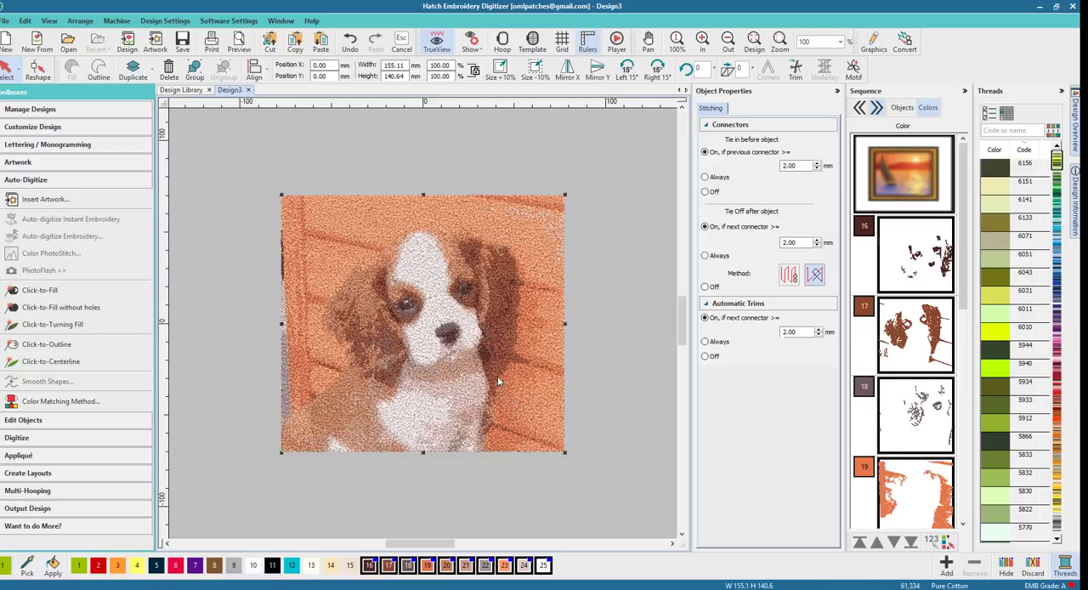
pyautogui.moveTo(432, 321)
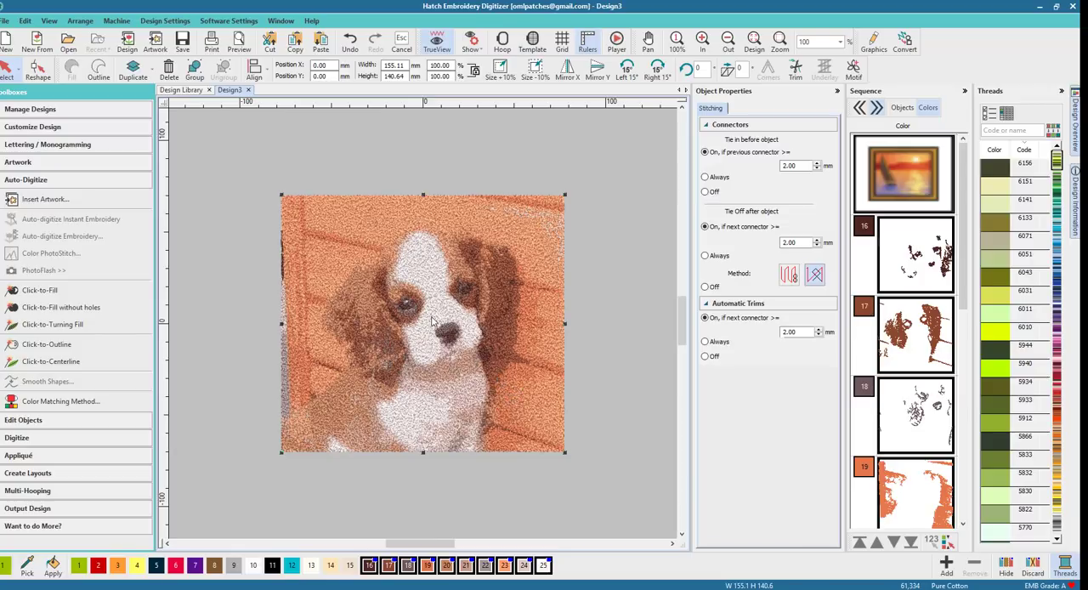
pyautogui.moveTo(520, 282)
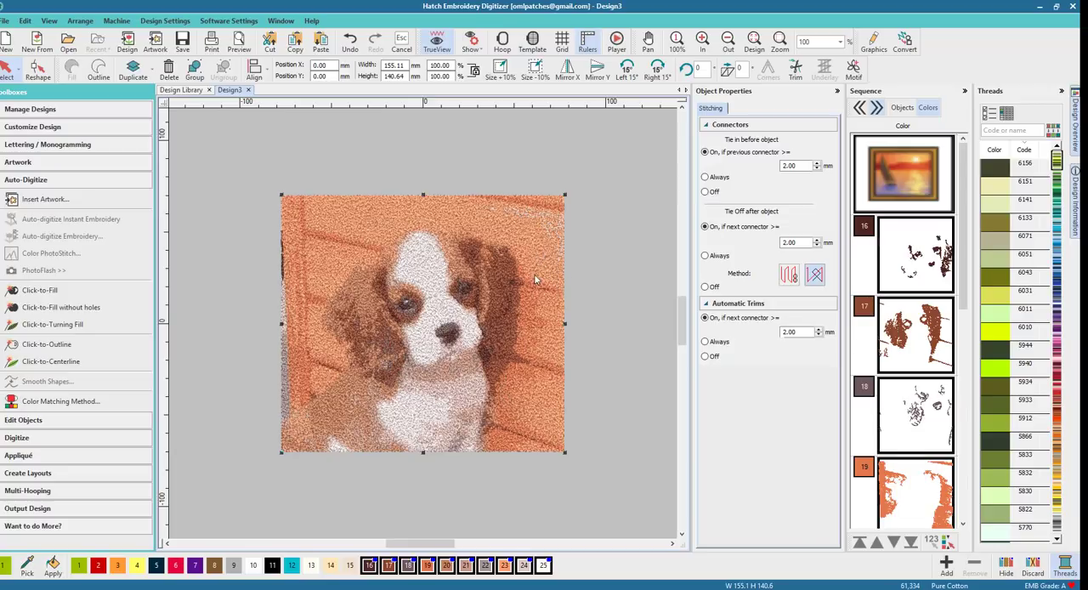
pyautogui.moveTo(412, 309)
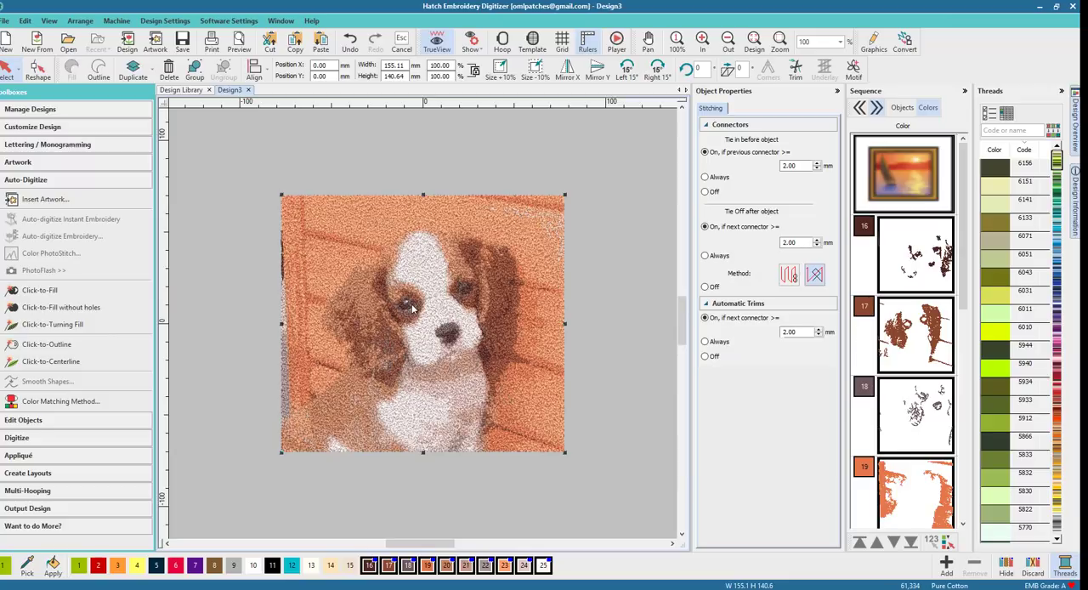
pyautogui.click(436, 40)
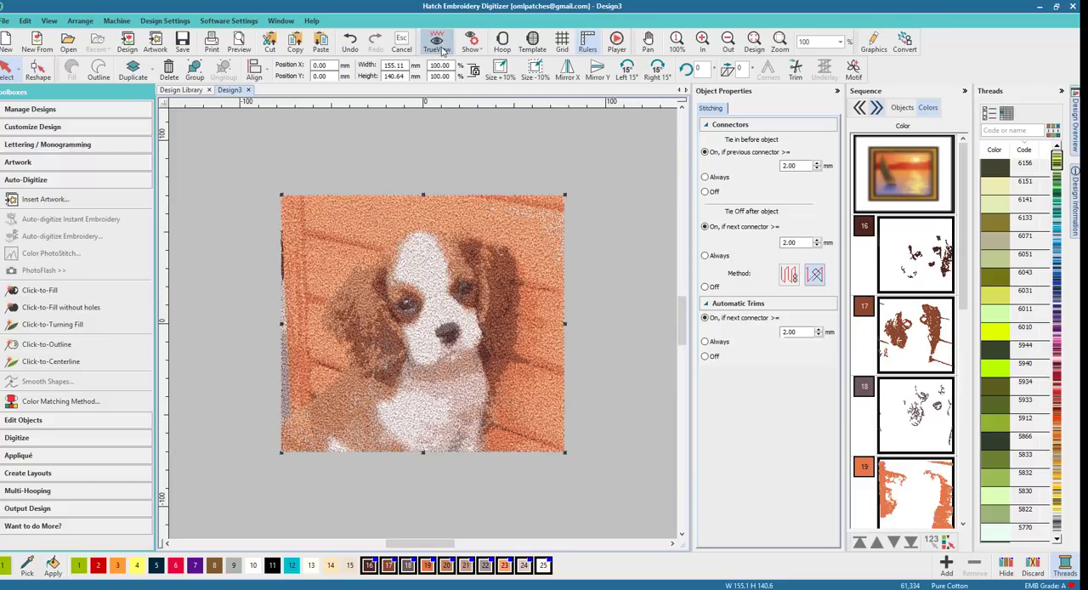
pyautogui.click(437, 40)
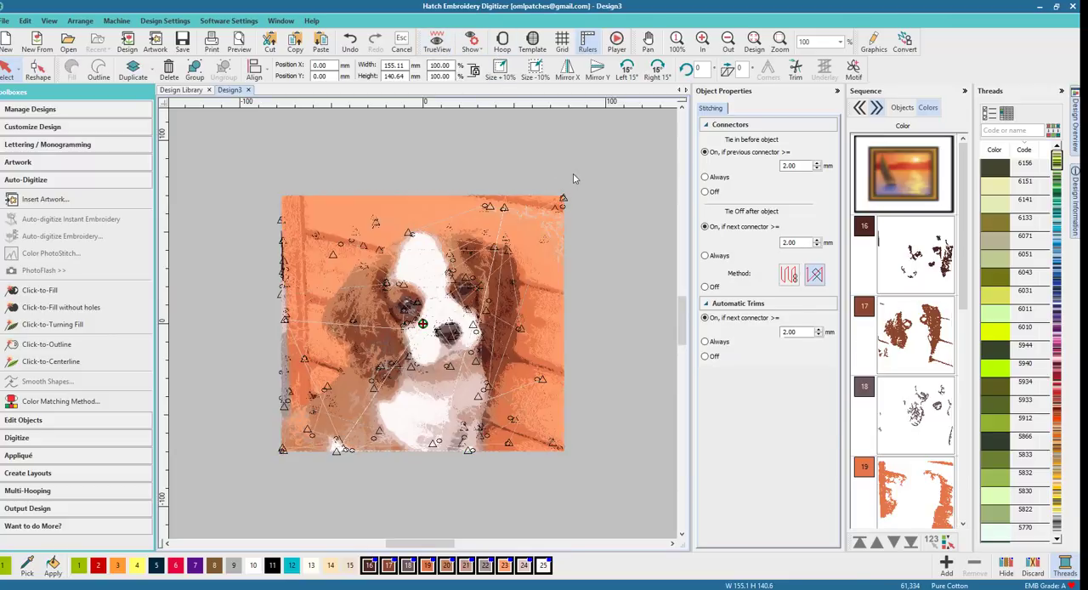
pyautogui.click(437, 38)
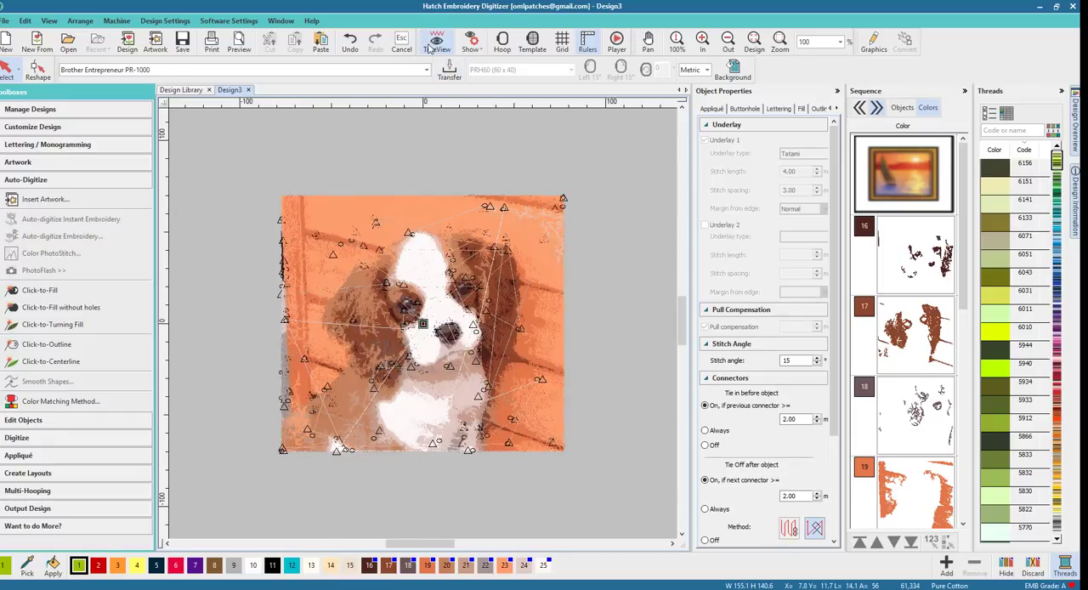
pyautogui.moveTo(436, 41)
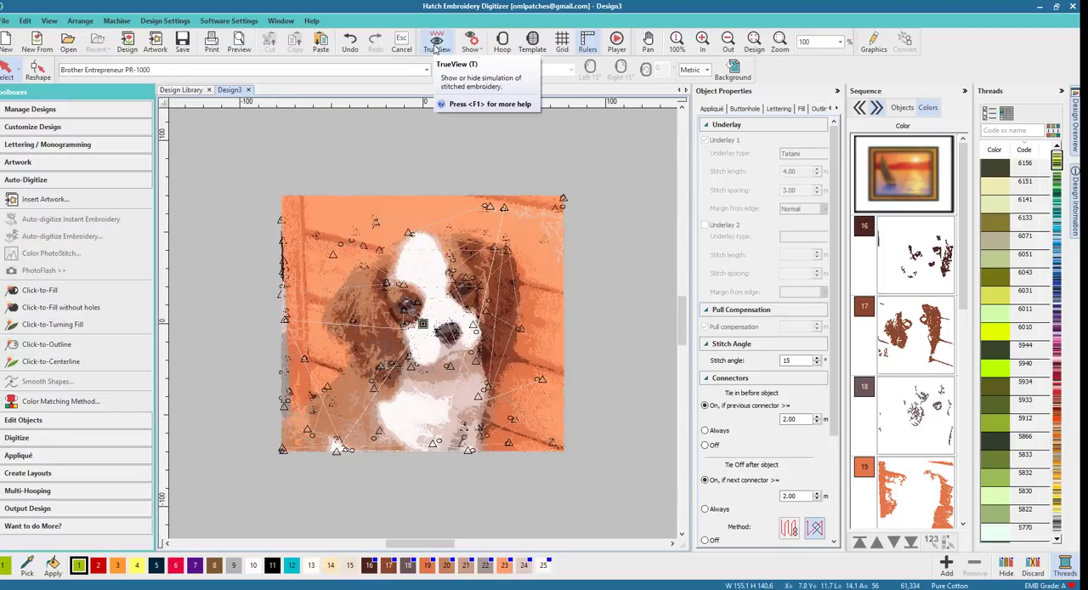
pyautogui.click(436, 40)
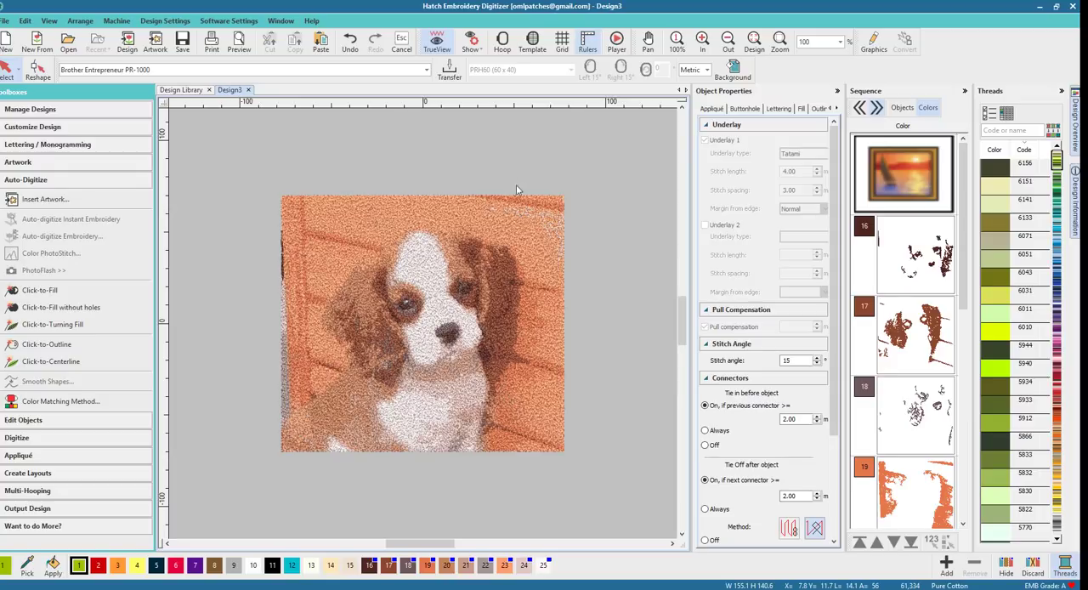
pyautogui.moveTo(308, 292)
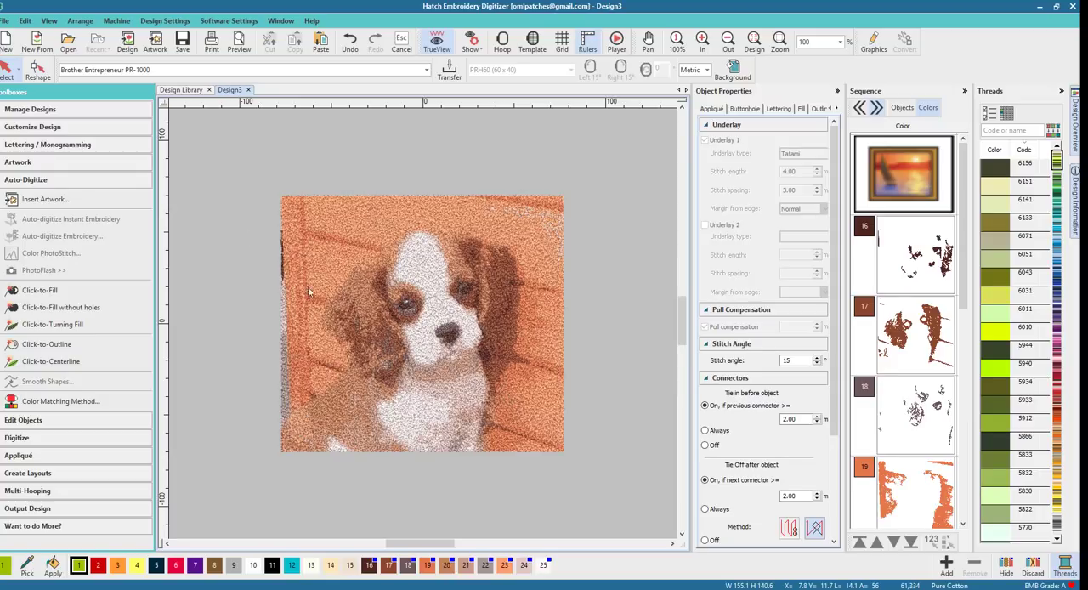
pyautogui.moveTo(434, 309)
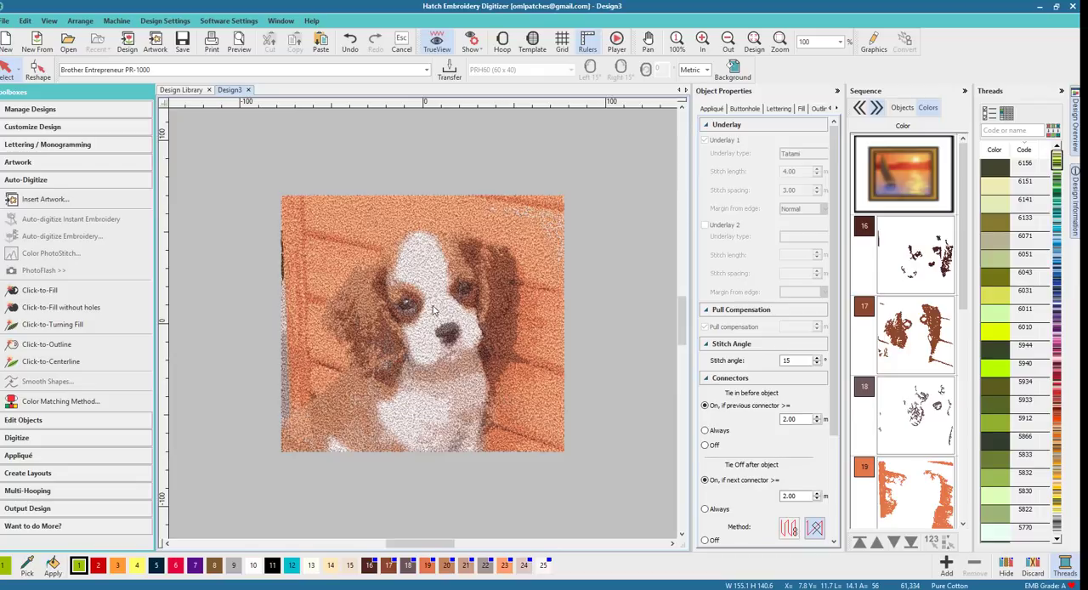
pyautogui.moveTo(599, 420)
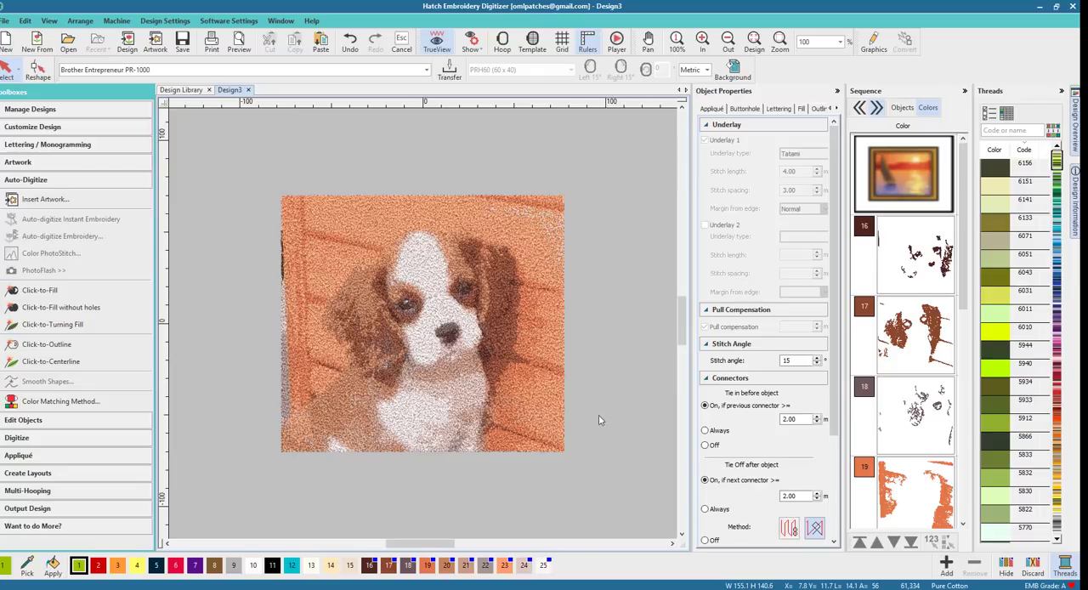
pyautogui.moveTo(384, 287)
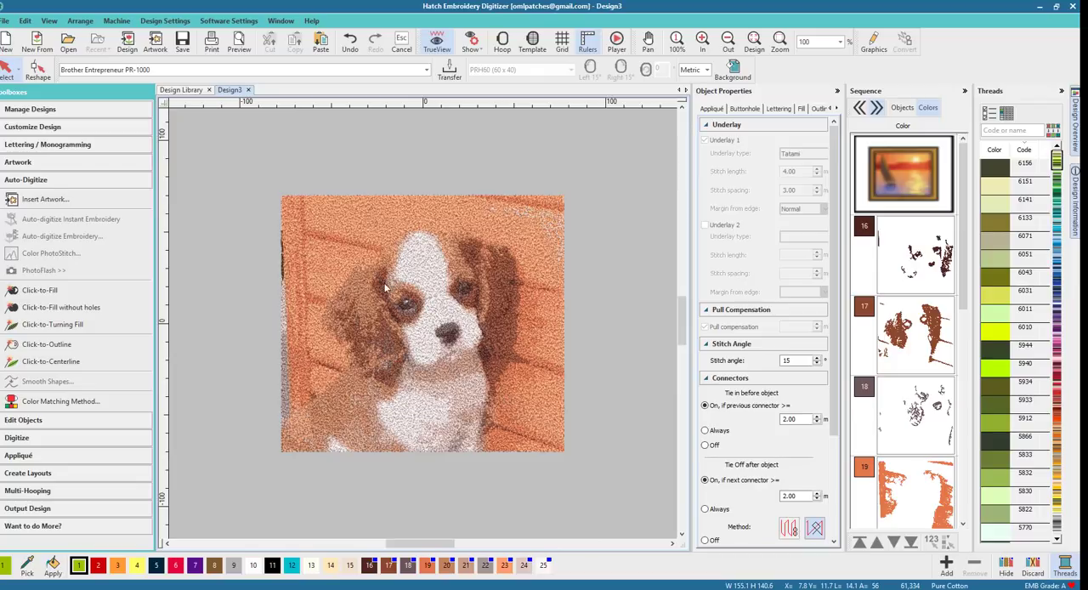
pyautogui.moveTo(423, 304)
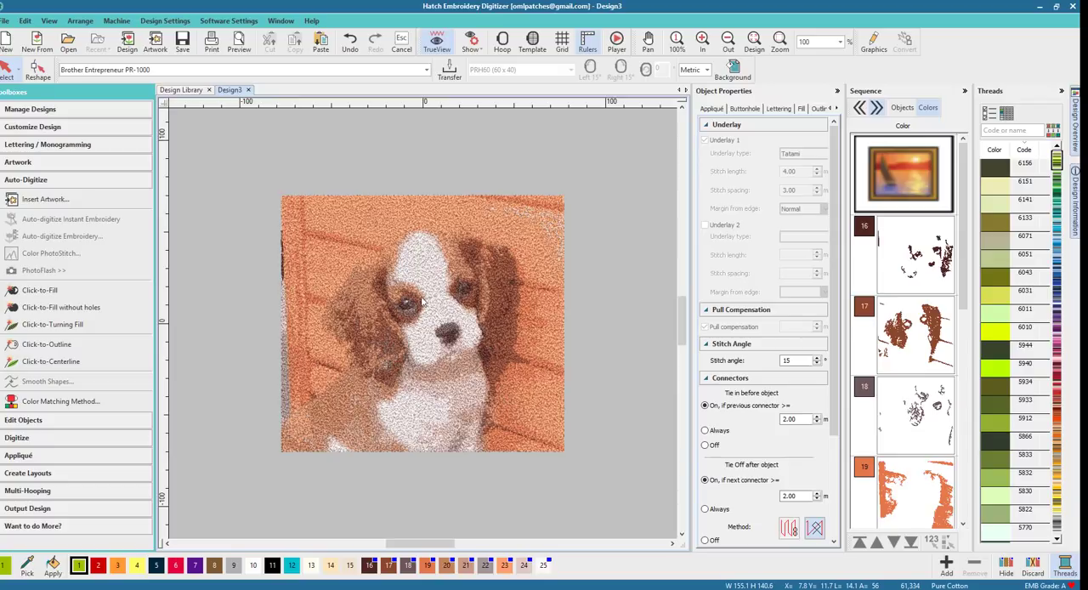
pyautogui.moveTo(401, 287)
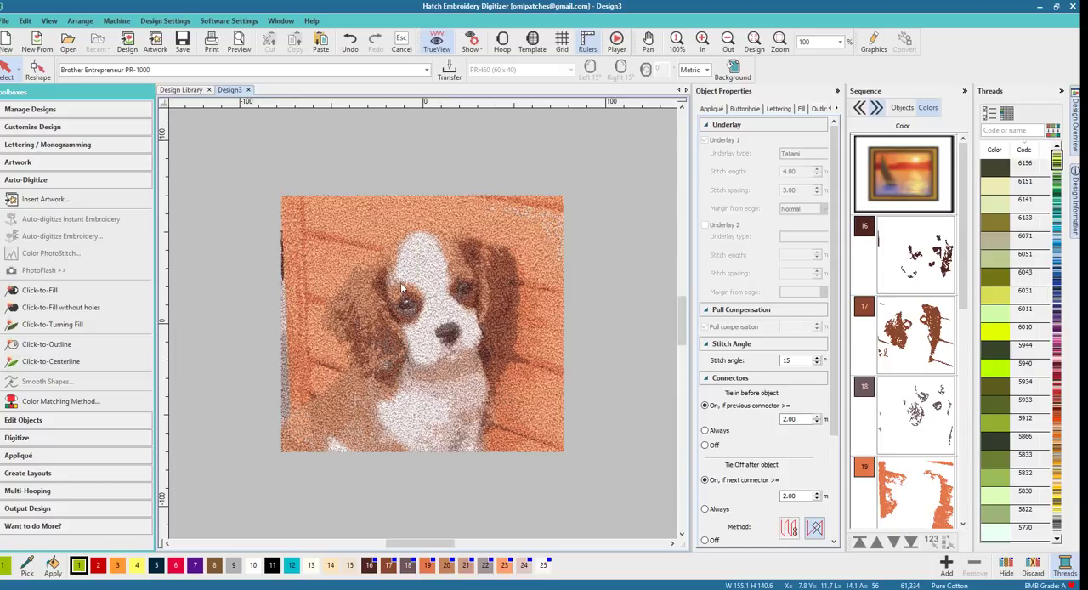
pyautogui.moveTo(238, 233)
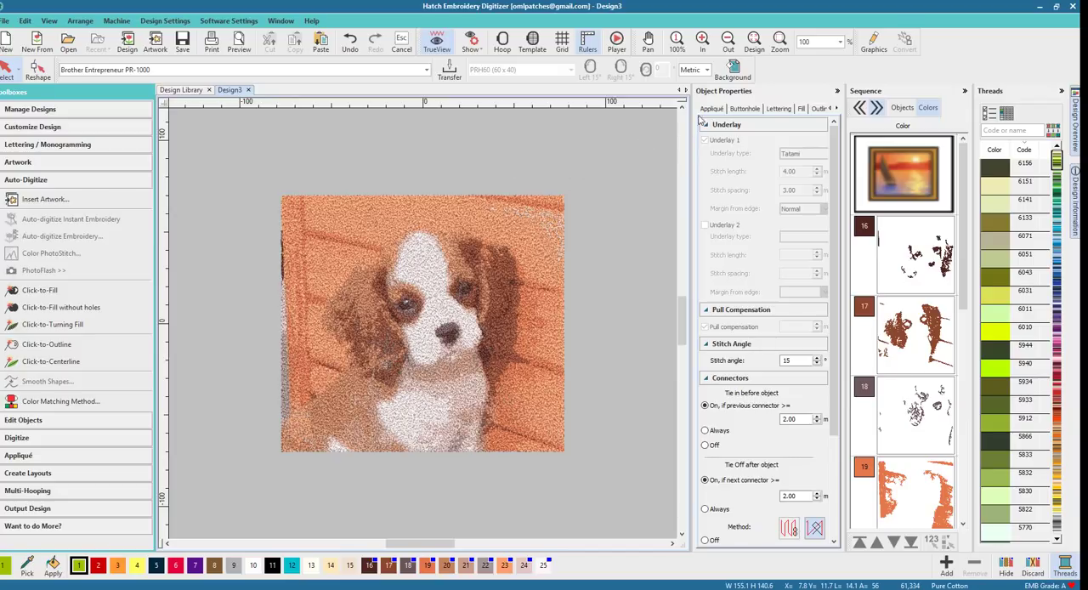
# Switch the property bar units from Metric to U.S., showing the design as 6.11 × 5.54 in.
pyautogui.click(688, 70)
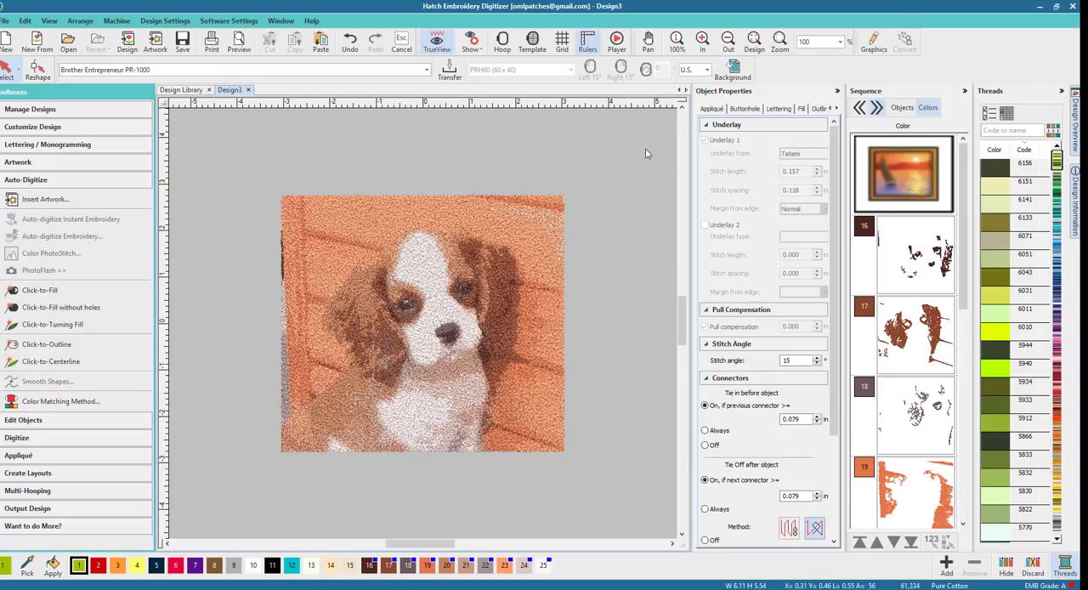
pyautogui.moveTo(602, 287)
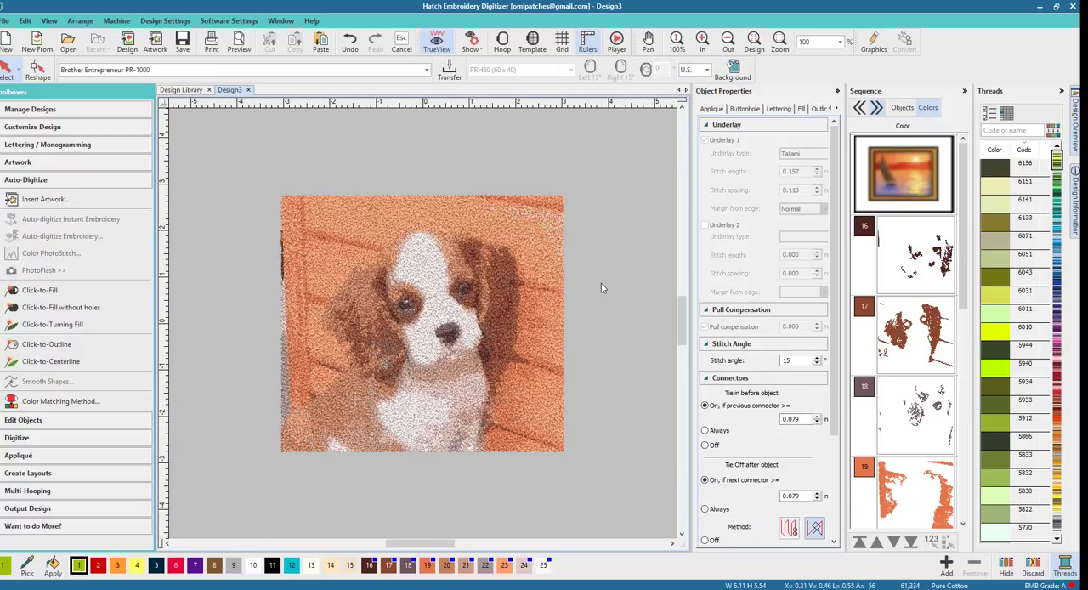
pyautogui.moveTo(349, 205)
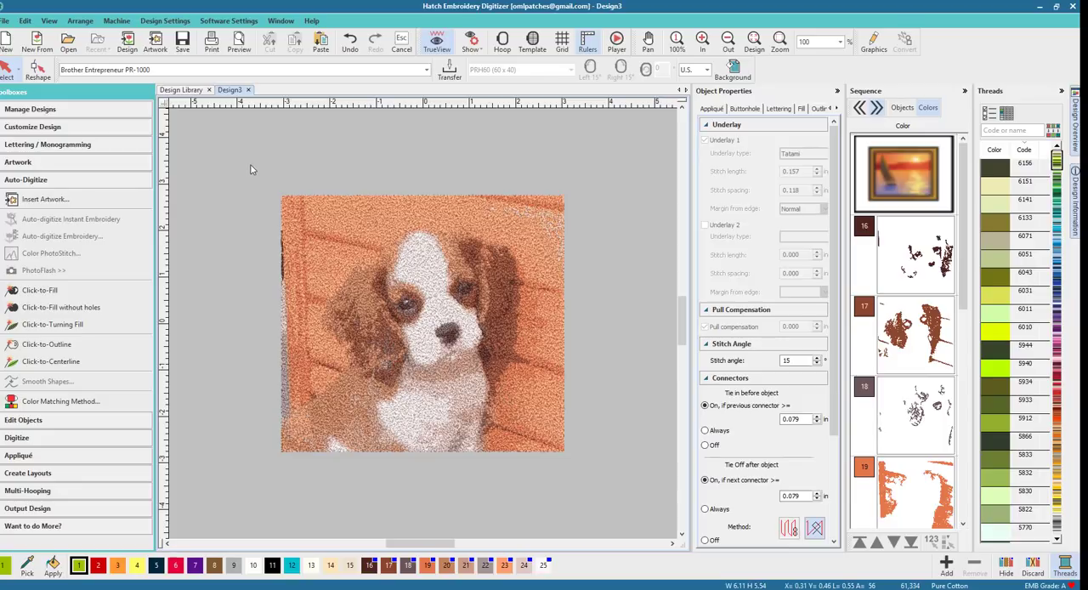
pyautogui.moveTo(341, 247)
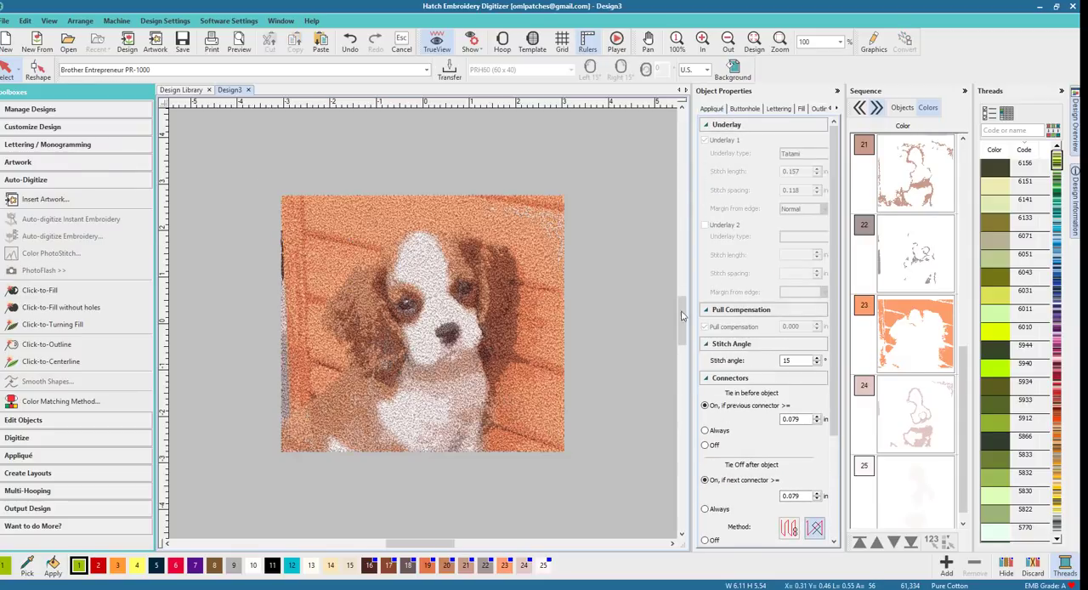
pyautogui.moveTo(259, 184)
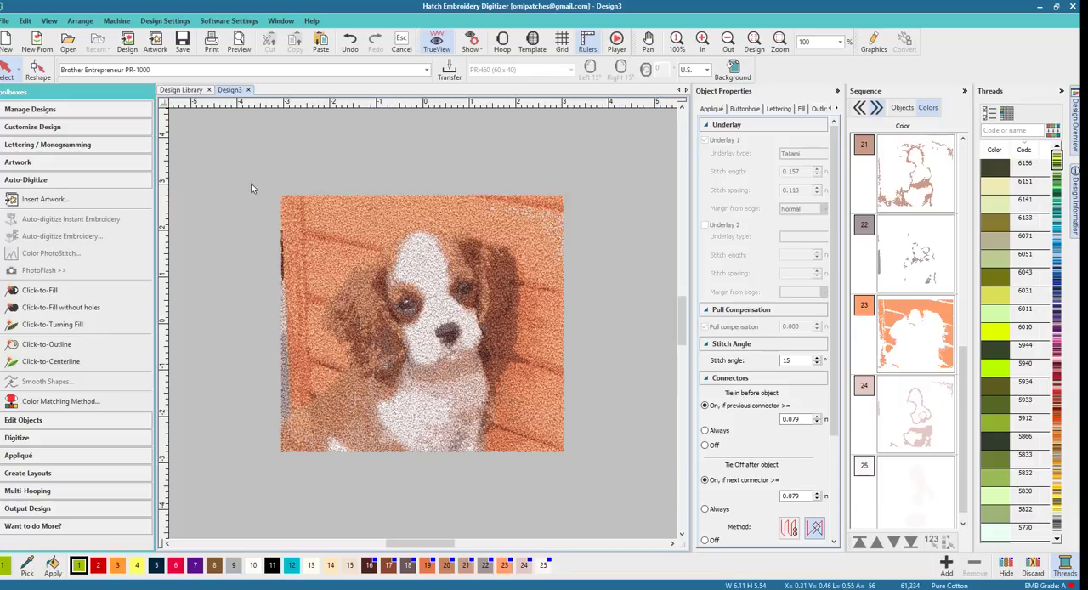
pyautogui.moveTo(253, 168)
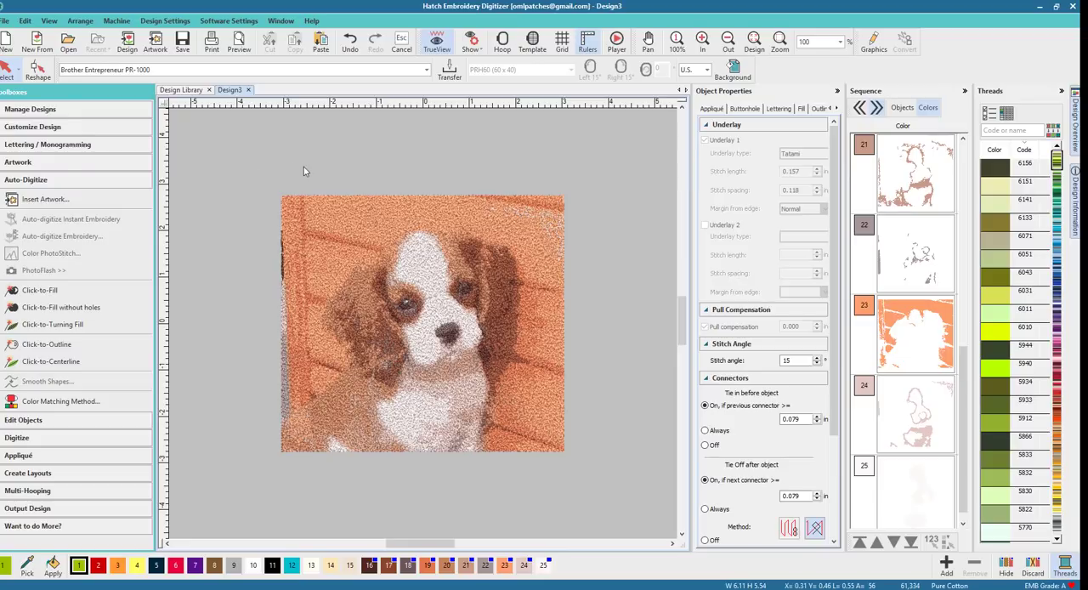
pyautogui.moveTo(271, 154)
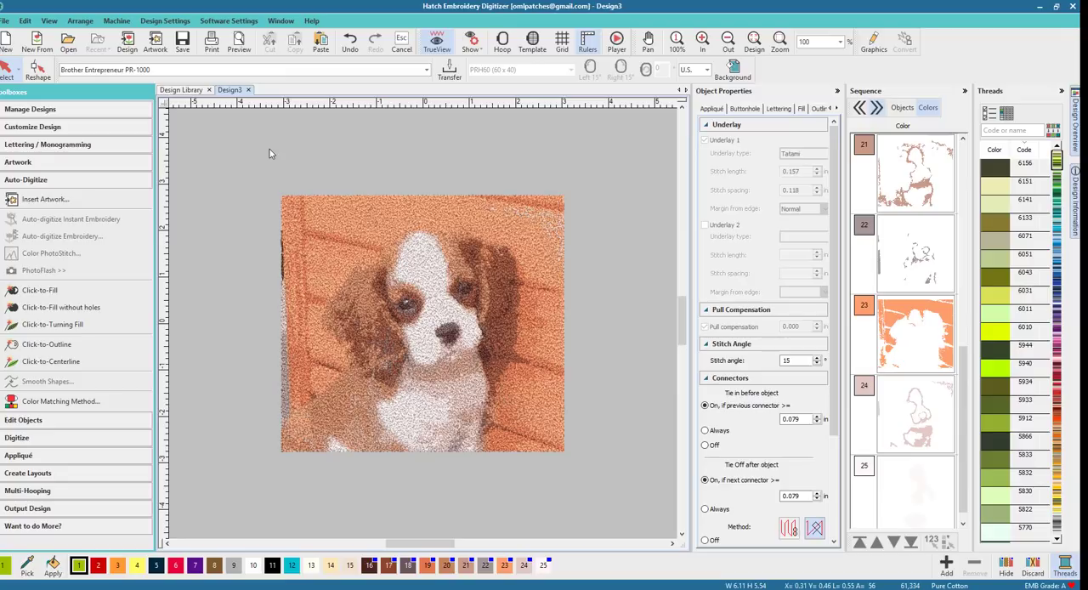
pyautogui.moveTo(269, 196)
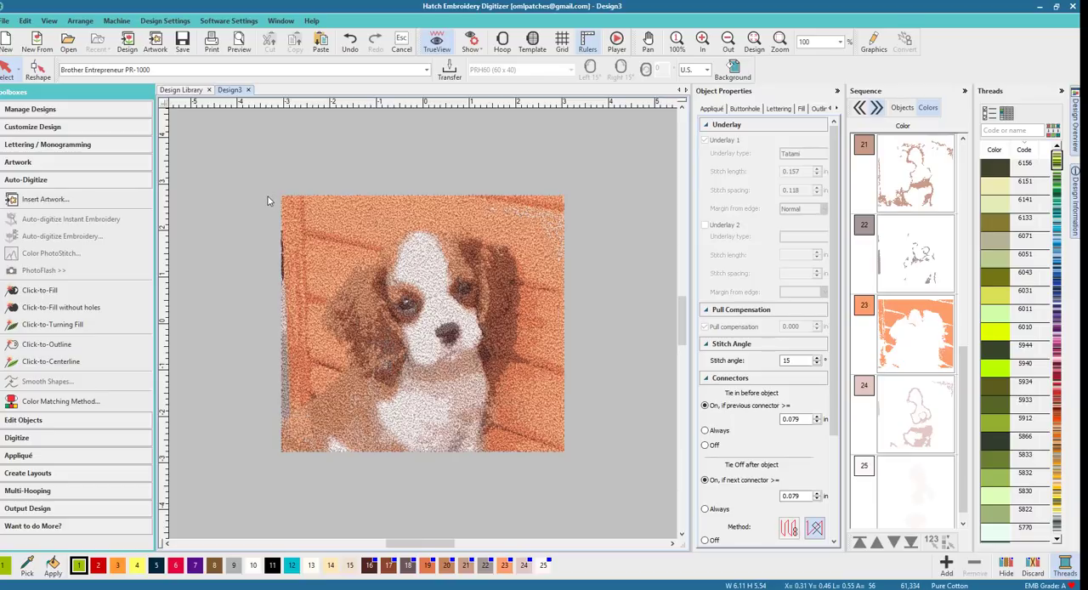
pyautogui.moveTo(247, 217)
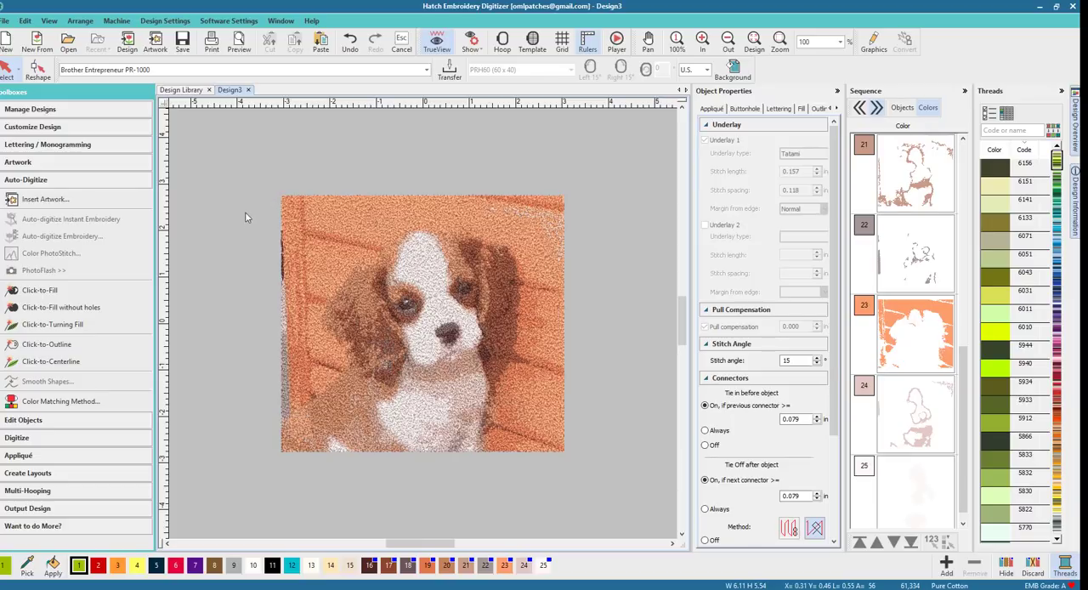
pyautogui.moveTo(250, 248)
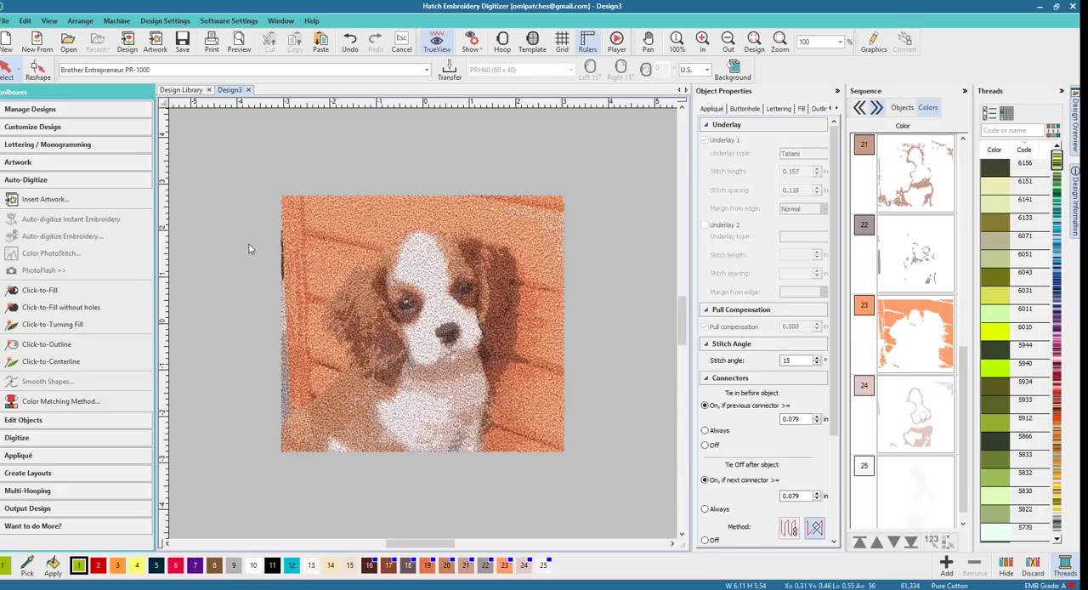